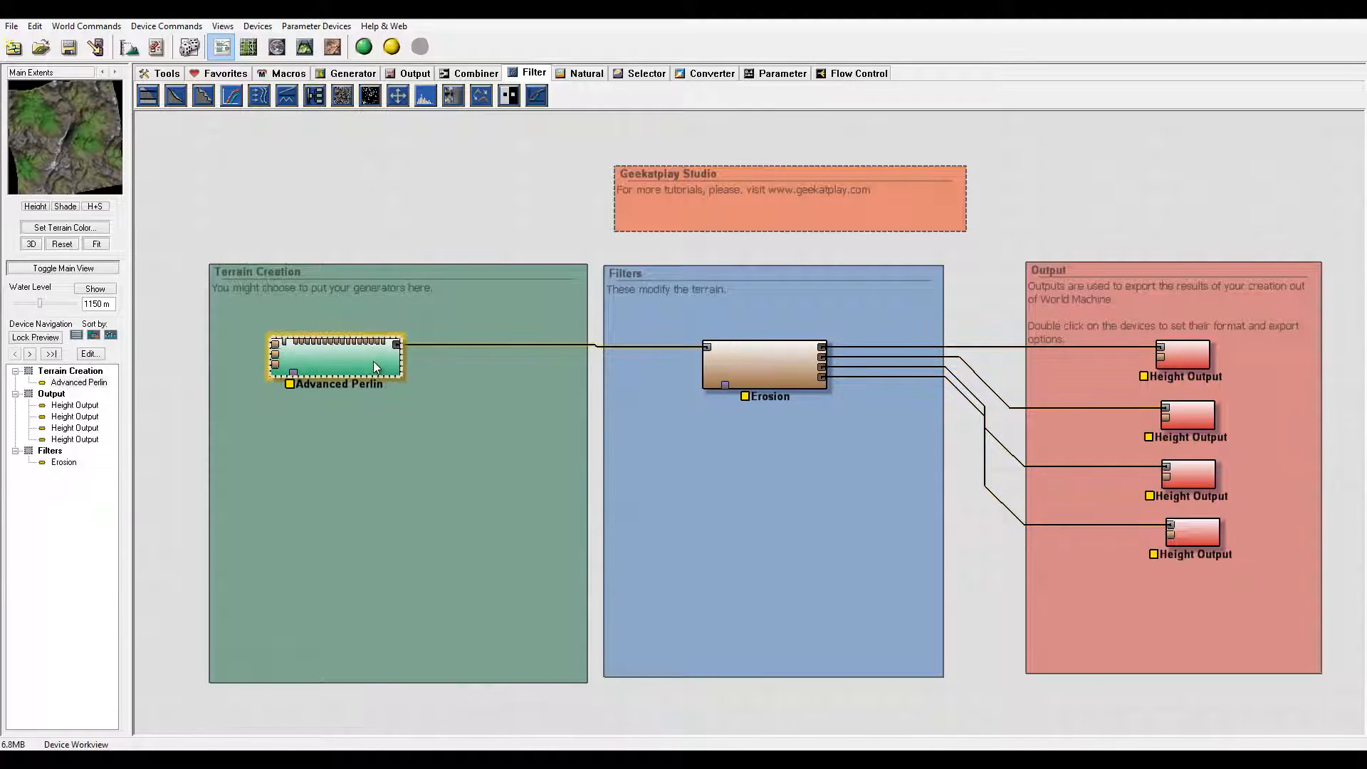
Step: Switch the Advanced Perlin generator's Style to Ridged and reposition its node
double_click(336, 357)
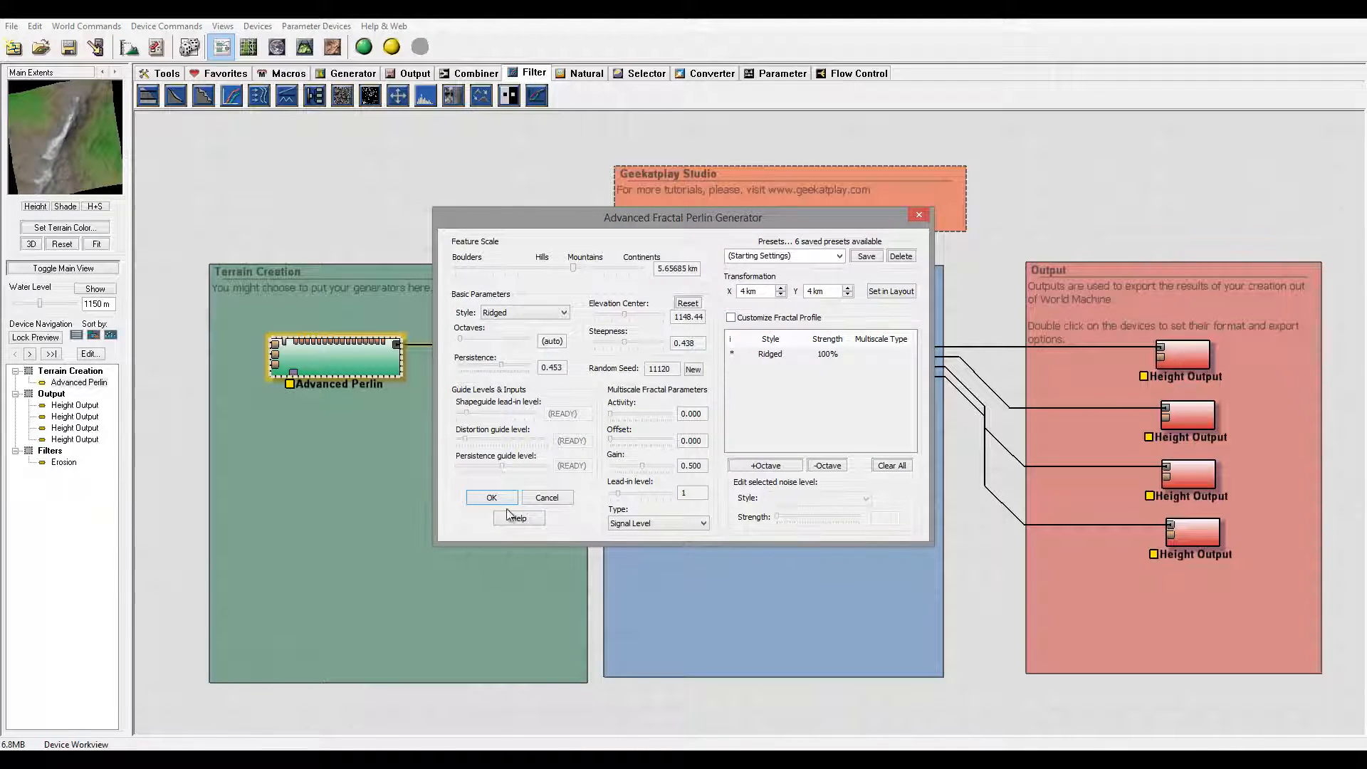
left_click(490, 497)
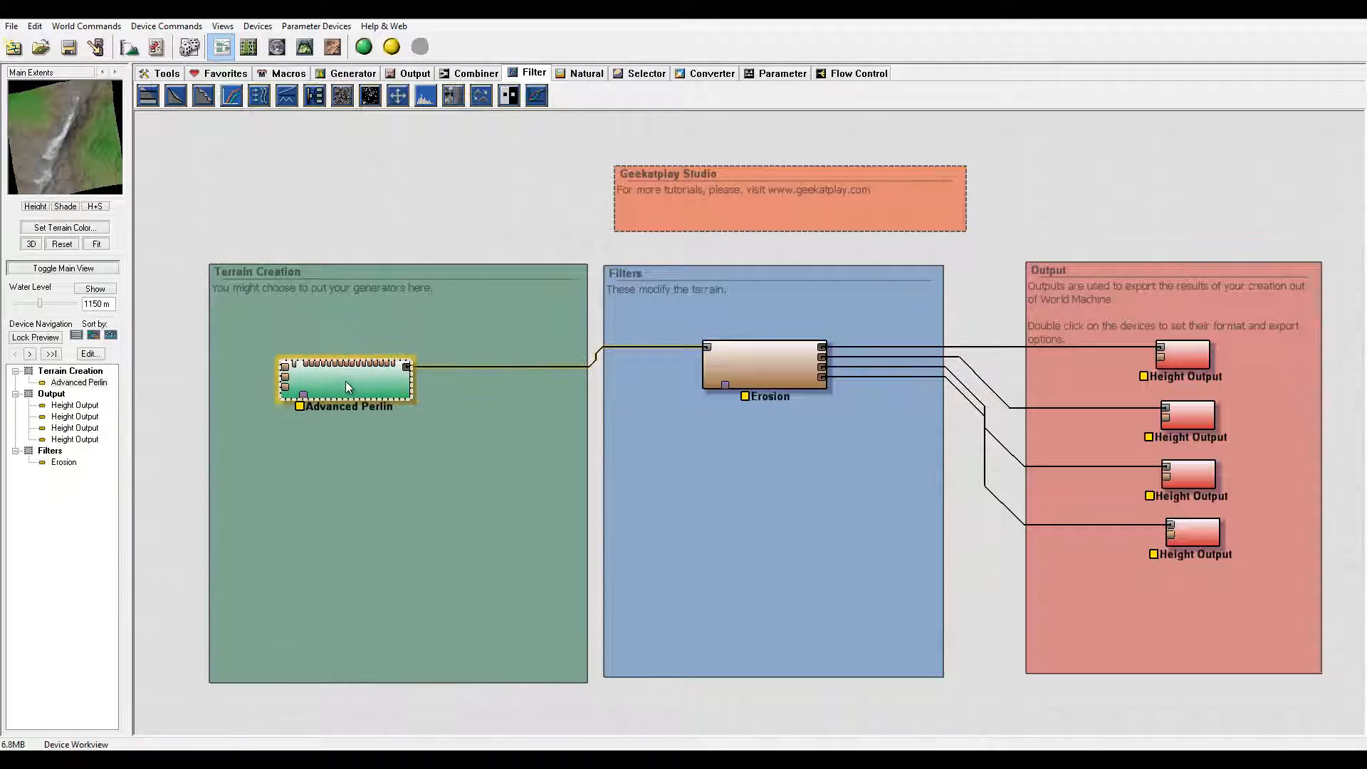
left_click(768, 375)
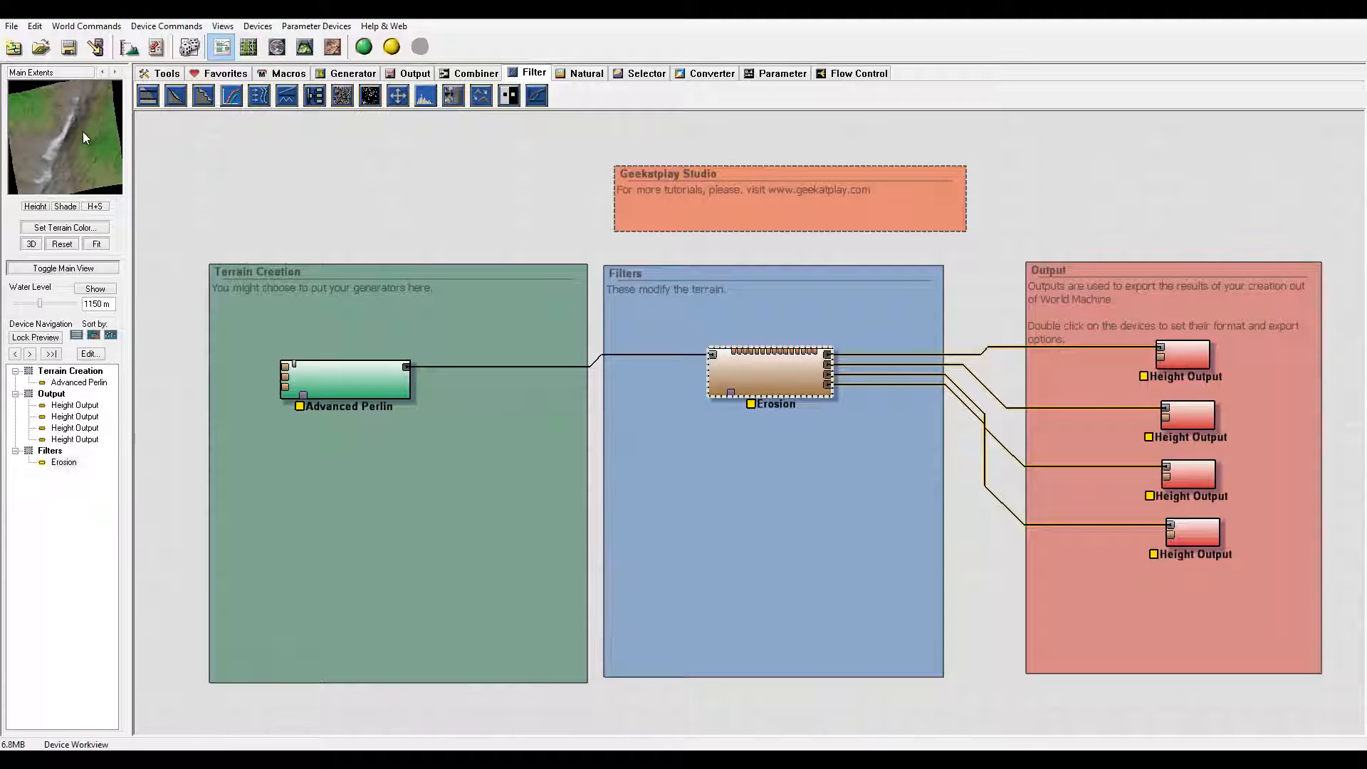
mouse_move(142, 228)
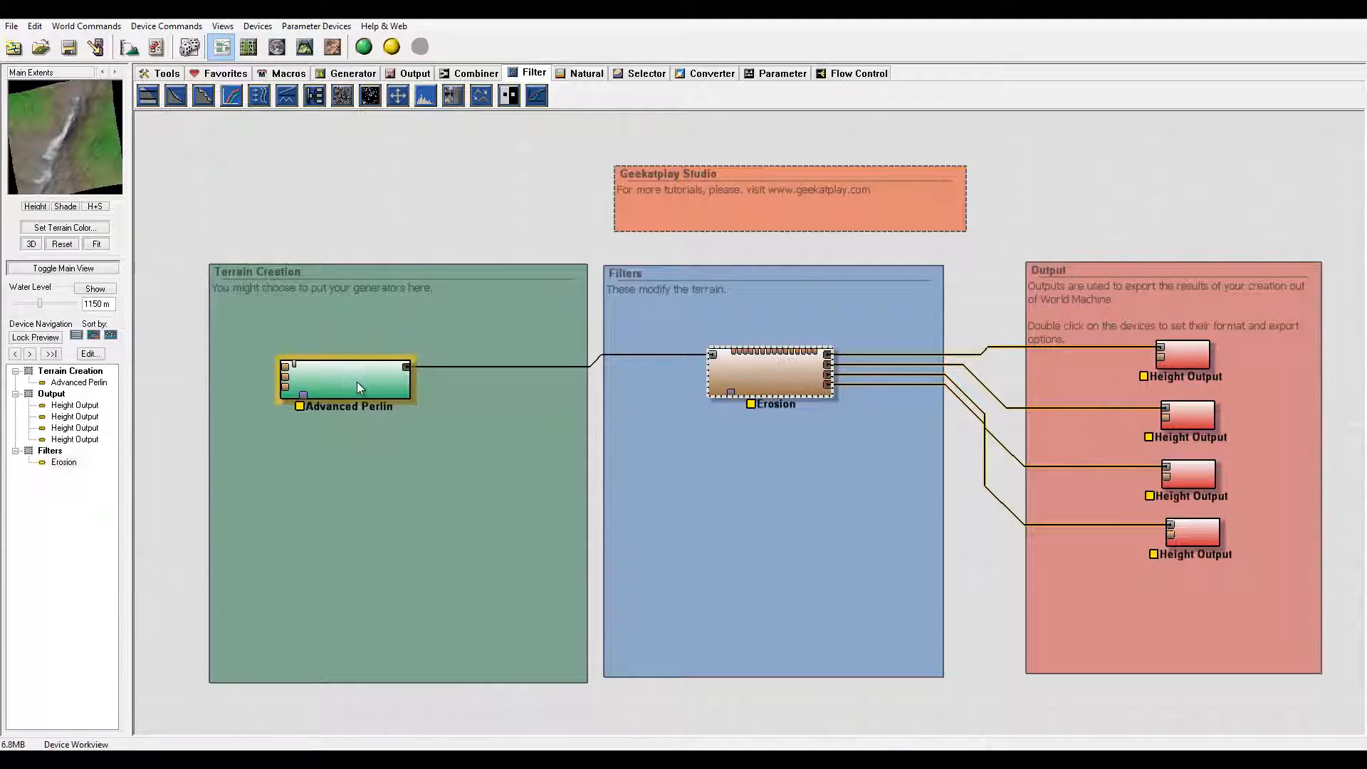
Step: Add an Inverter and wire Advanced Perlin through it into the Erosion device
left_click(770, 373)
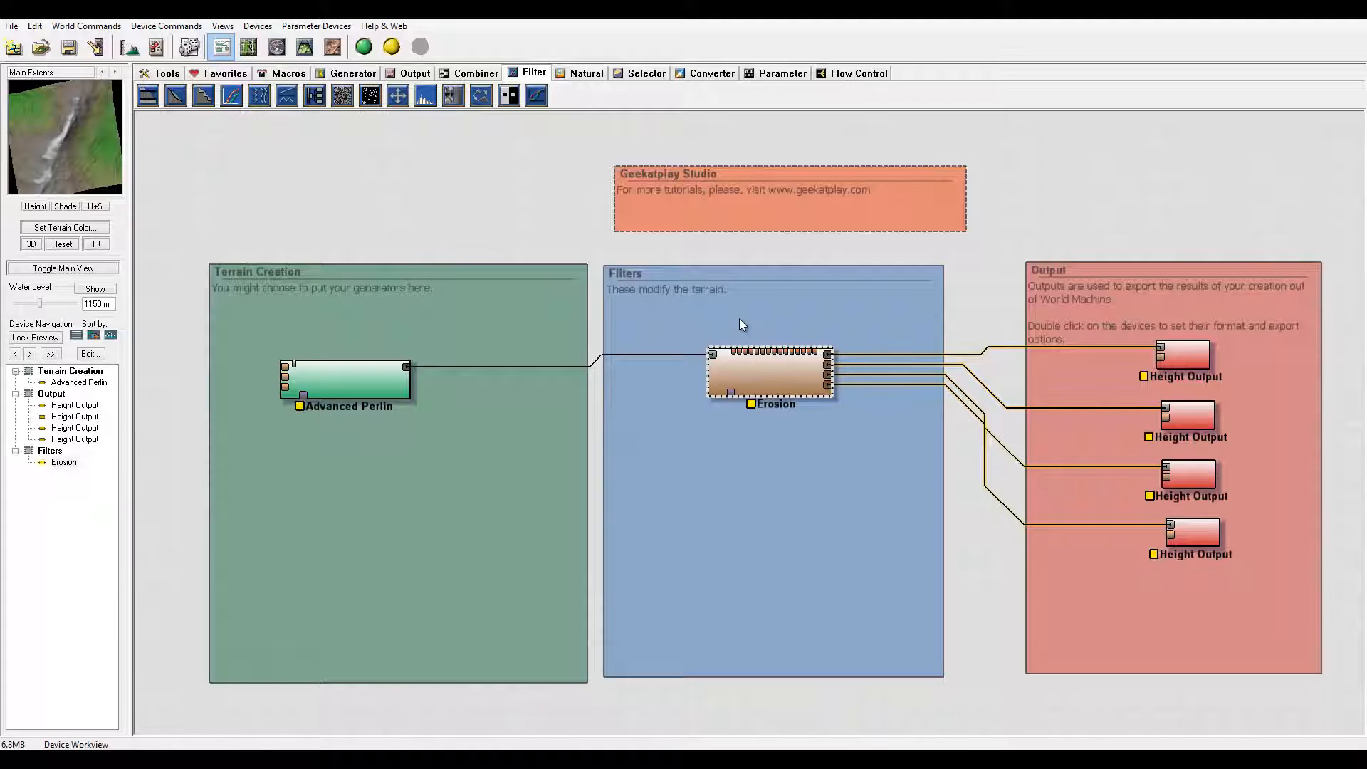
mouse_move(431, 144)
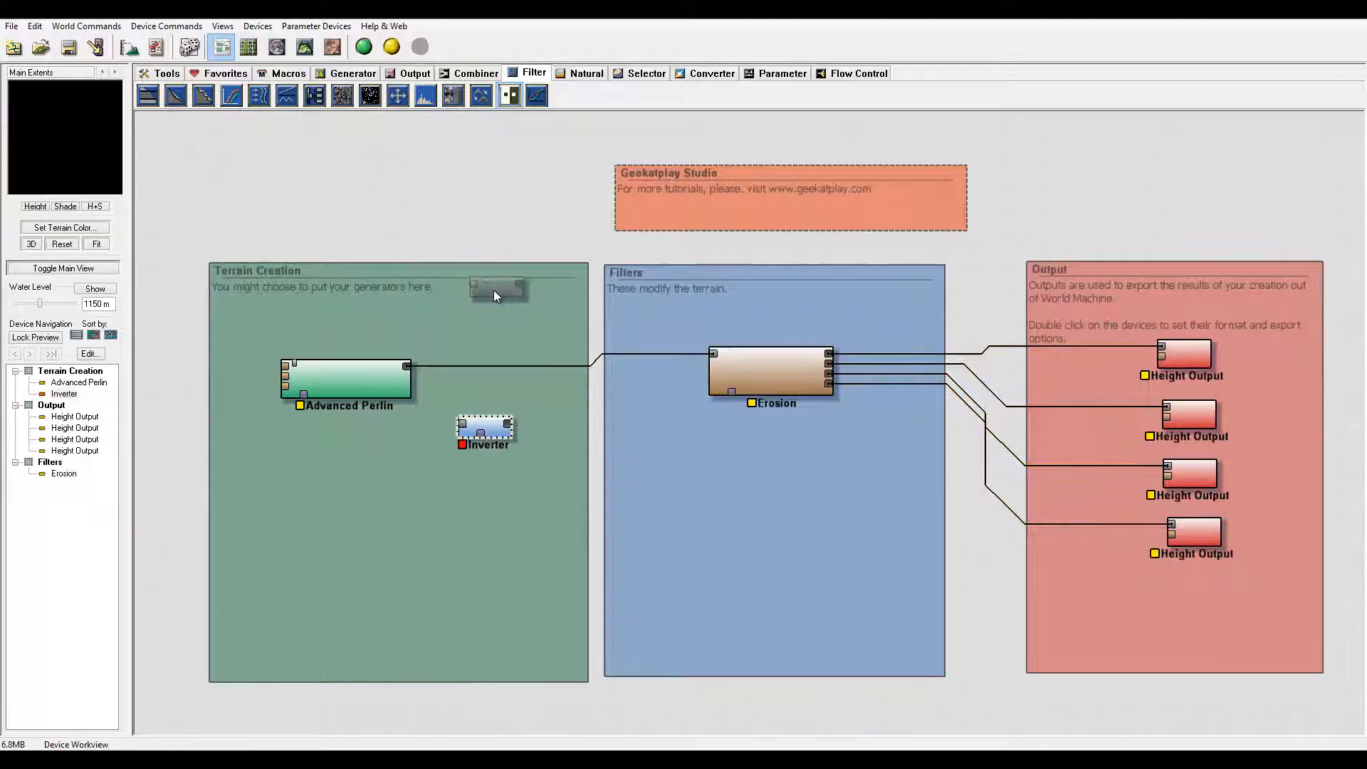
left_click(485, 433)
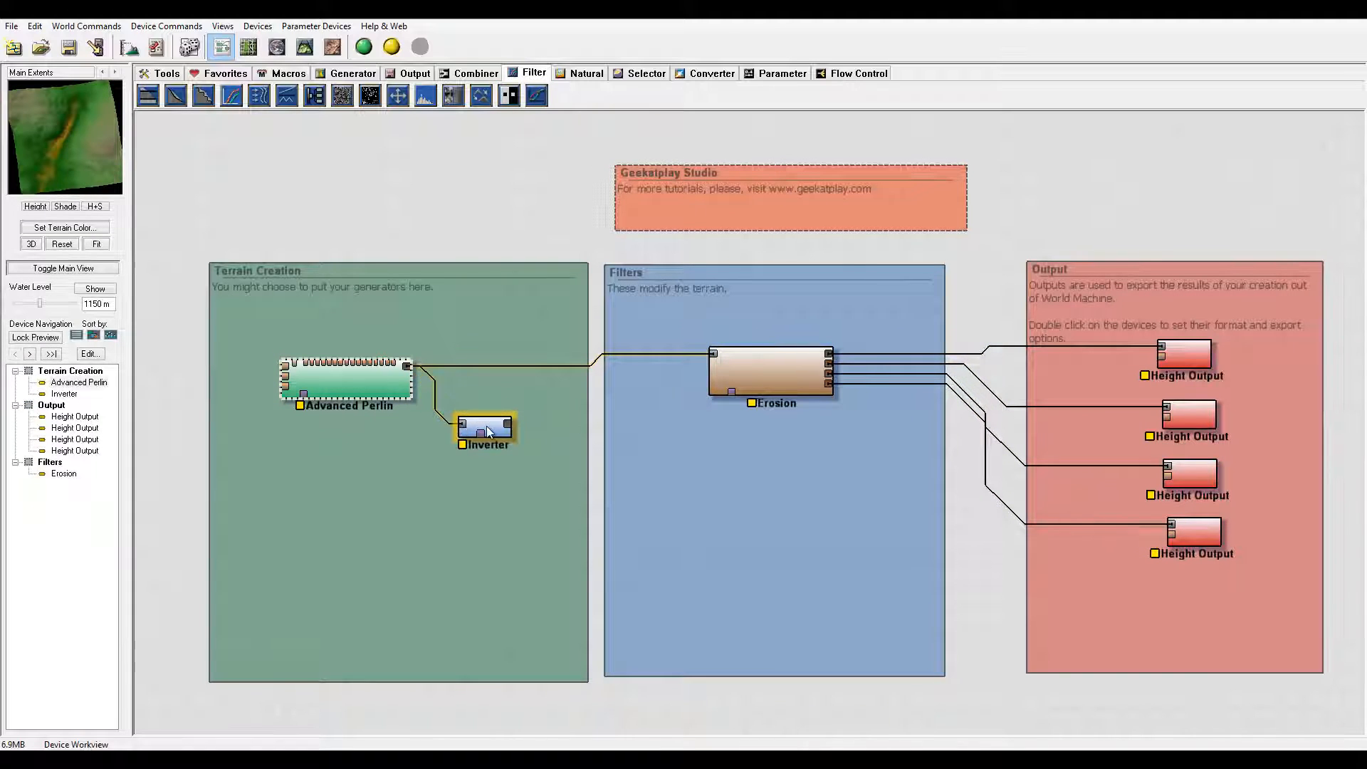
left_click(486, 427)
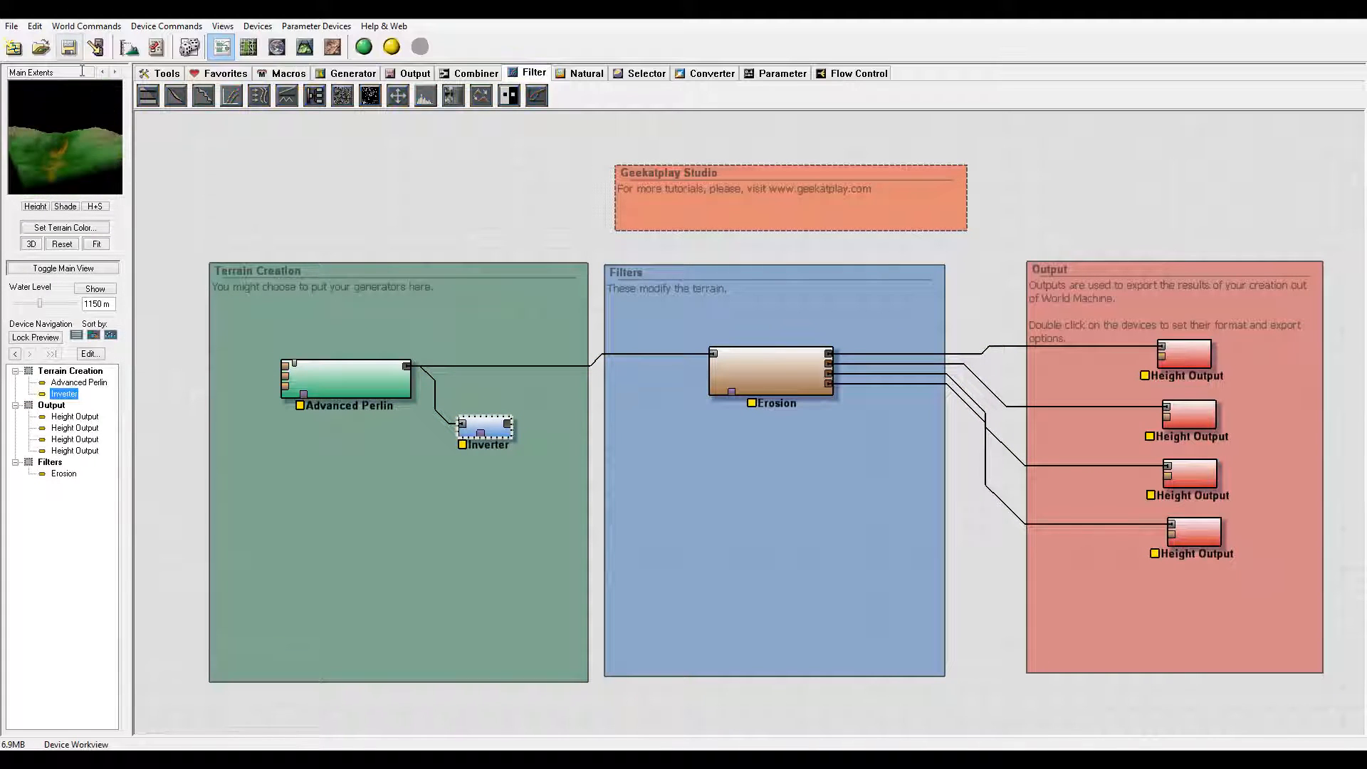
left_click(771, 370)
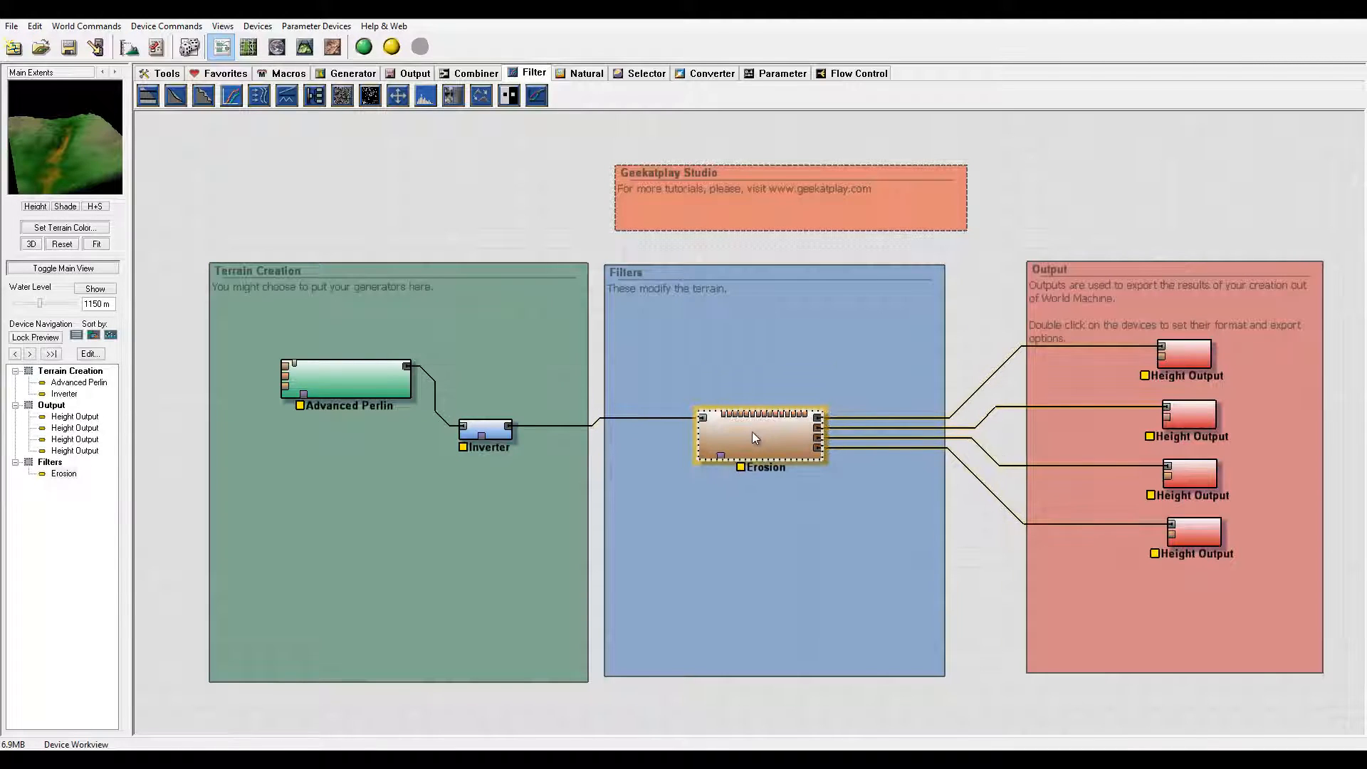
Step: Enable geological-time enhancement on Erosion with stronger power, hardness and sediment carry
double_click(758, 435)
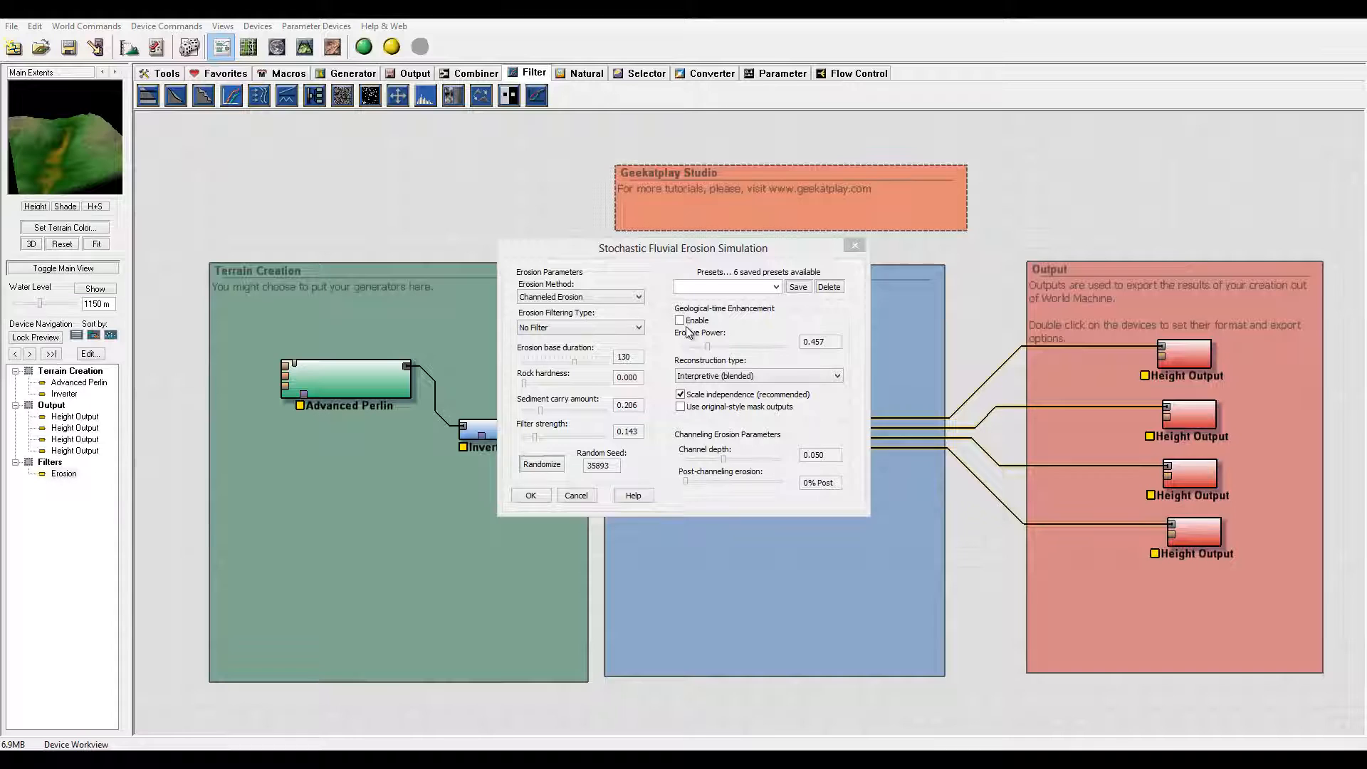
left_click(680, 320)
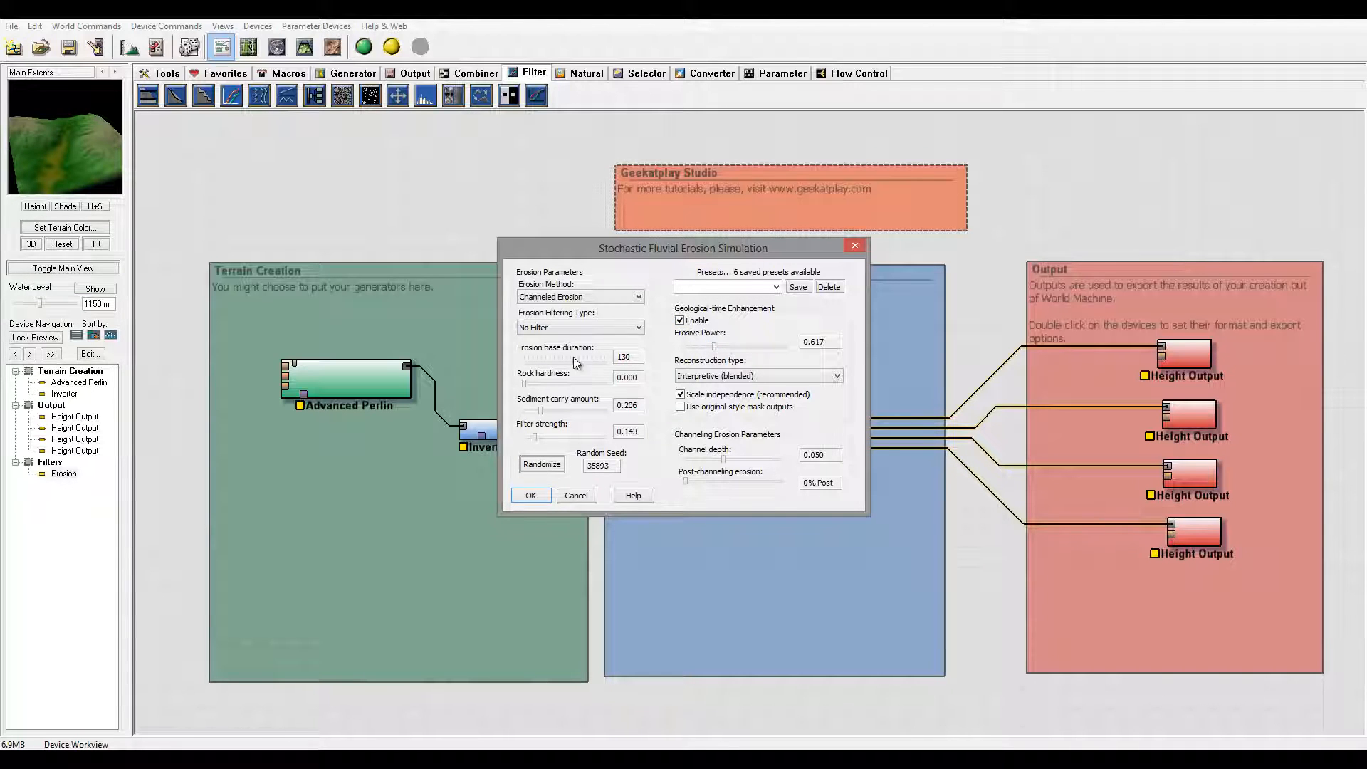
mouse_move(543, 416)
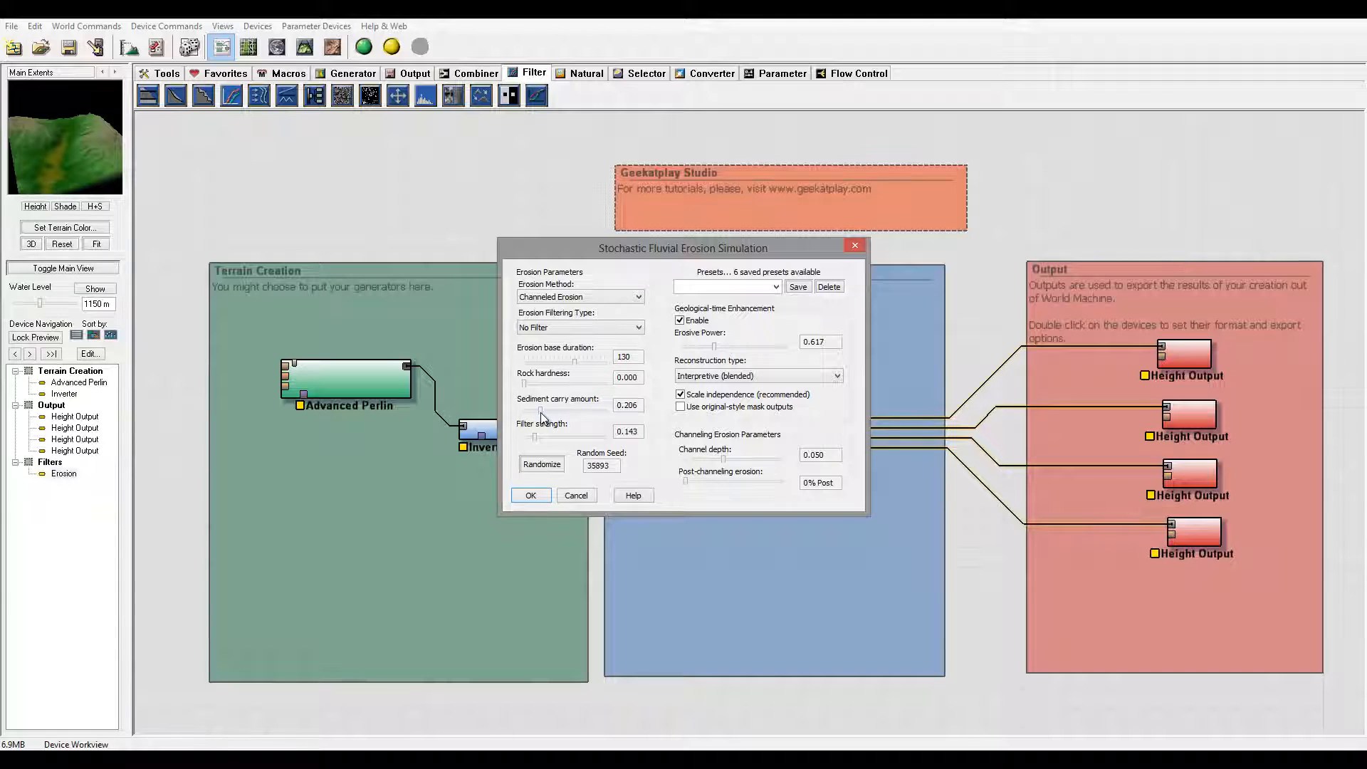
mouse_move(583, 389)
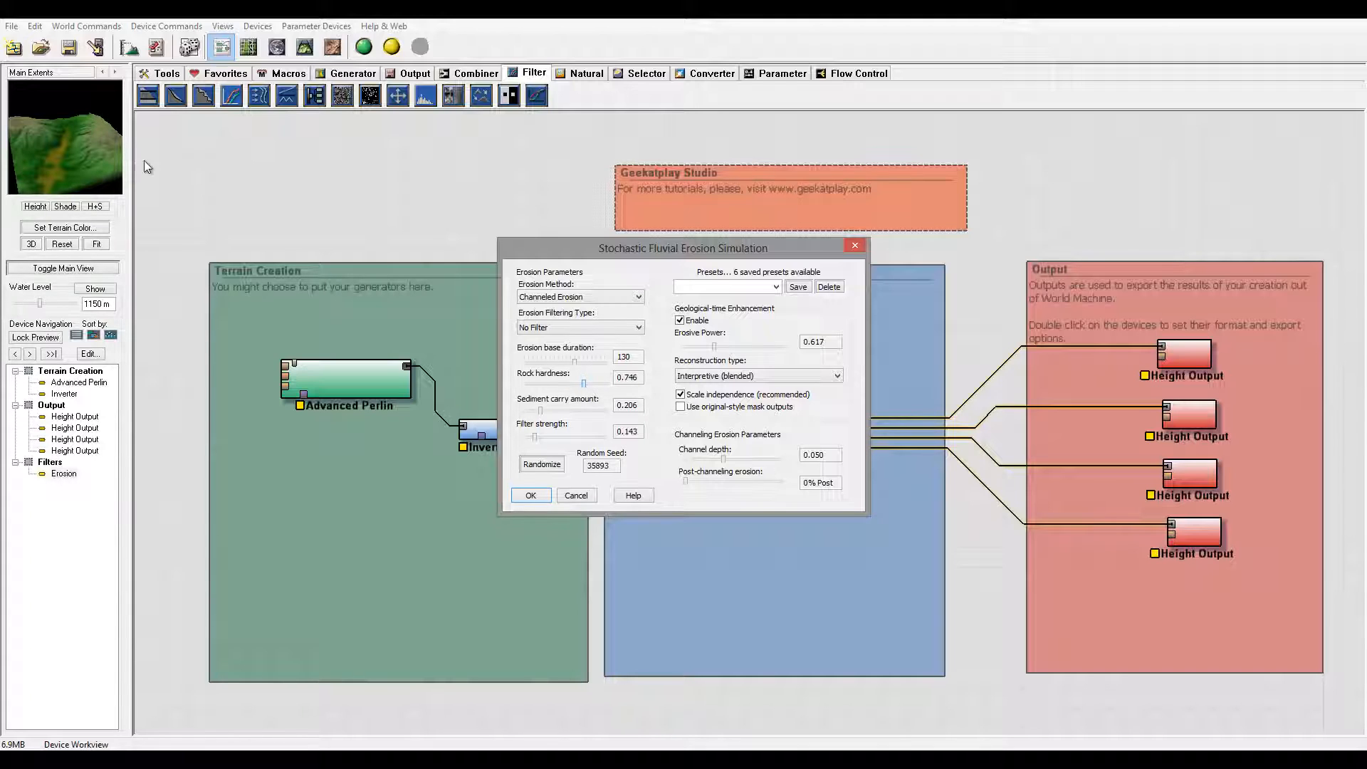
mouse_move(509, 351)
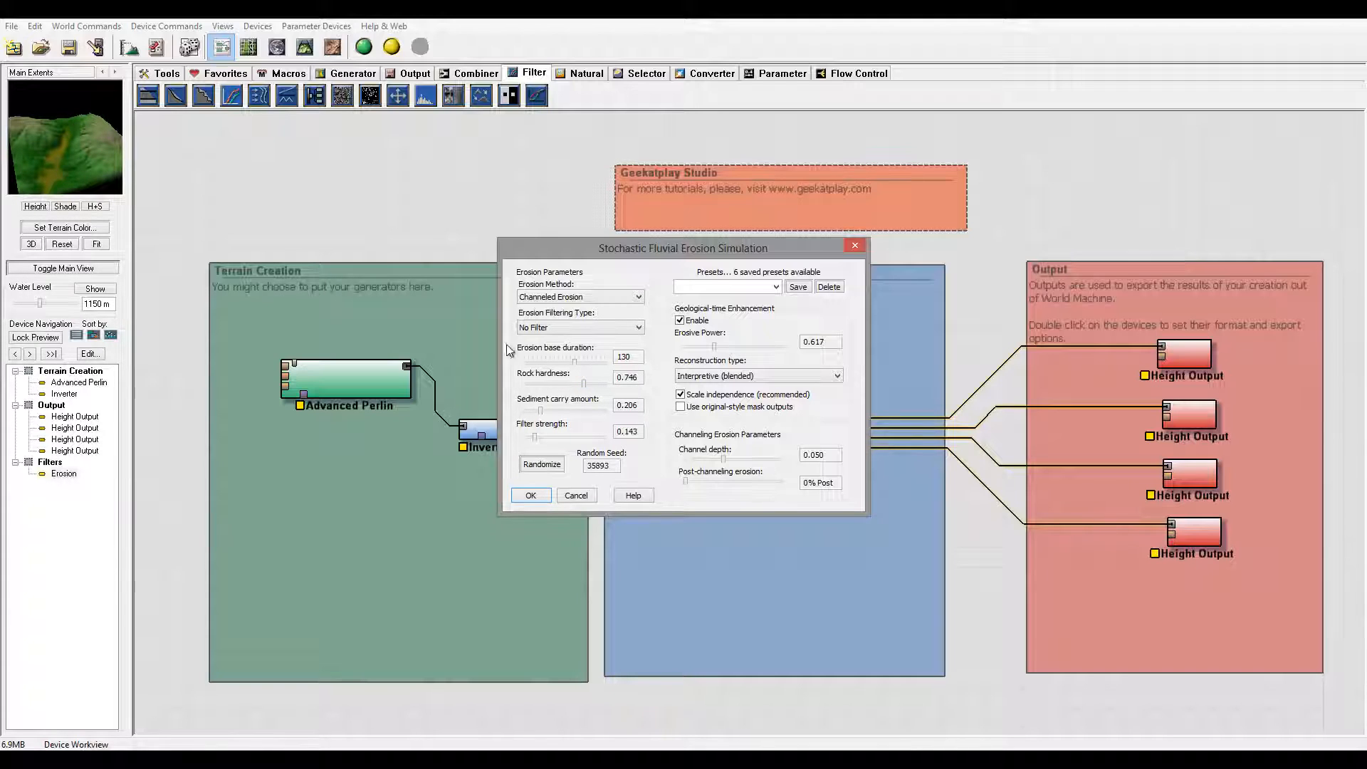
mouse_move(540, 417)
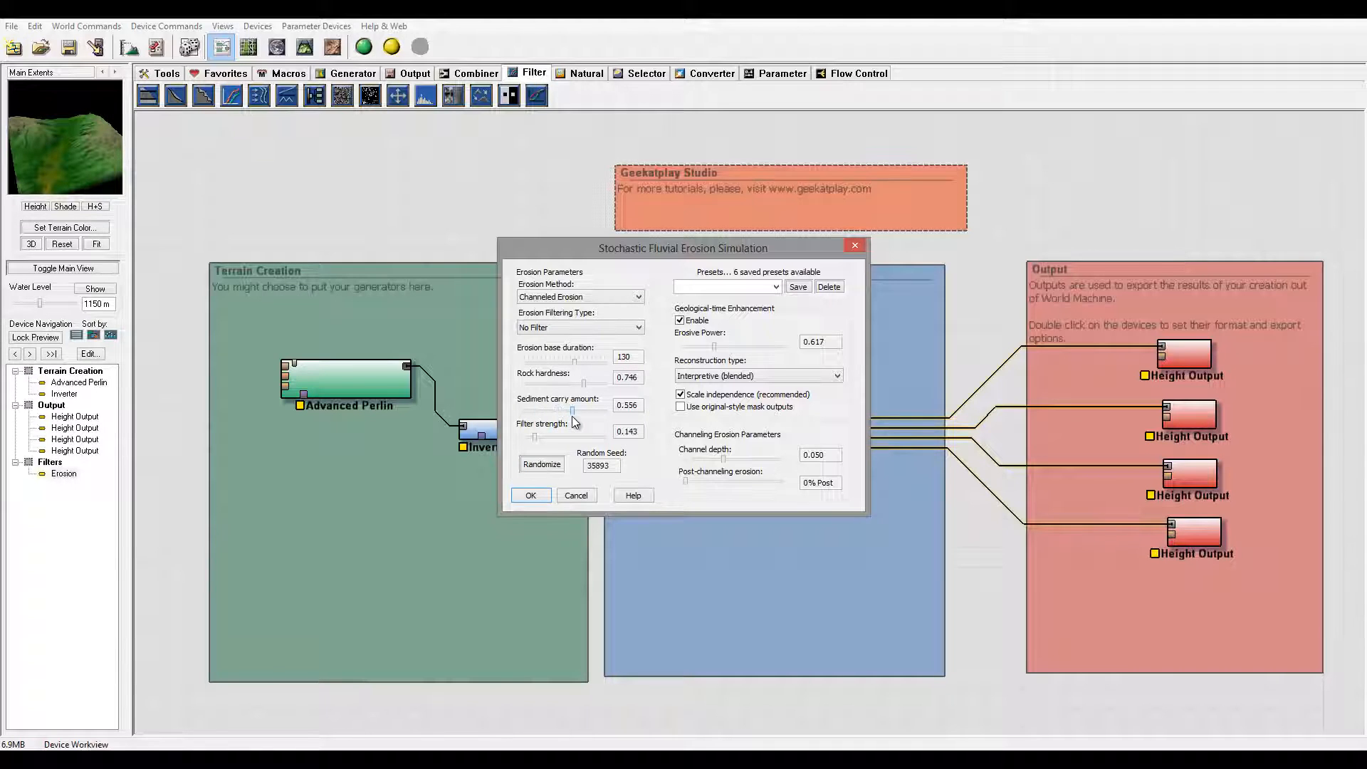
left_click(531, 494)
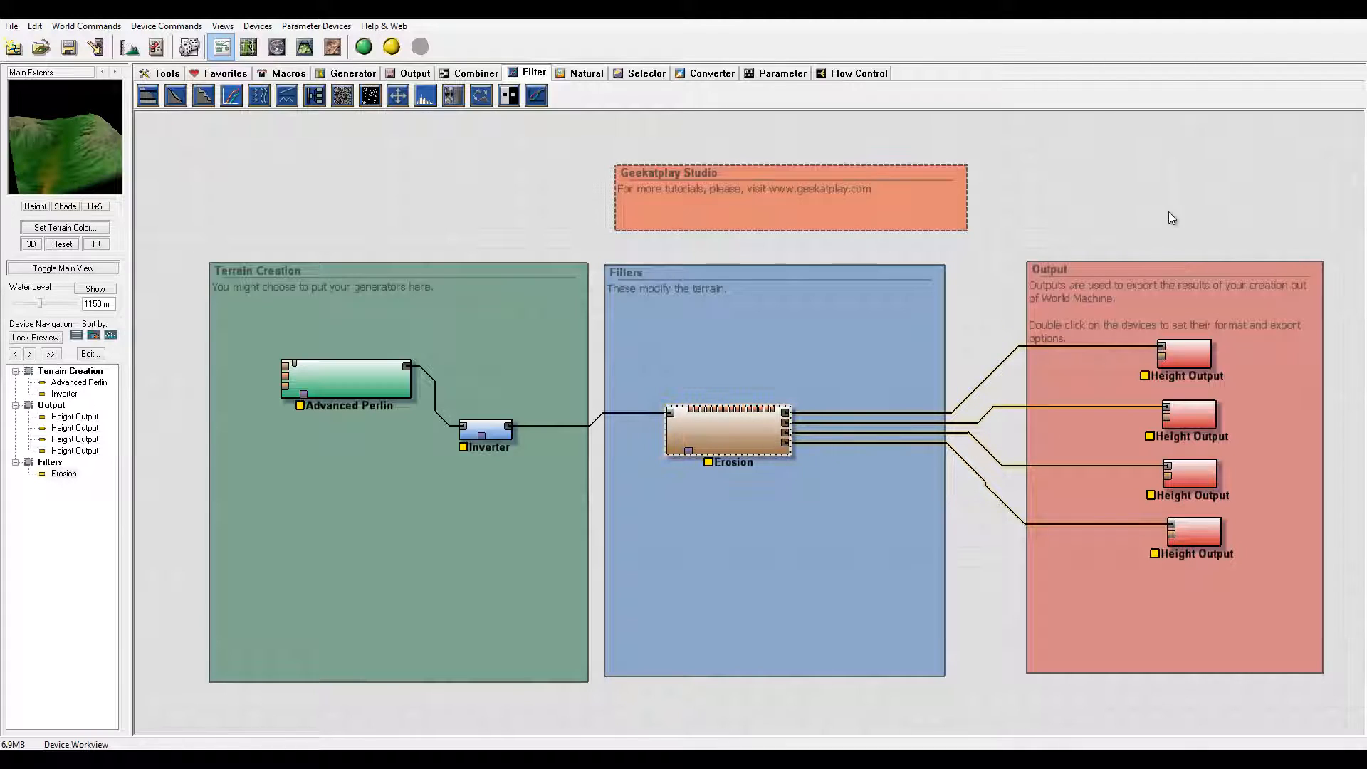
mouse_move(1258, 520)
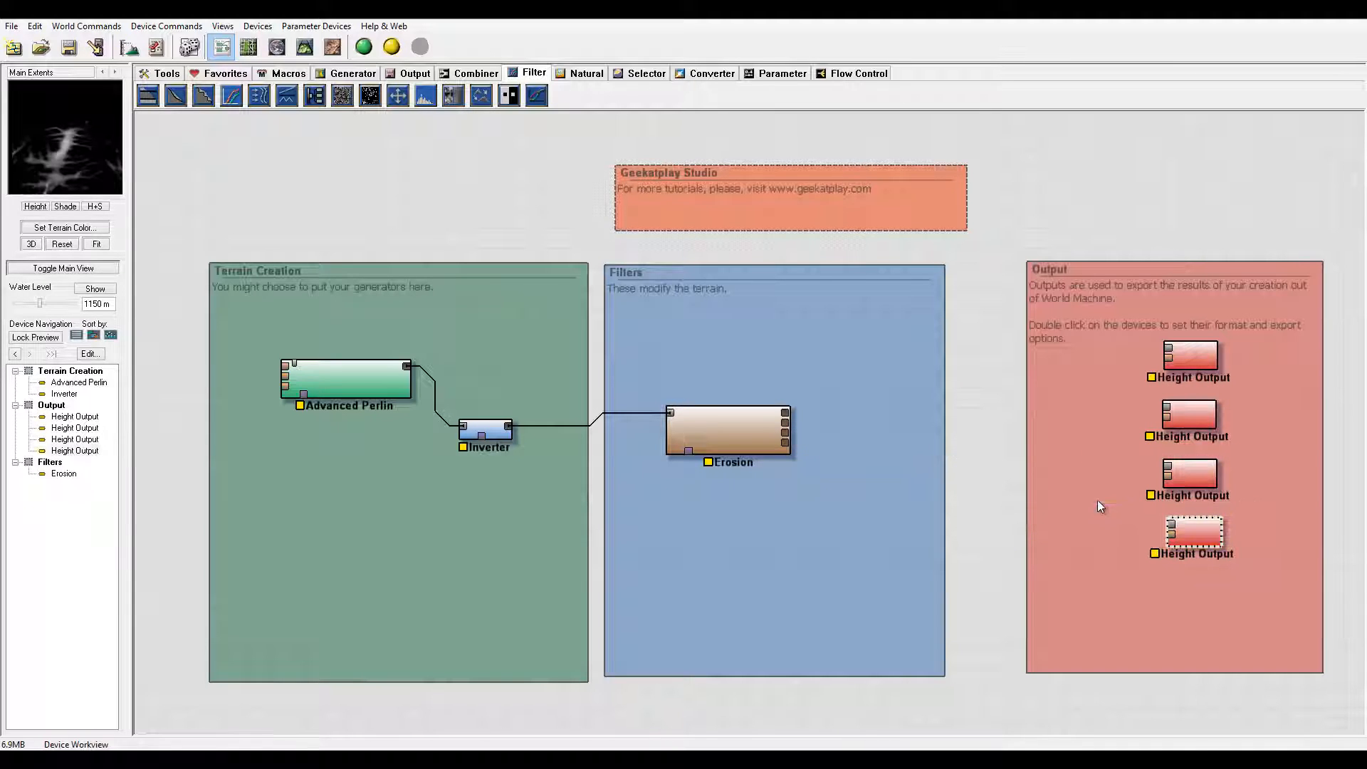
Step: Add a second Inverter in the Filters group fed by Erosion's output
left_click(727, 434)
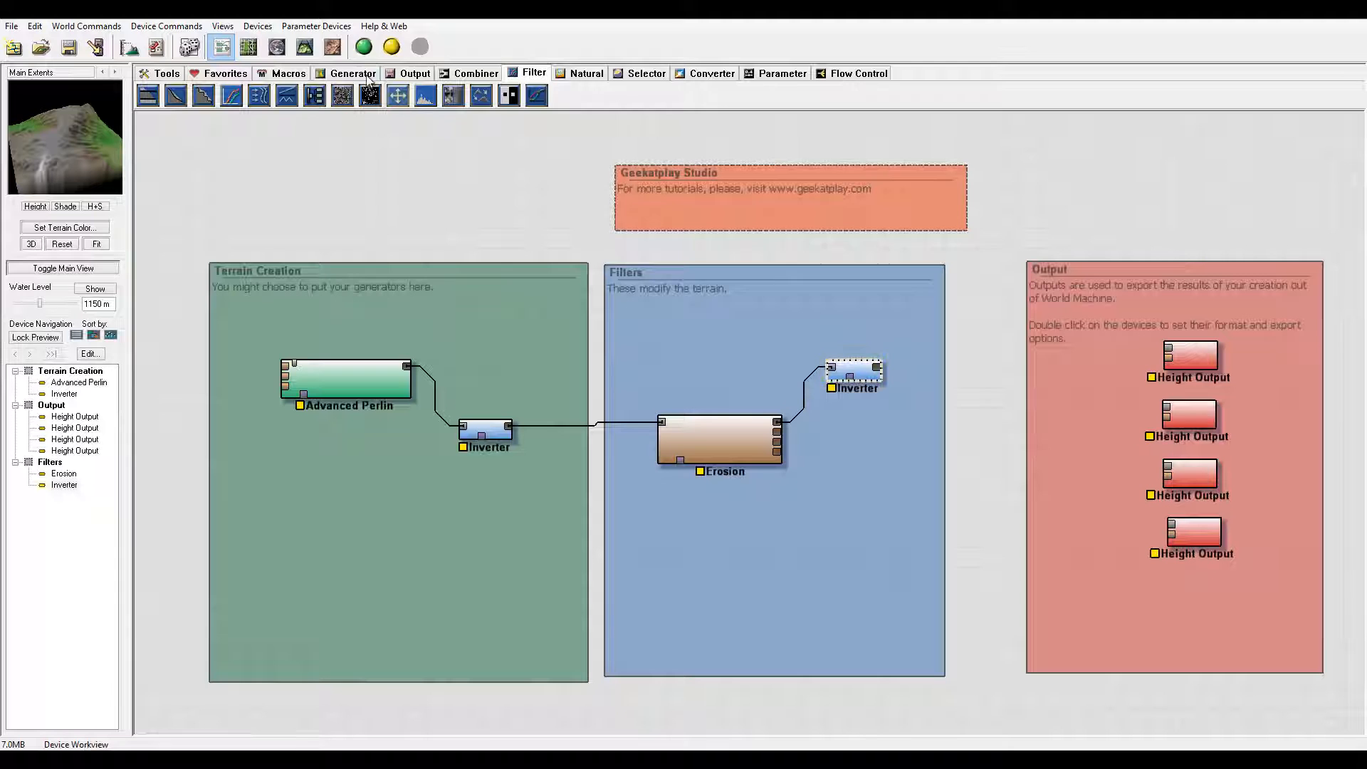
left_click(31, 244)
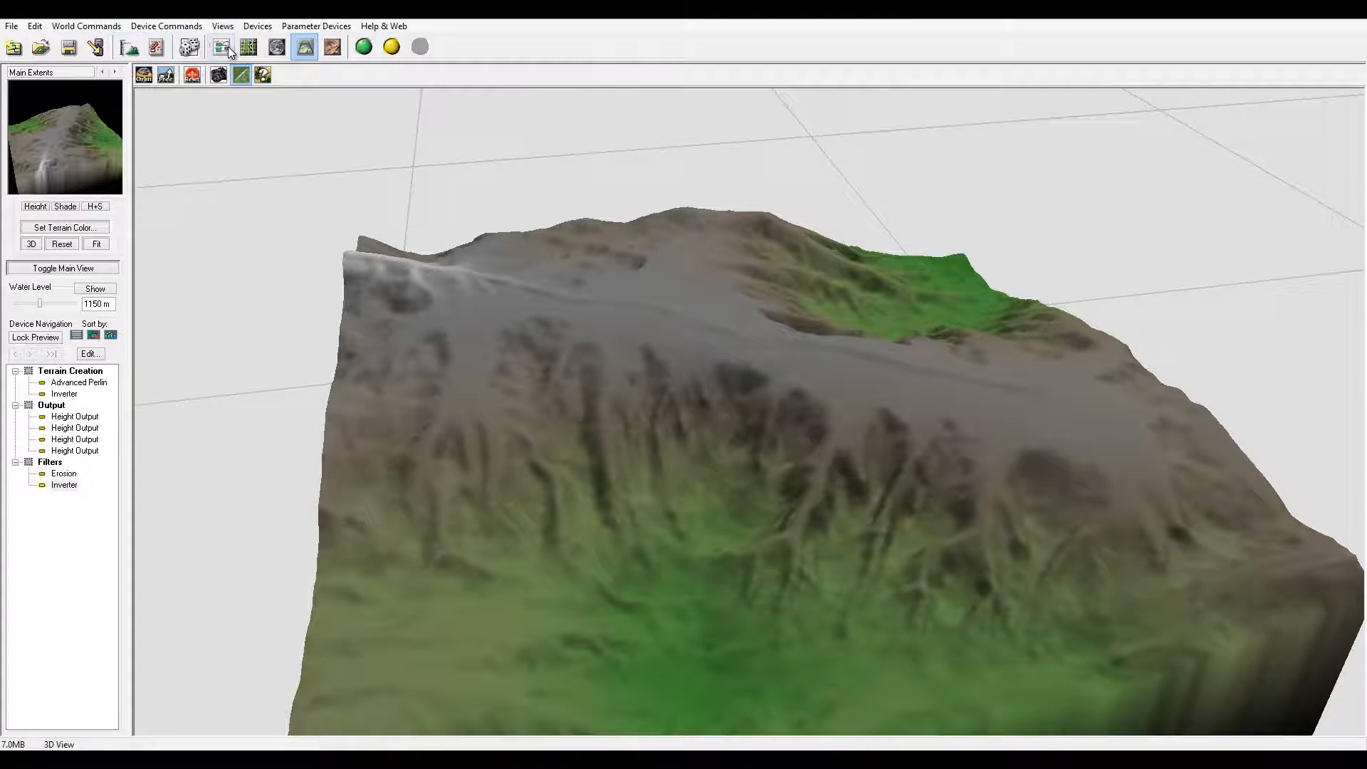
left_click(221, 47)
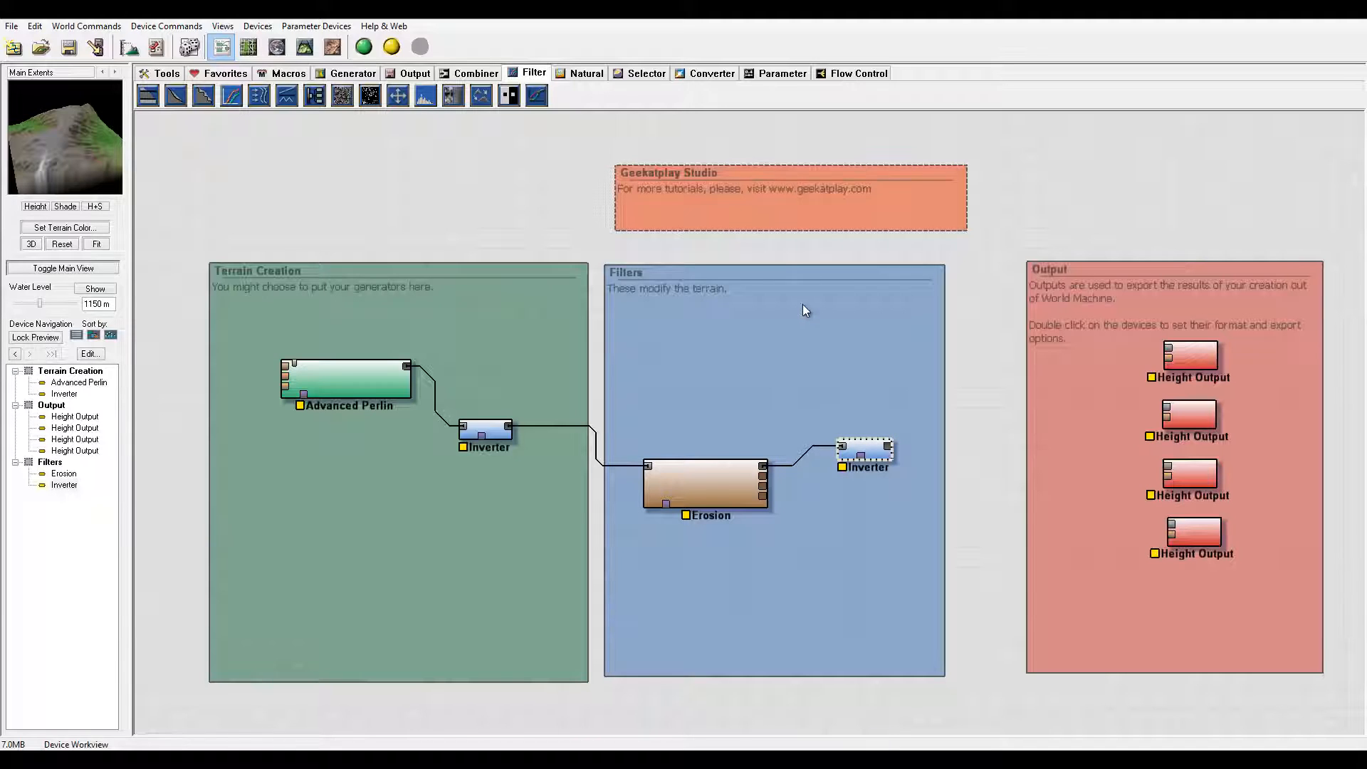
mouse_move(827, 293)
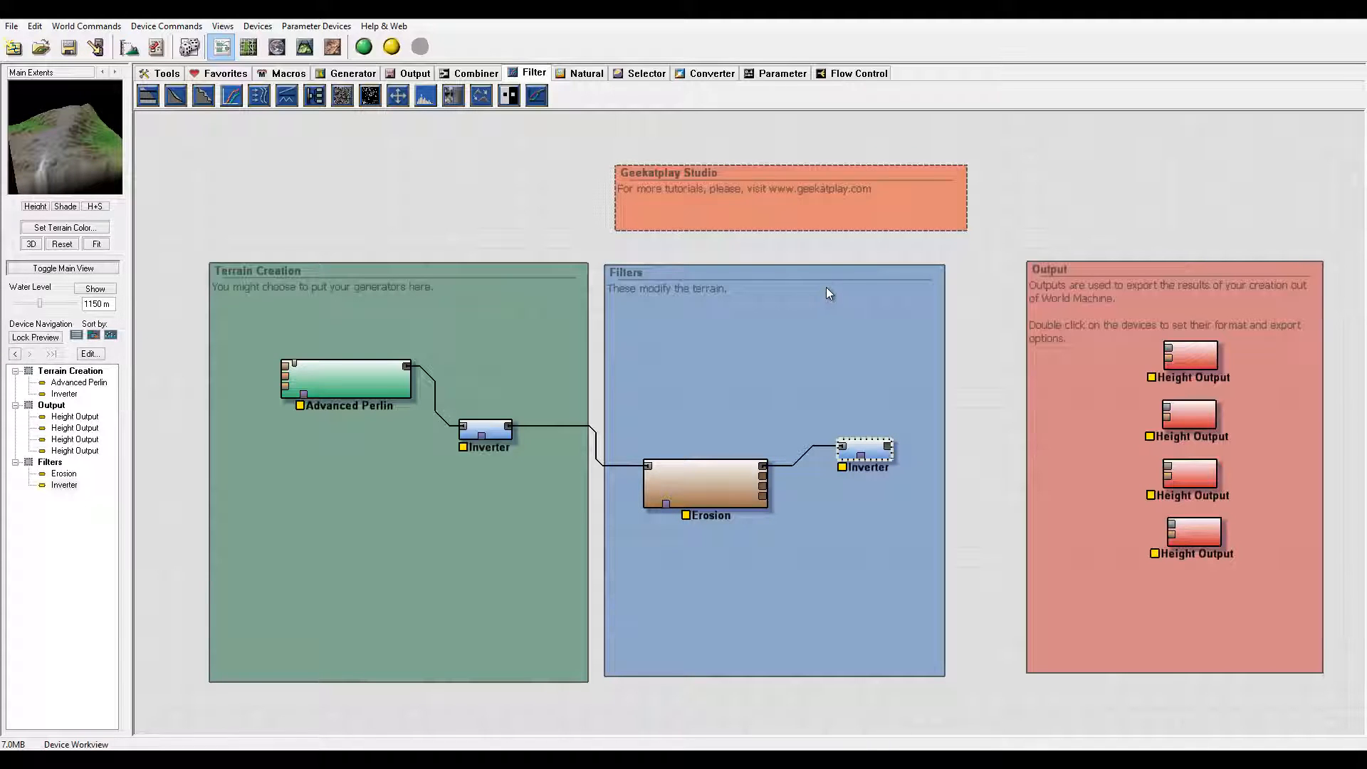
mouse_move(314, 189)
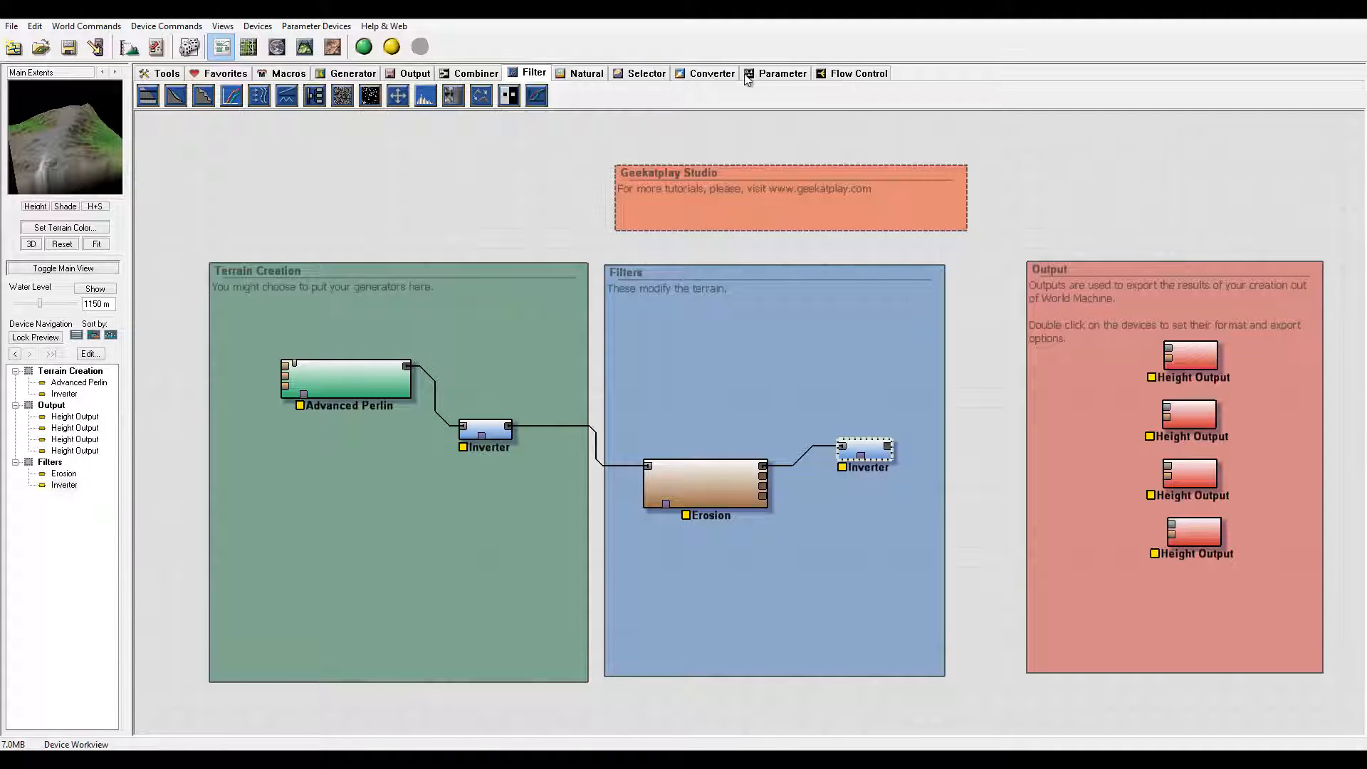
Step: Place a Select Height device in the Filters group from the Selector devices
left_click(648, 73)
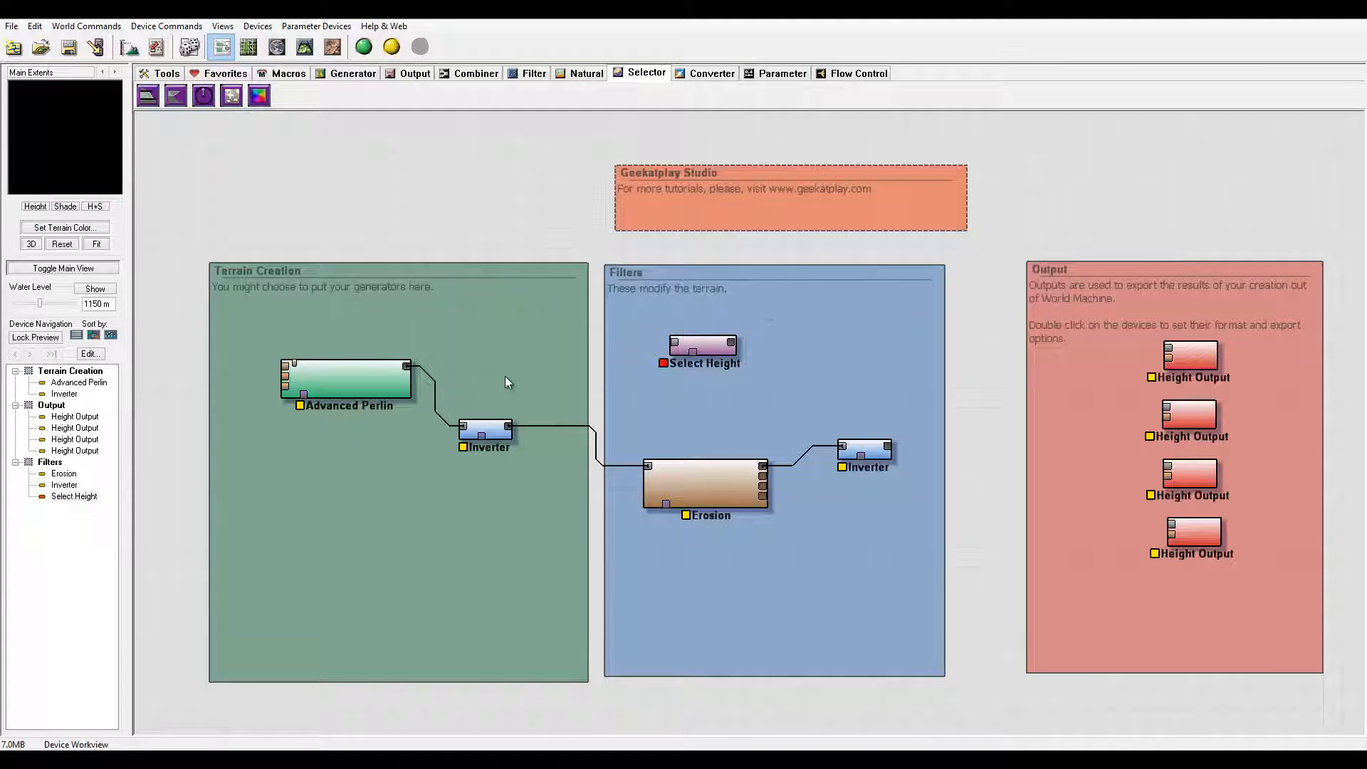
left_click(347, 379)
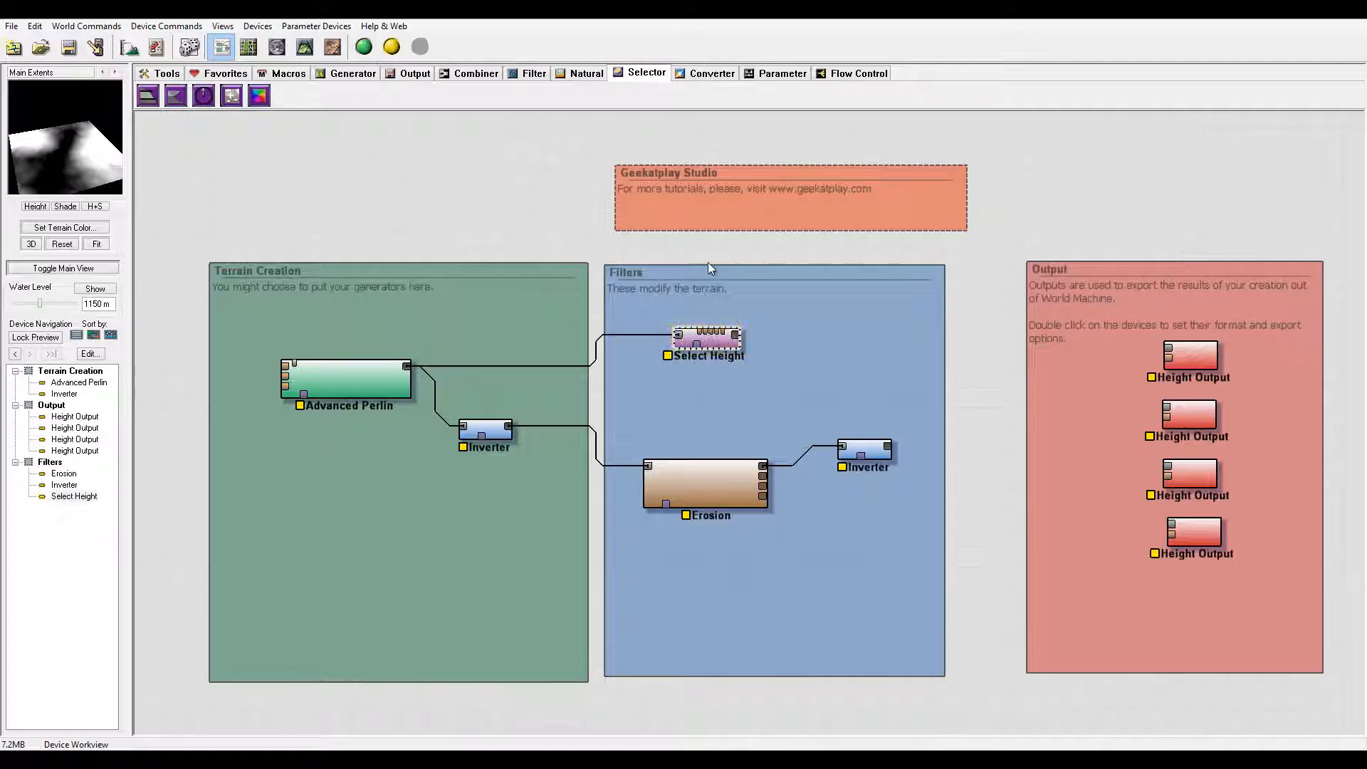
left_click(476, 73)
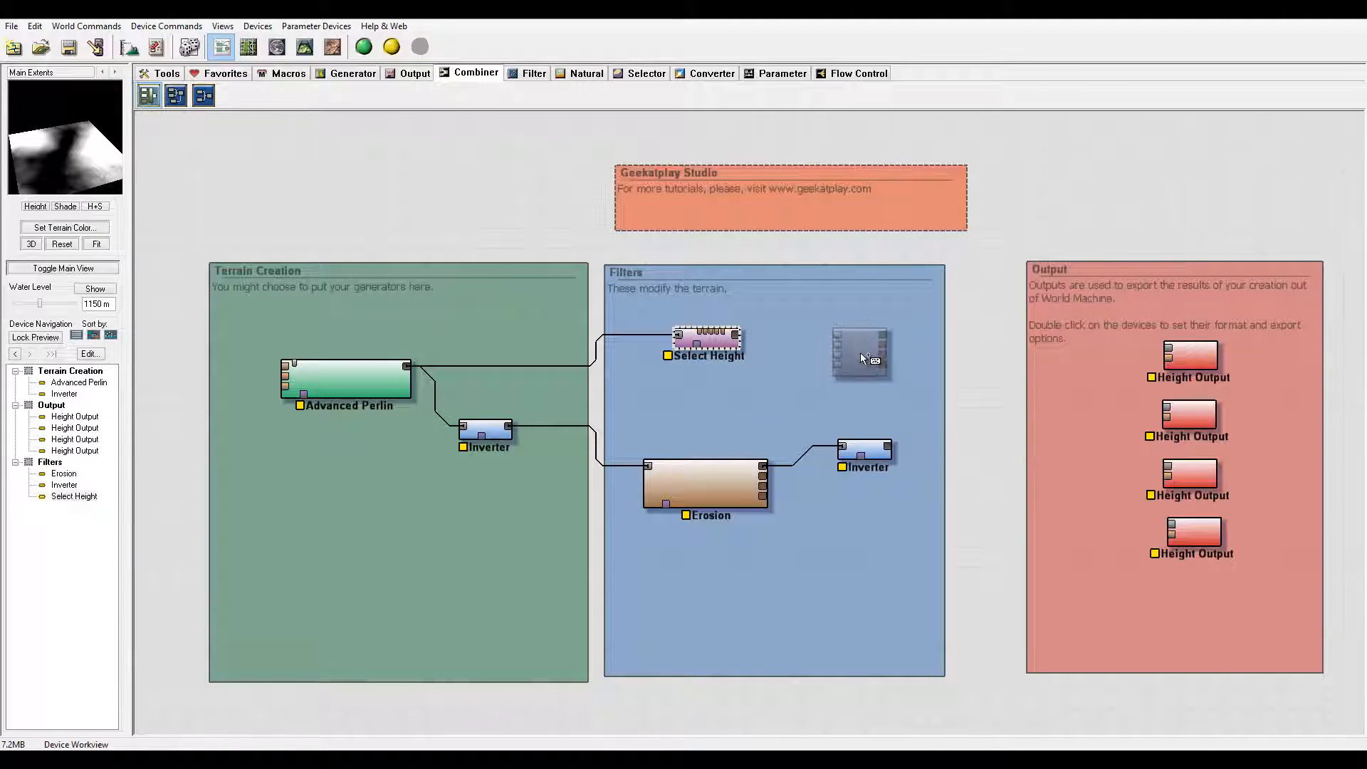
Step: Open the new Height Chooser's properties and confirm its settings
right_click(859, 352)
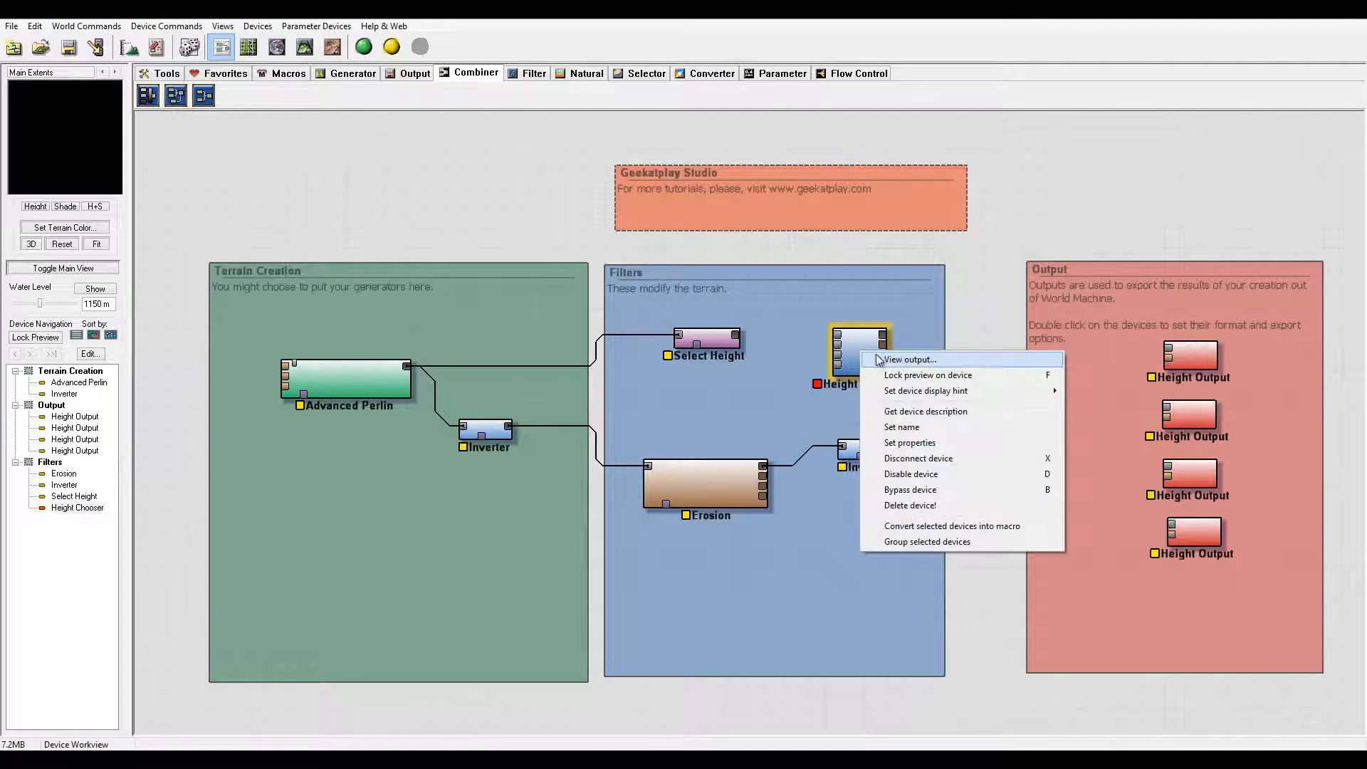
left_click(909, 442)
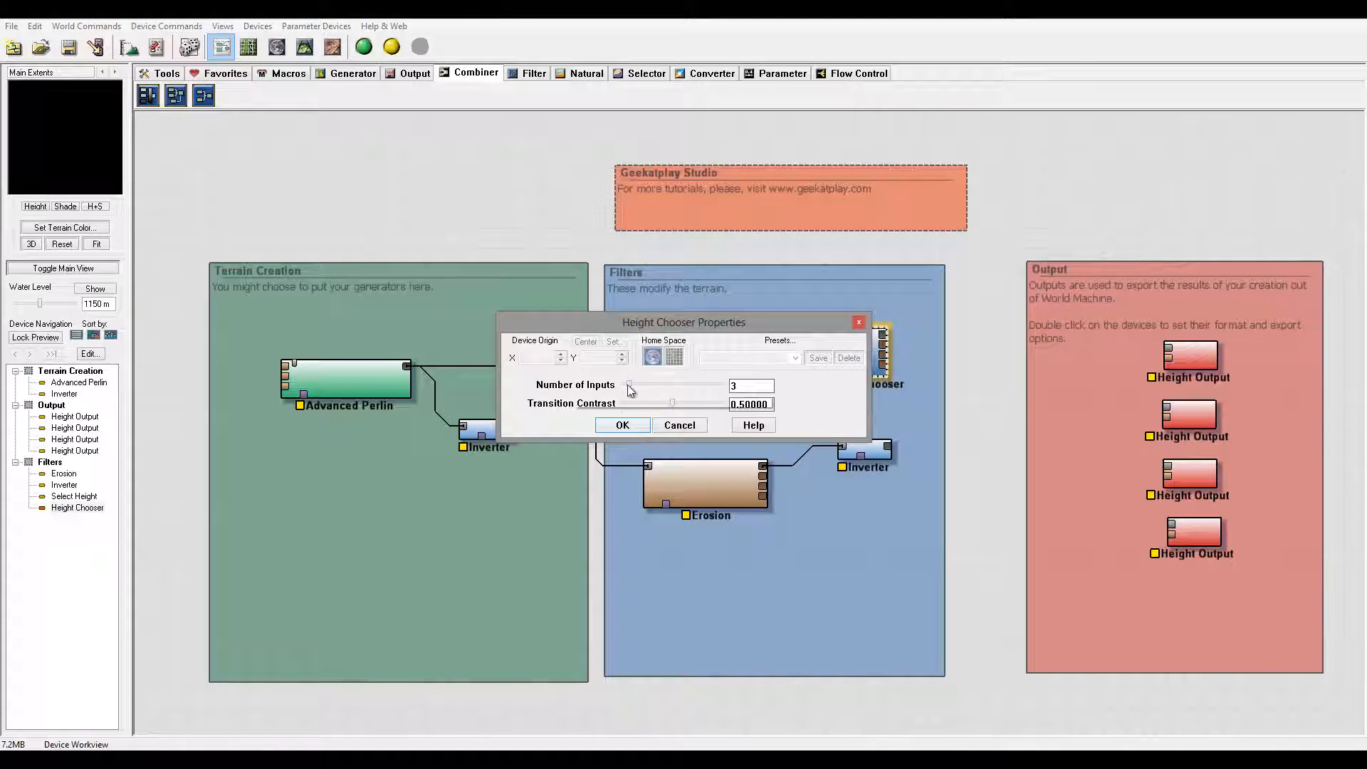
left_click(622, 425)
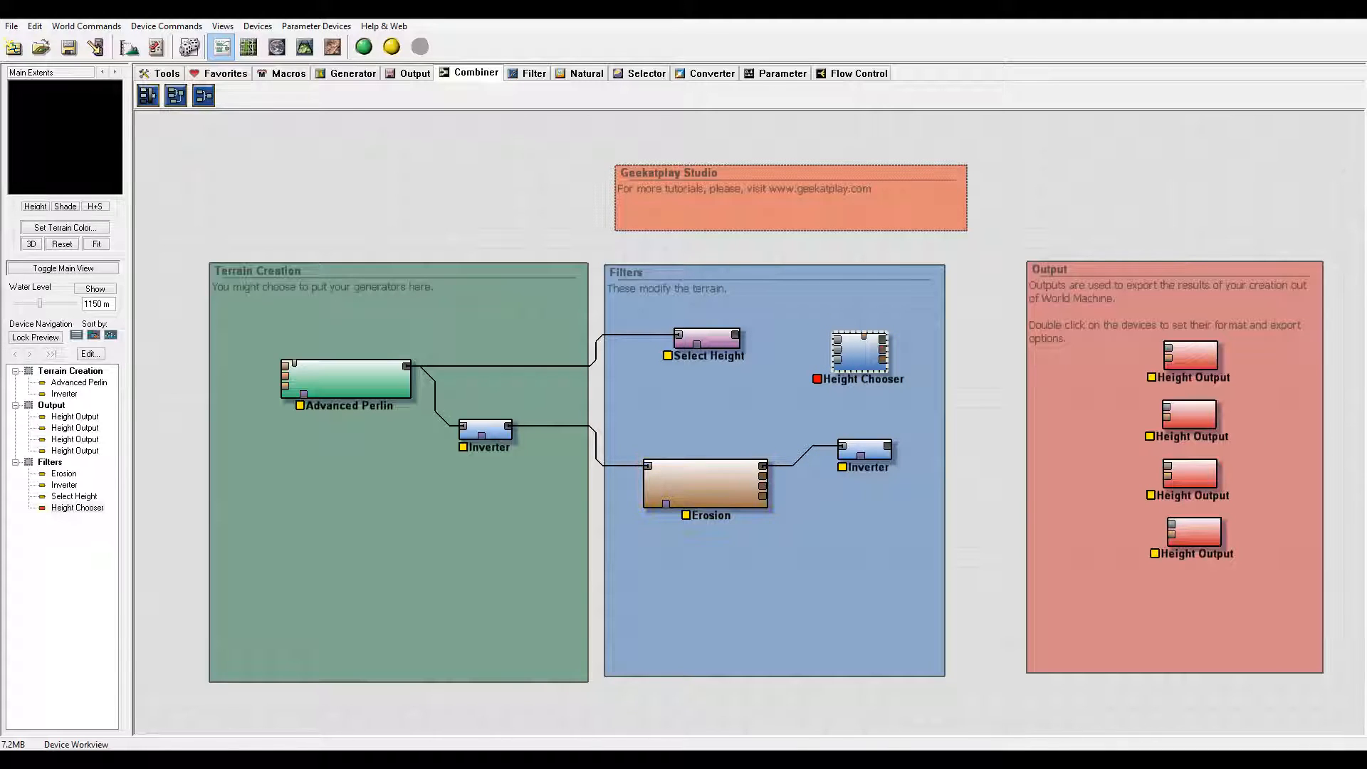
Step: Wire the Inverter, Erosion and Select Height into the Height Chooser's inputs
left_click(863, 450)
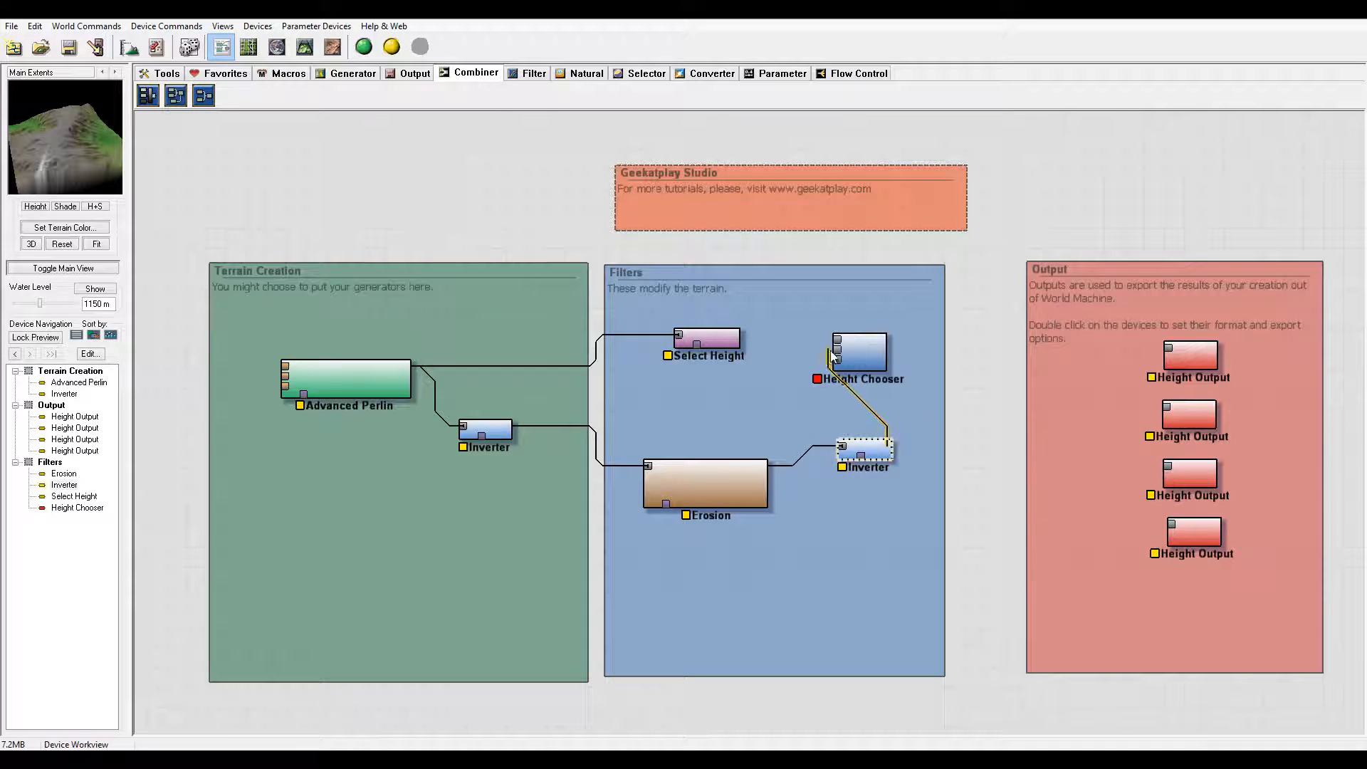
left_click(893, 353)
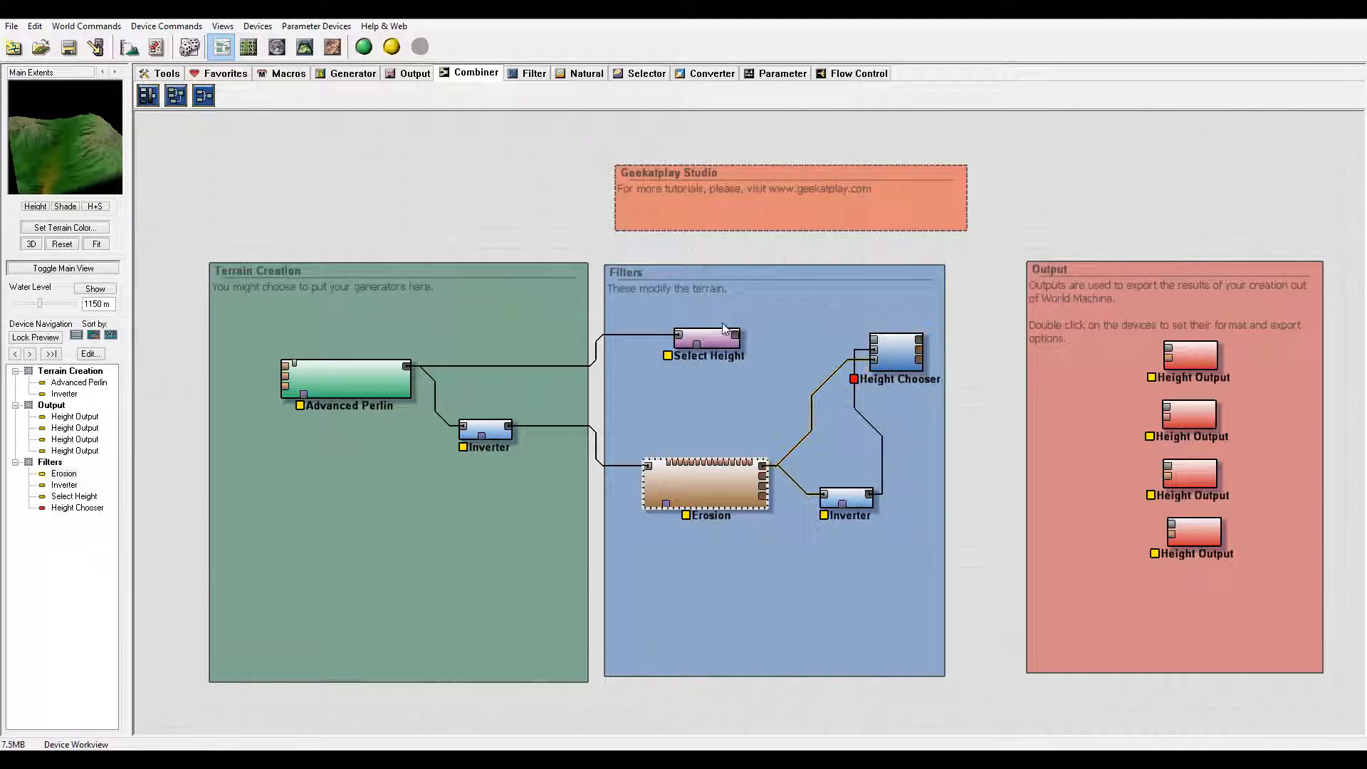
left_click(896, 353)
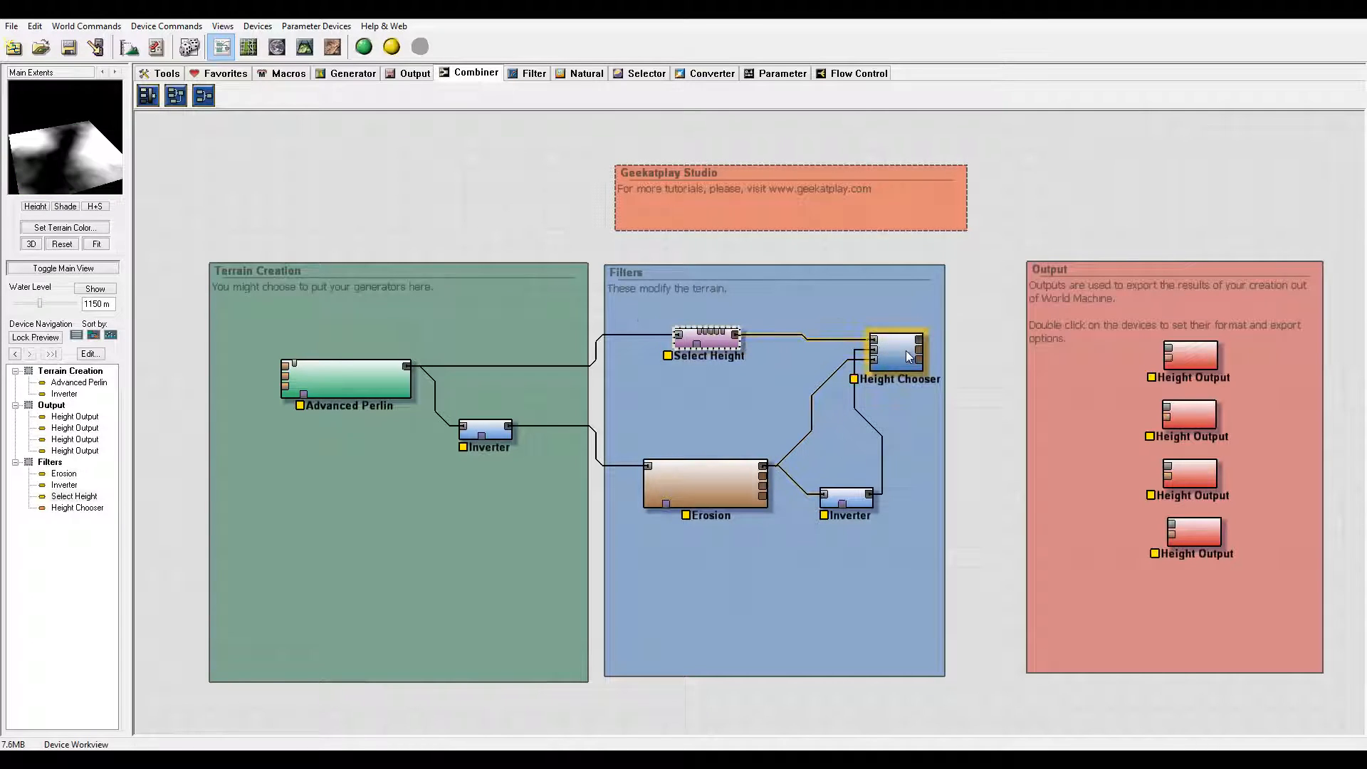
right_click(898, 353)
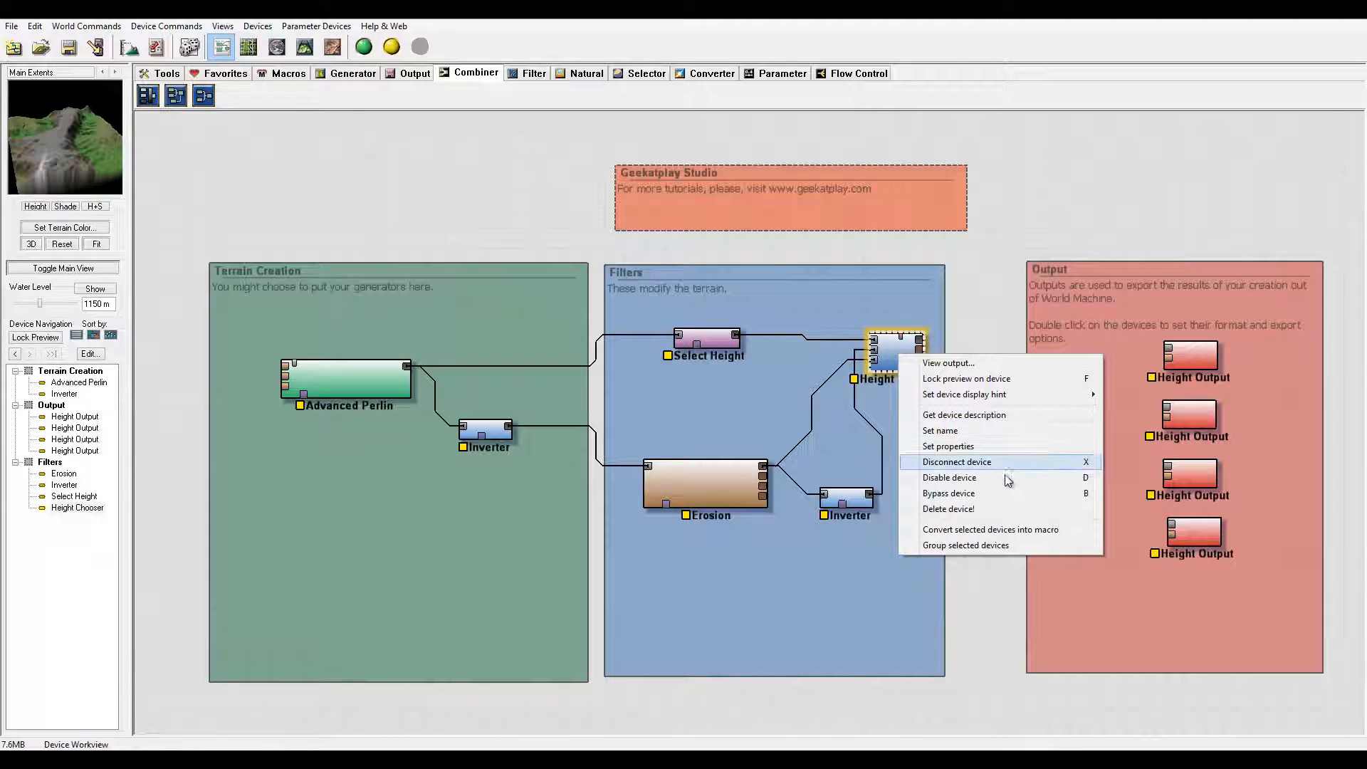
Step: Lock preview on Height Chooser, invert Select Height and raise its maximum to 1996 m
left_click(966, 379)
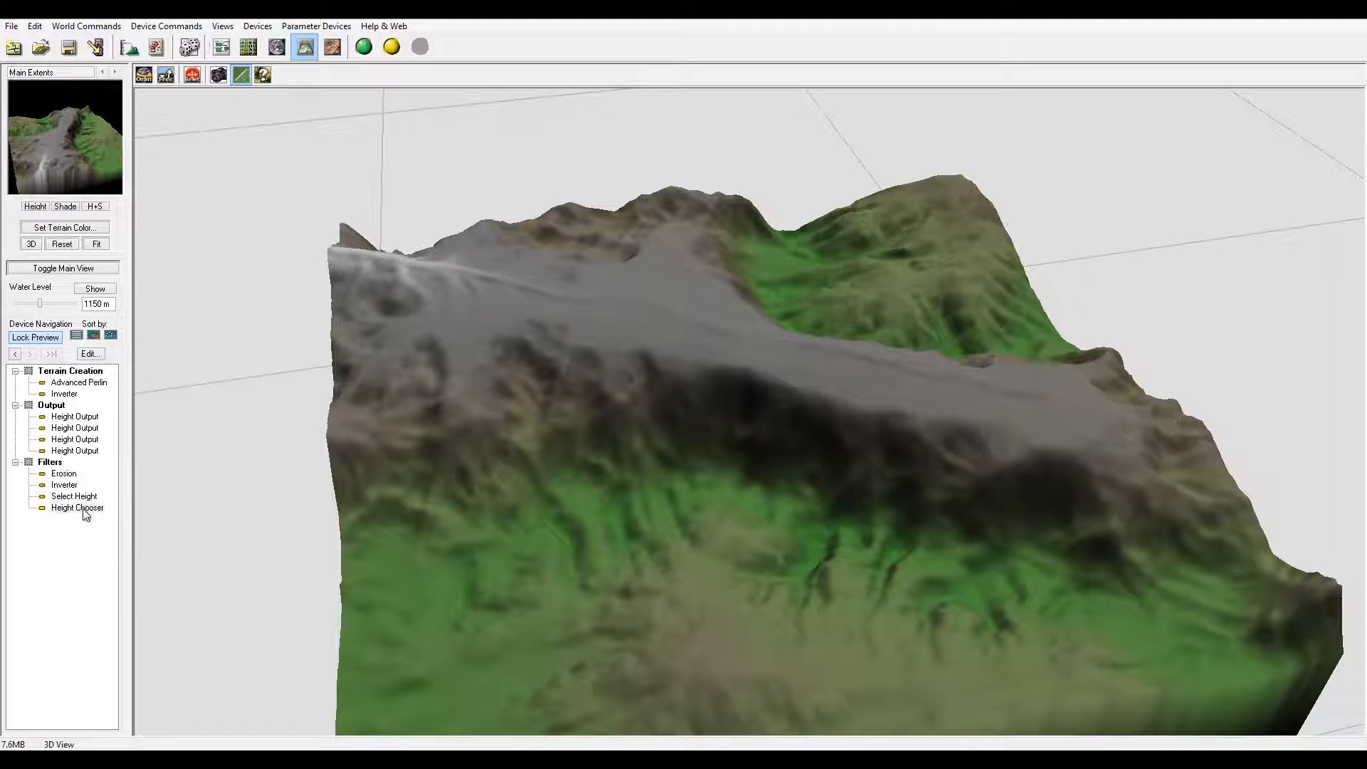
double_click(77, 508)
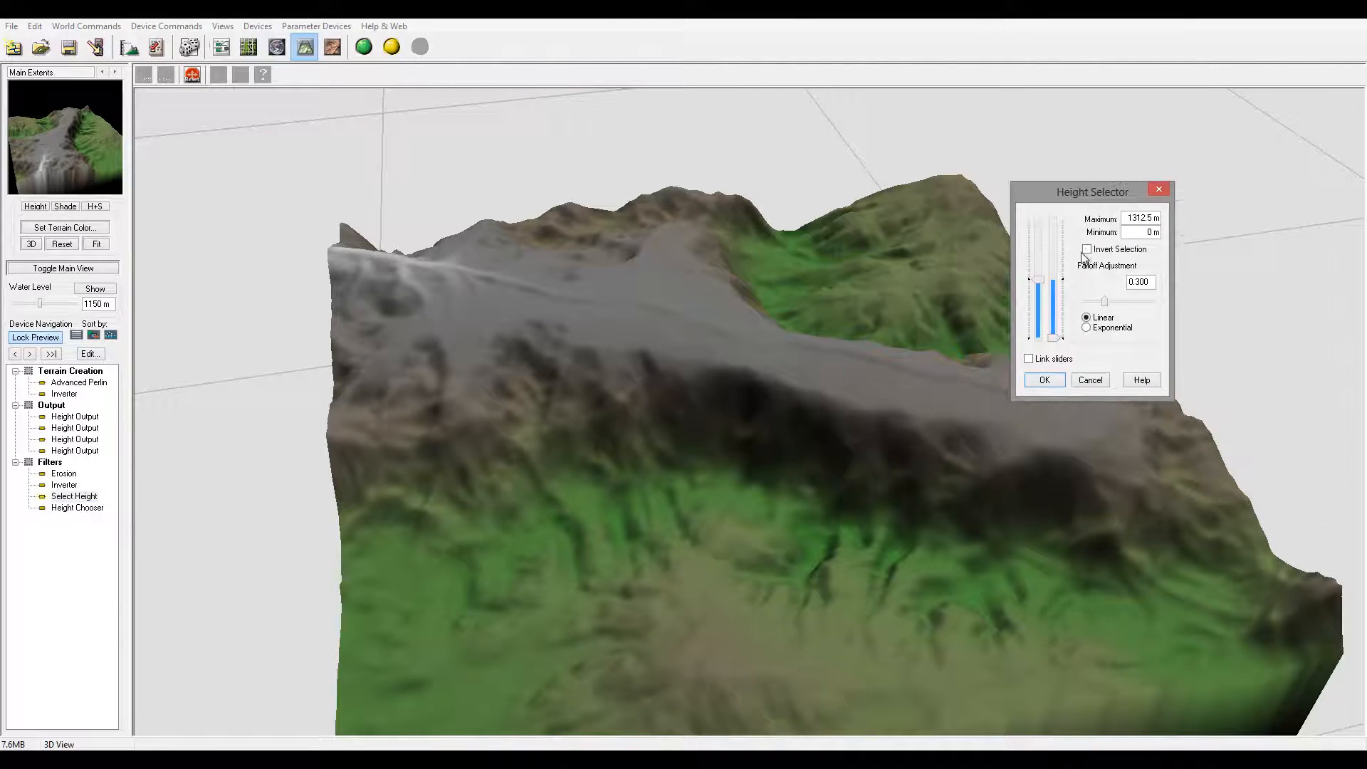
left_click(1087, 249)
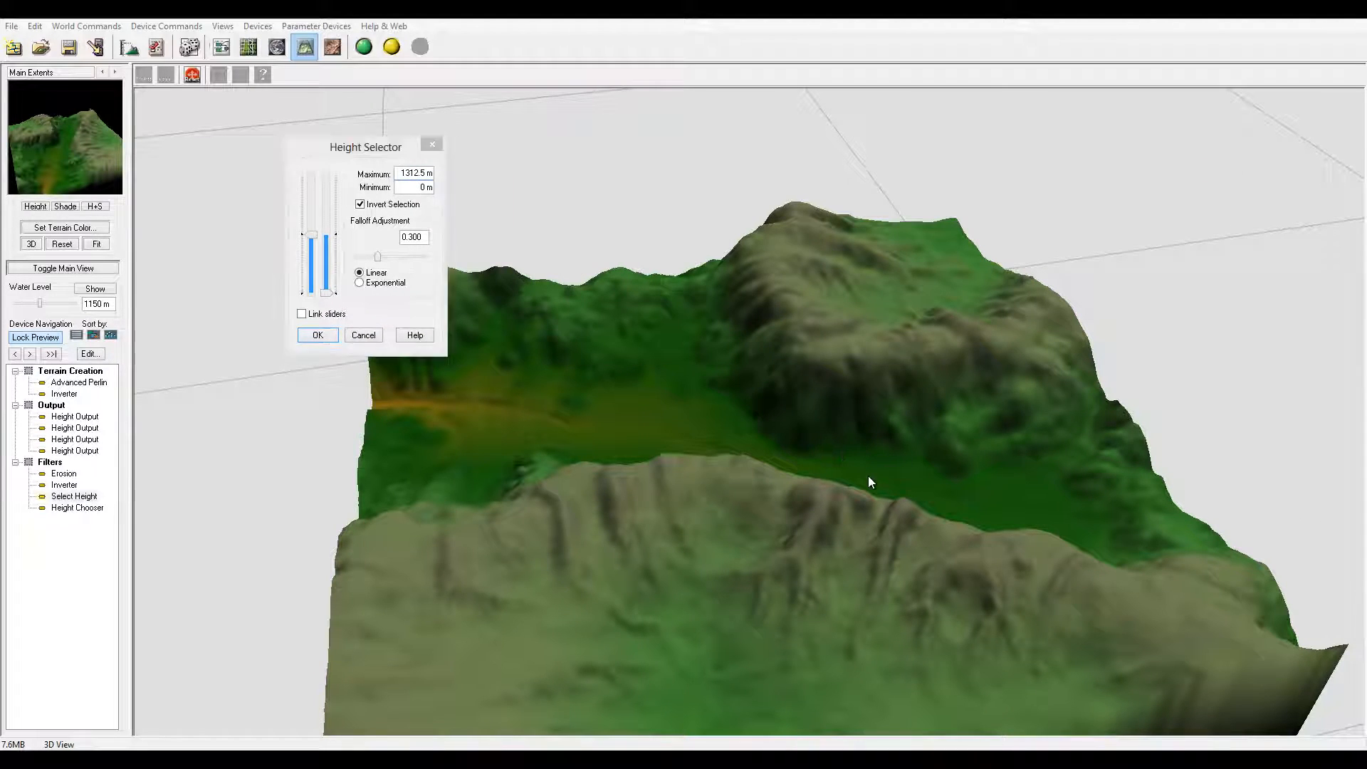
left_click_drag(314, 226, 314, 253)
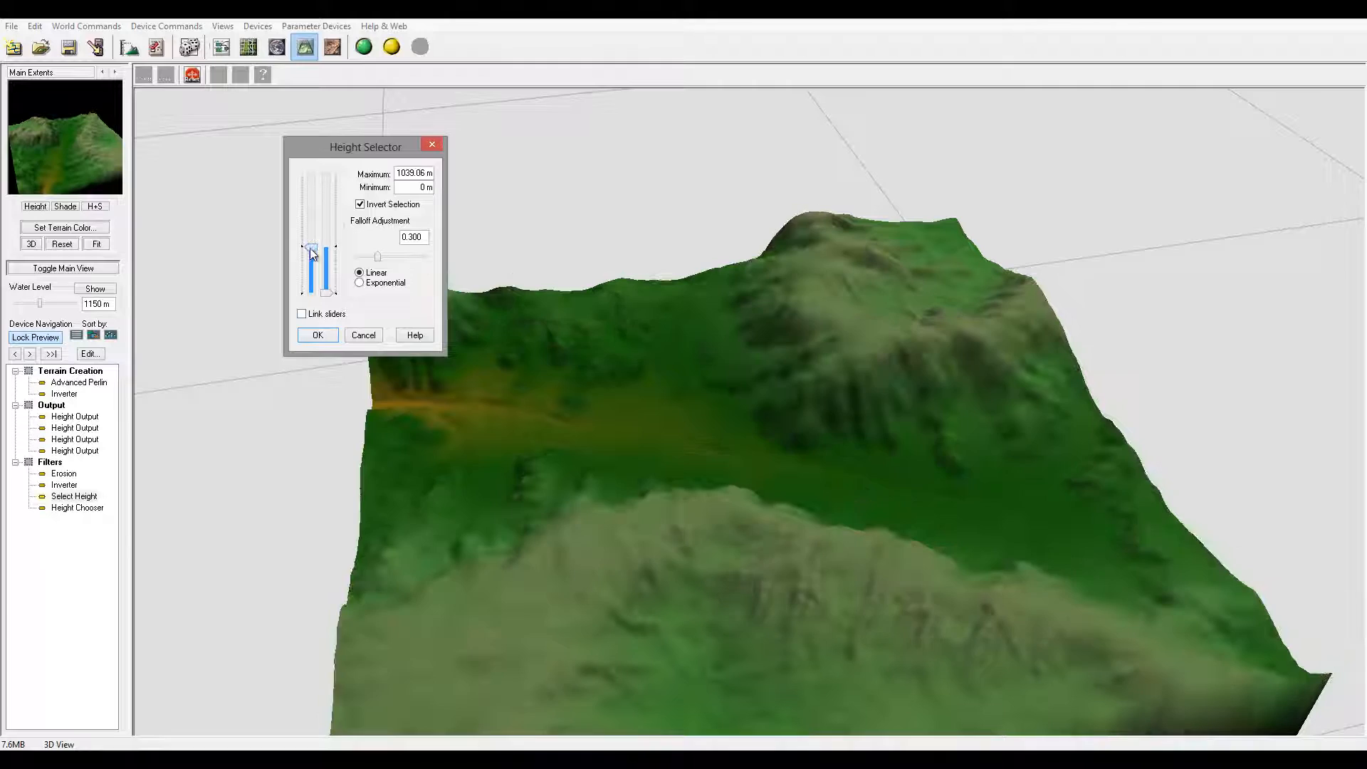
left_click_drag(312, 249, 312, 202)
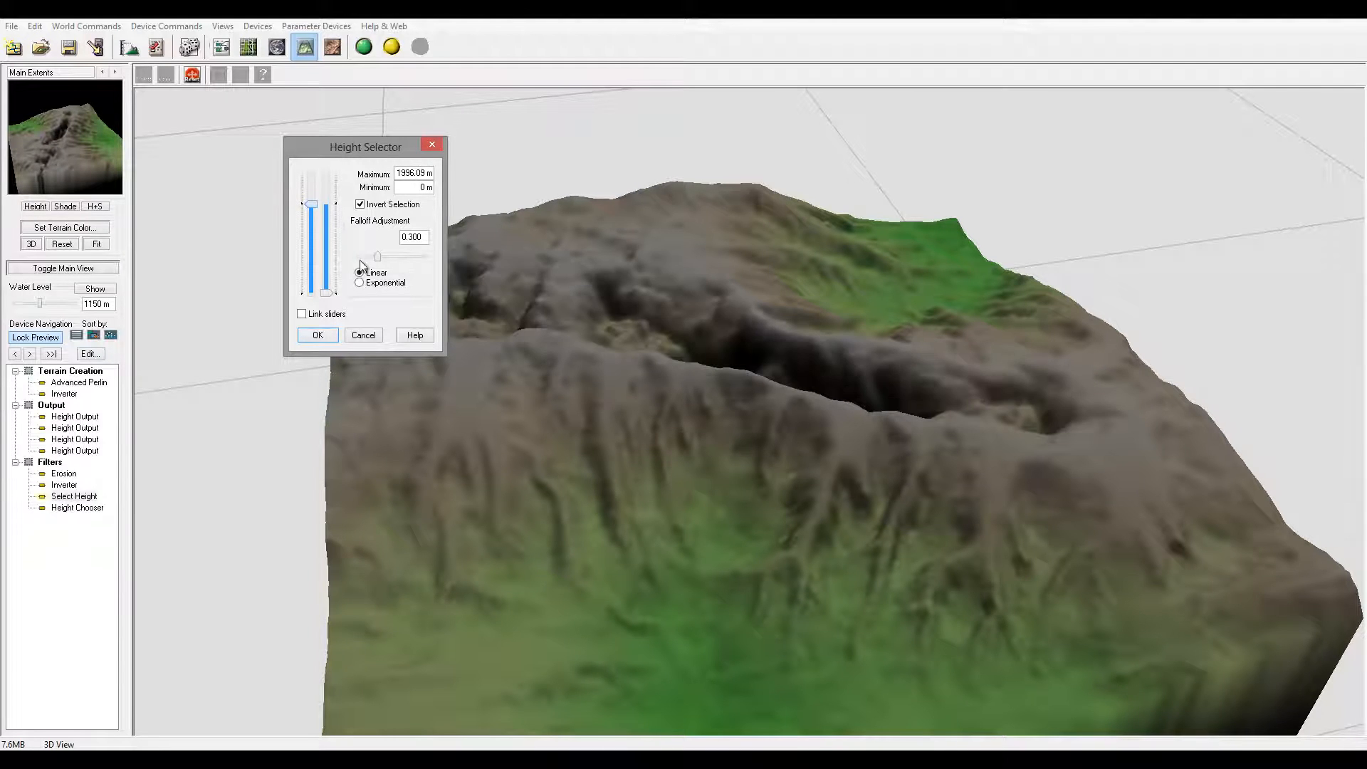
left_click(318, 335)
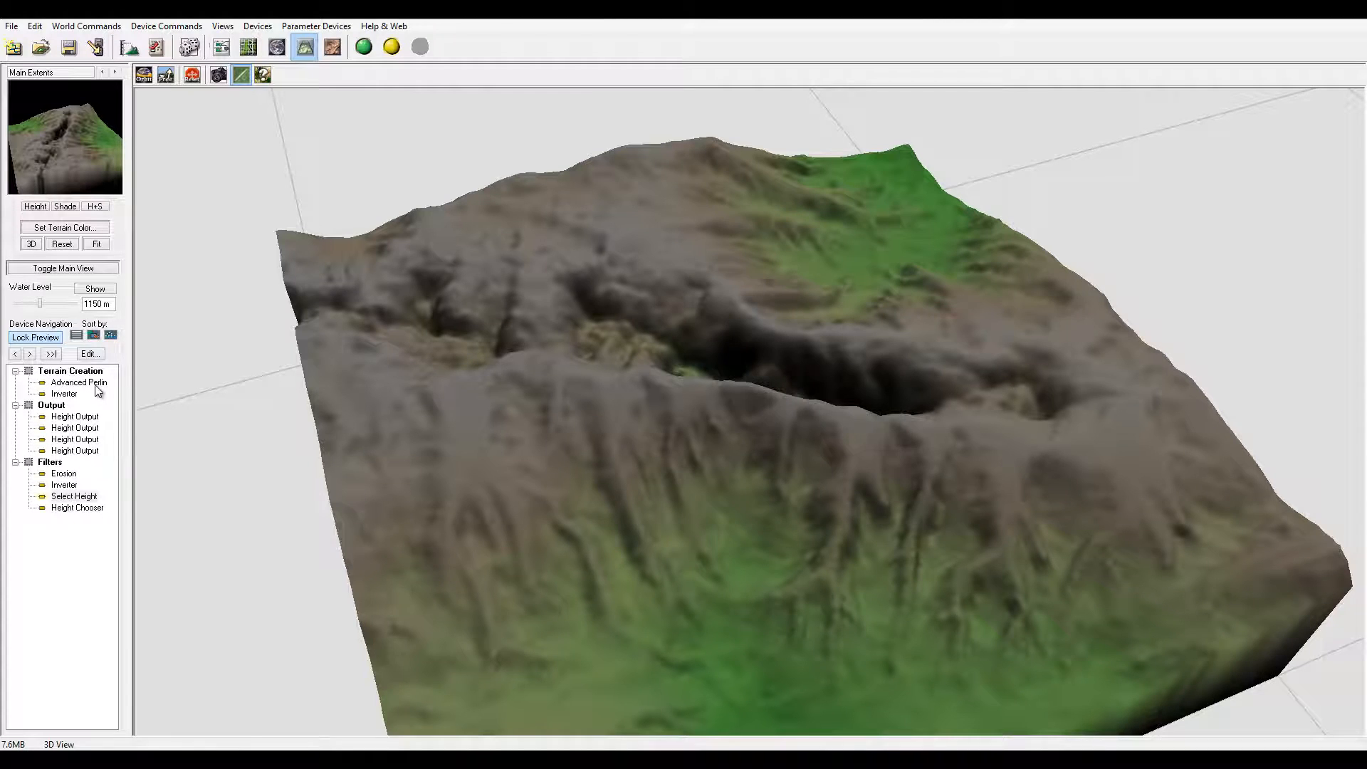
Step: Try Billowy, Smooth Ridged, Flat Middle and Terraced Perlin styles, then keep Ridged
double_click(79, 381)
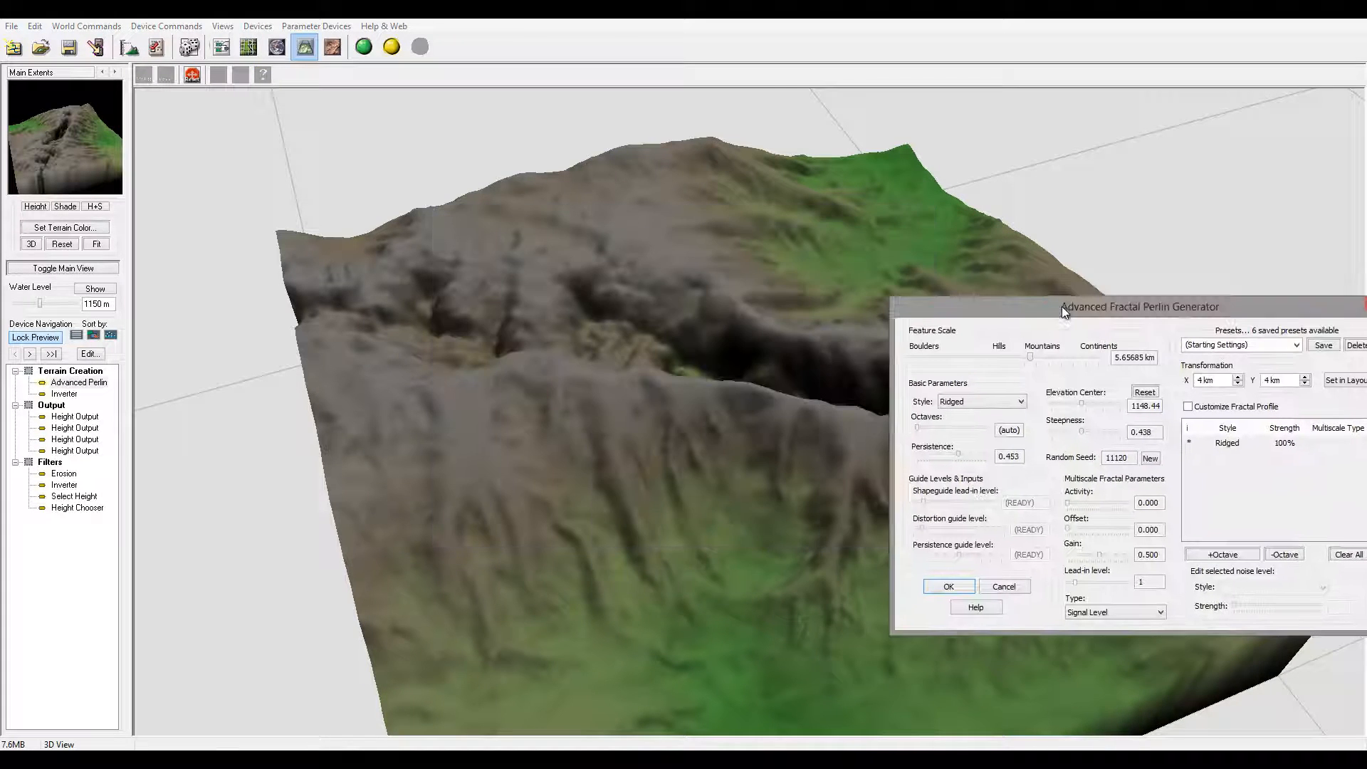
left_click(987, 397)
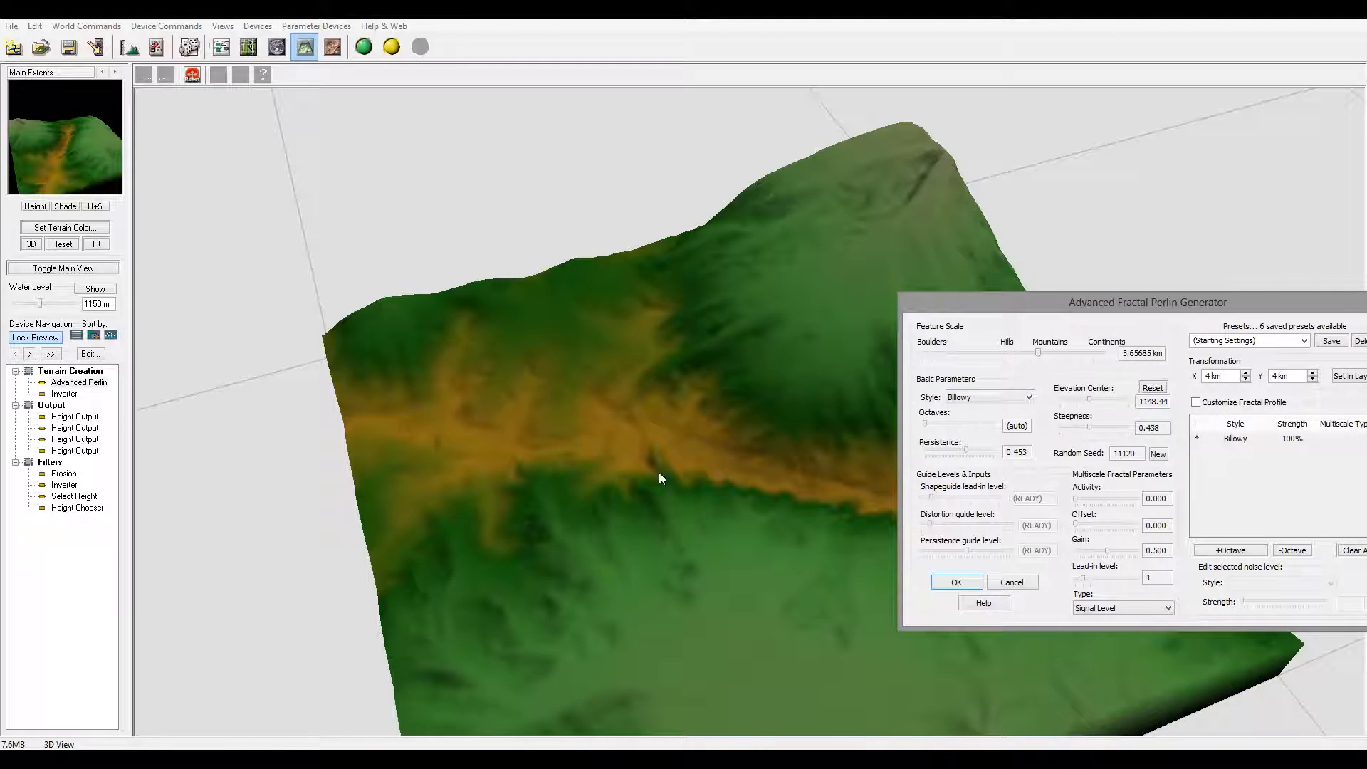
left_click(1027, 396)
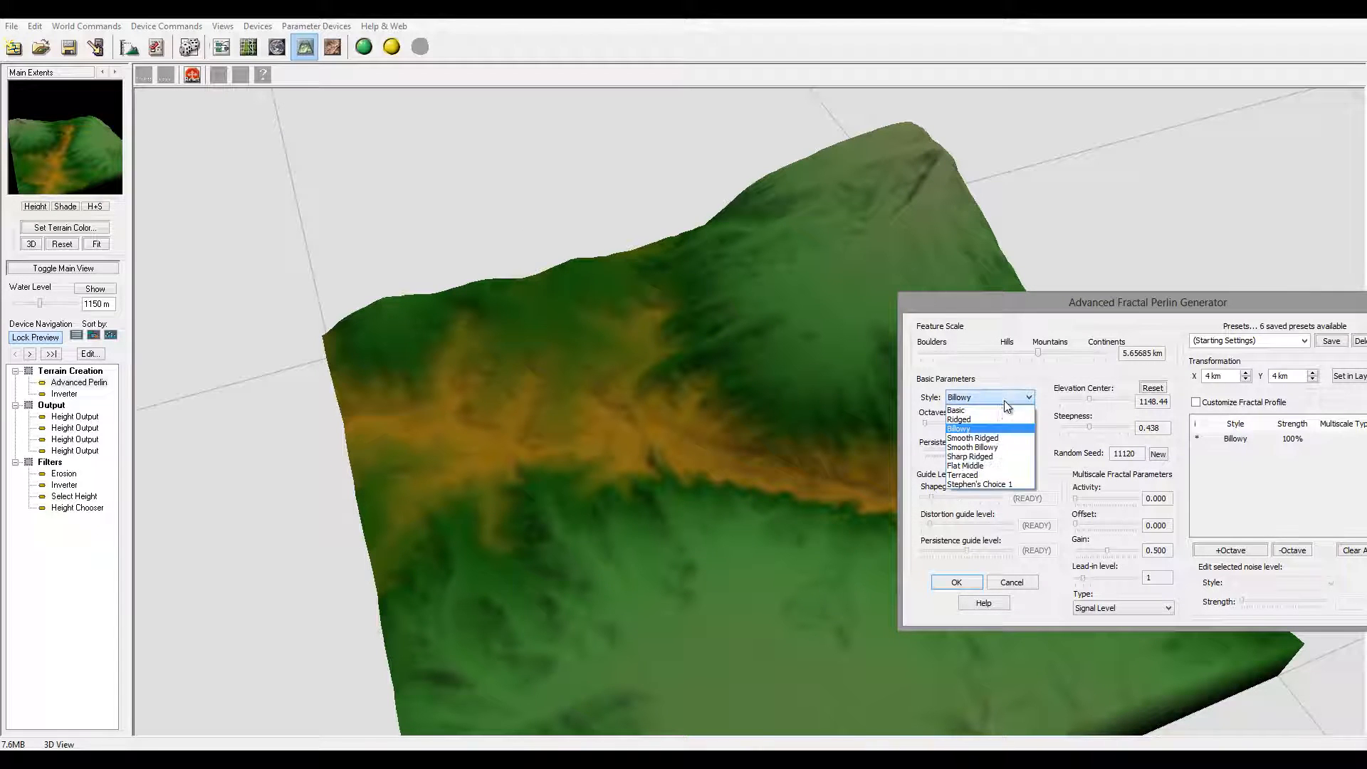
left_click(972, 438)
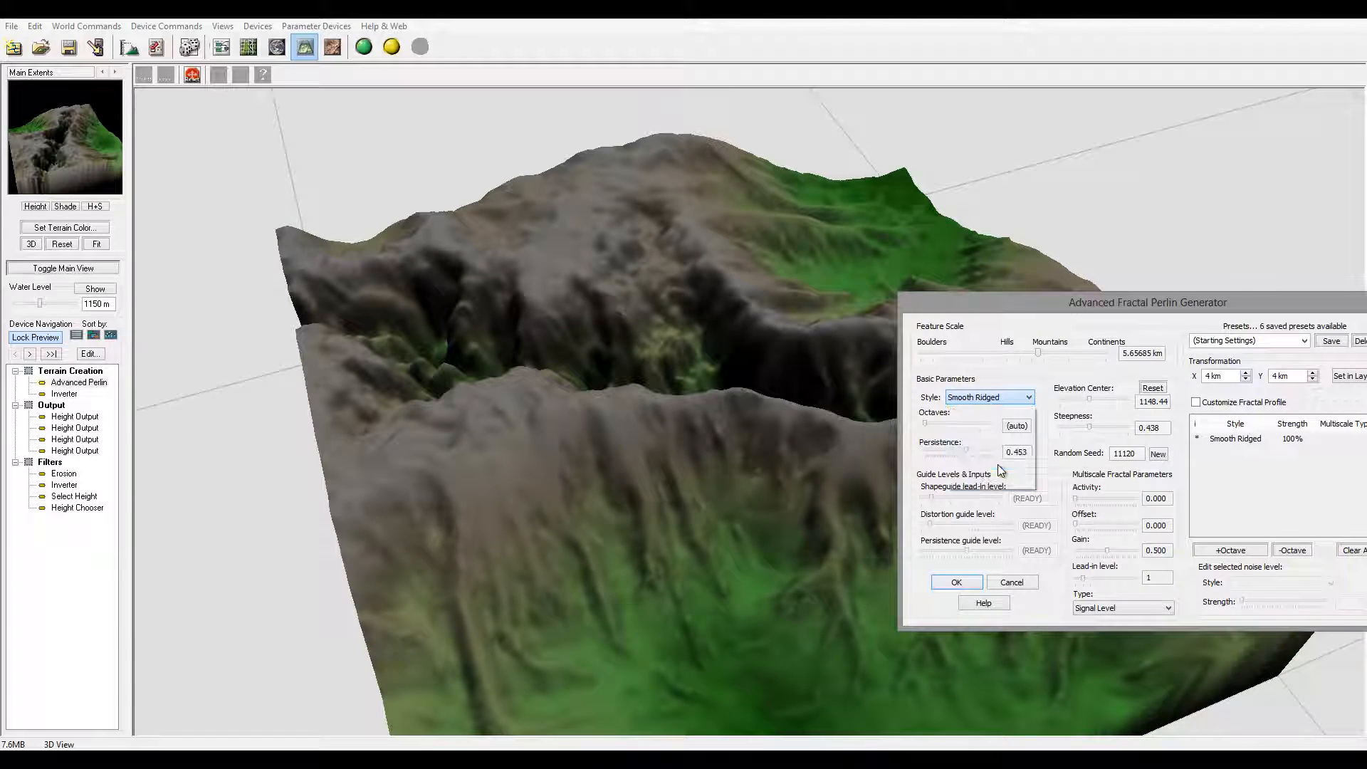
left_click(989, 397)
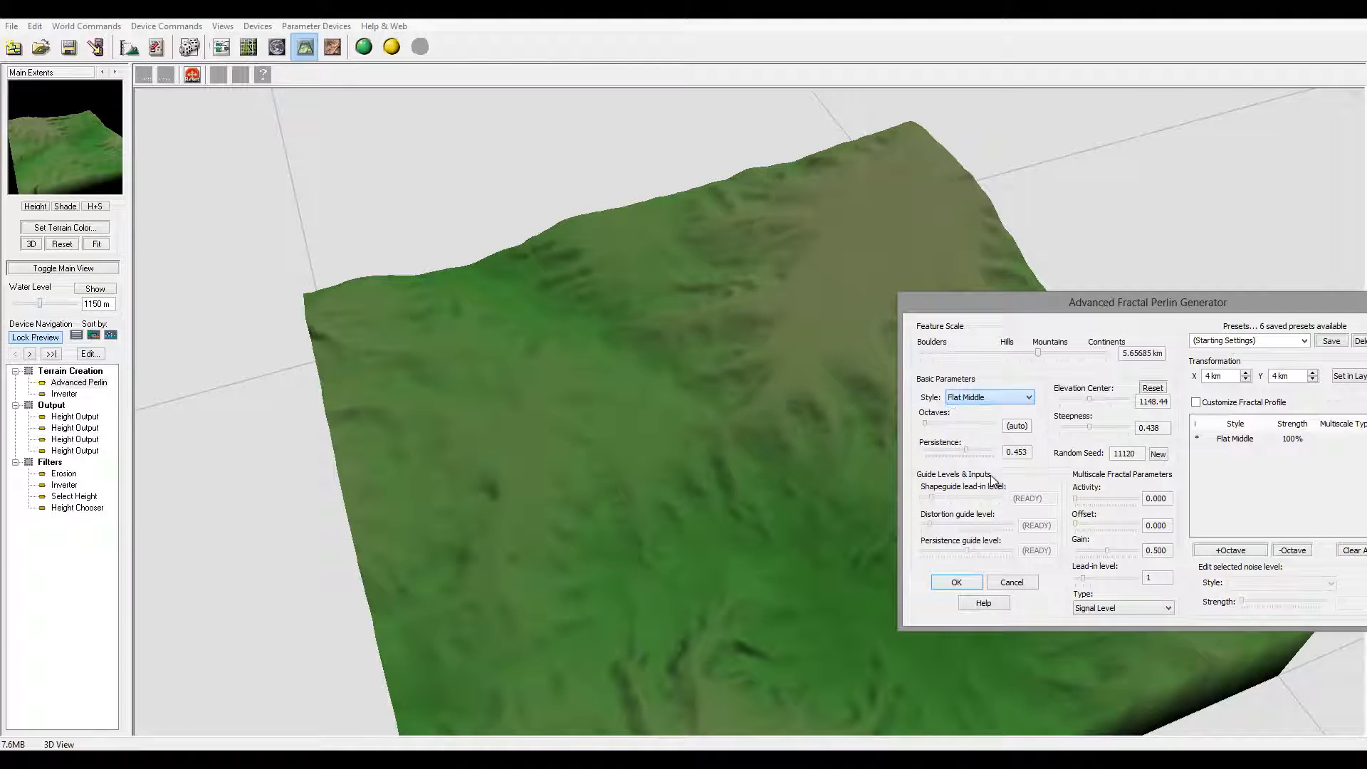
left_click(1027, 396)
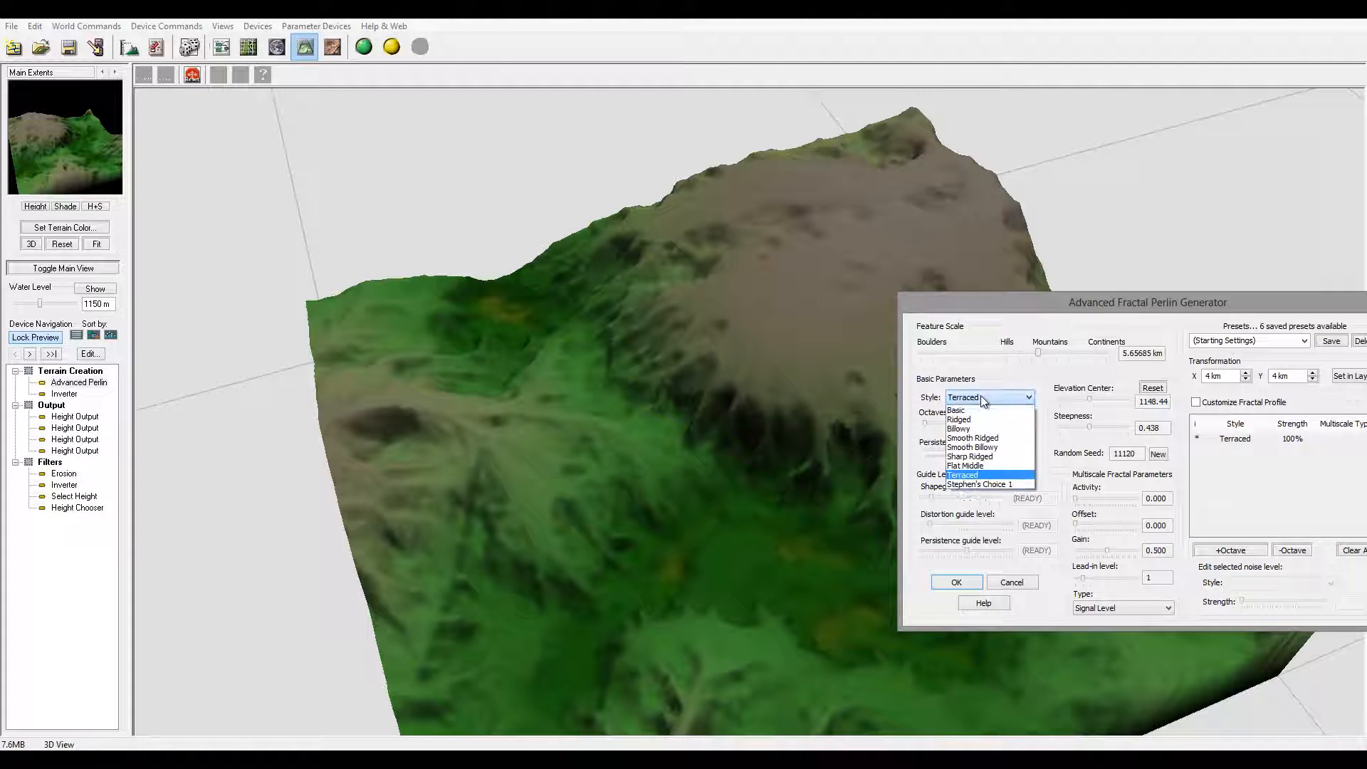
left_click(957, 420)
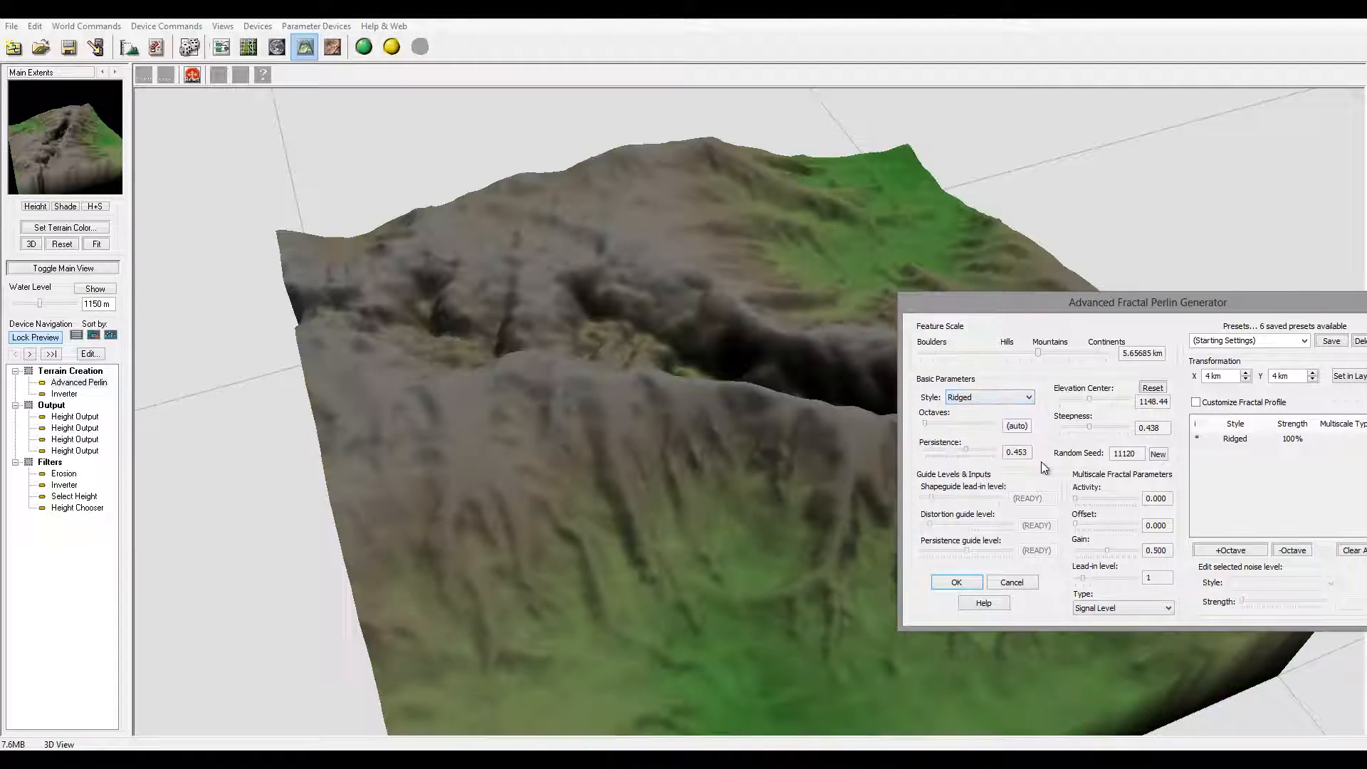
left_click(956, 581)
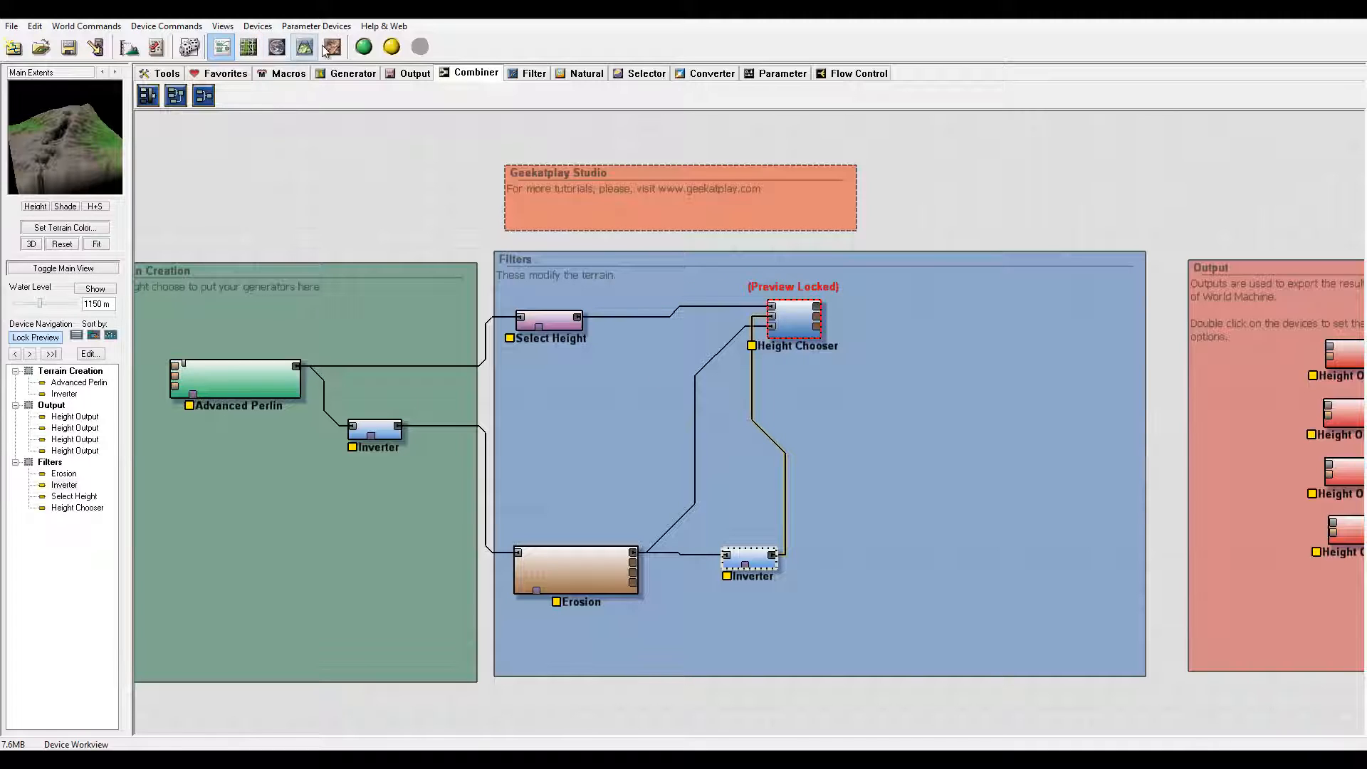
Step: Add a second Erosion after the Height Chooser and view the terrain in 3D
left_click(587, 74)
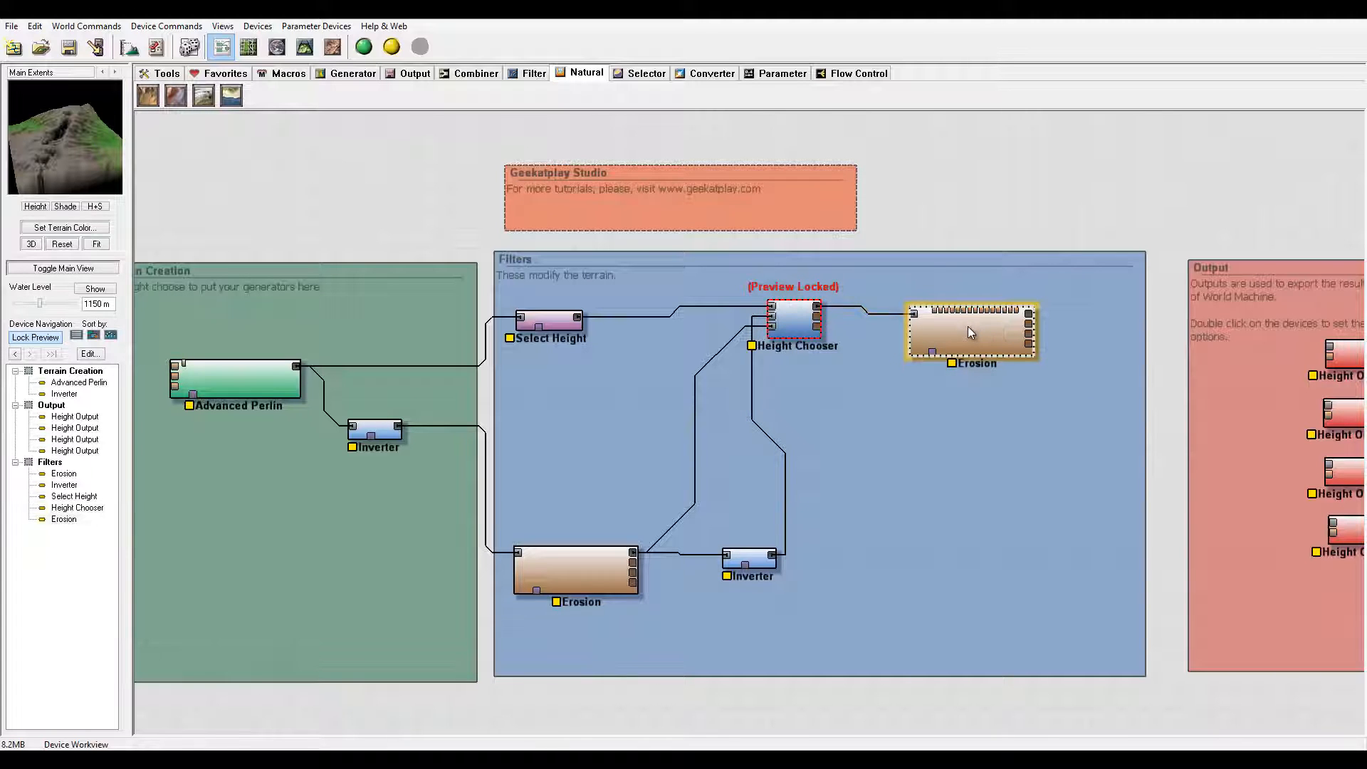
left_click(970, 334)
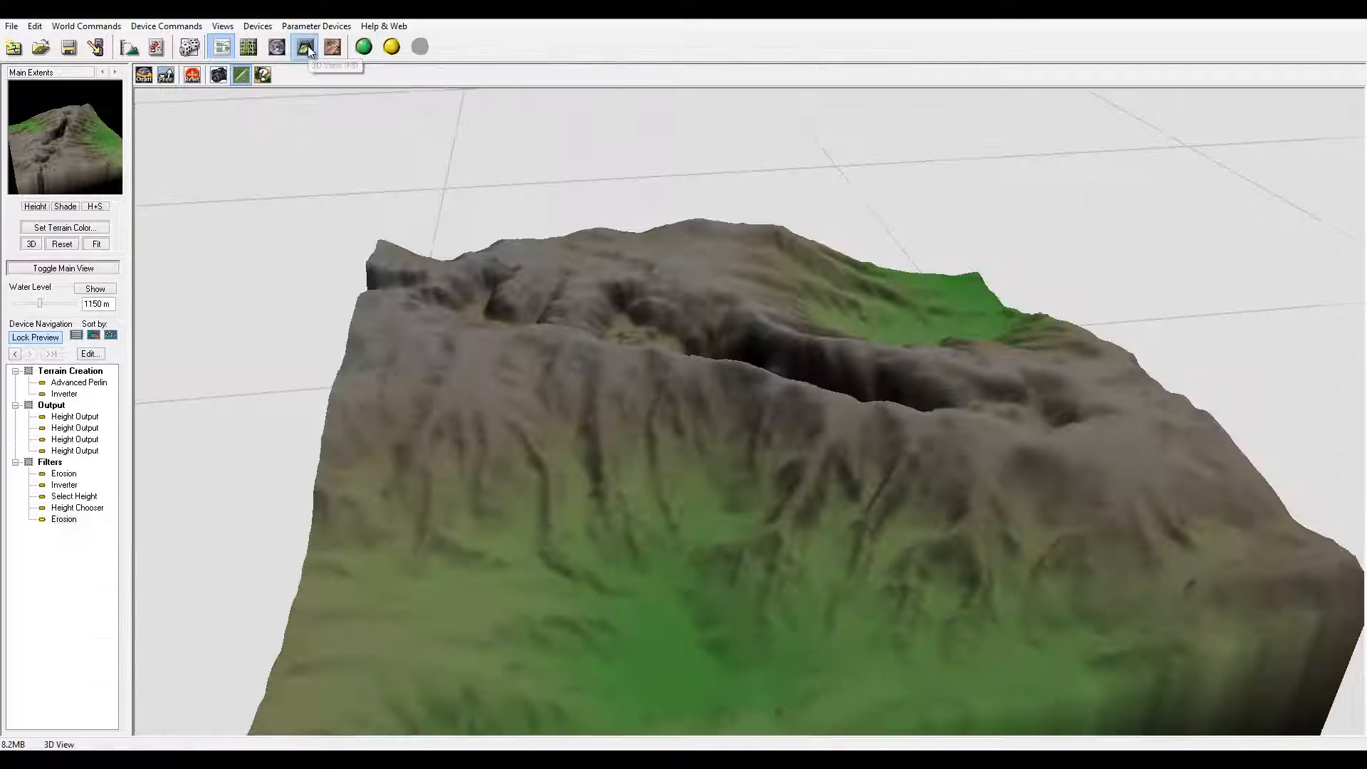
left_click(304, 47)
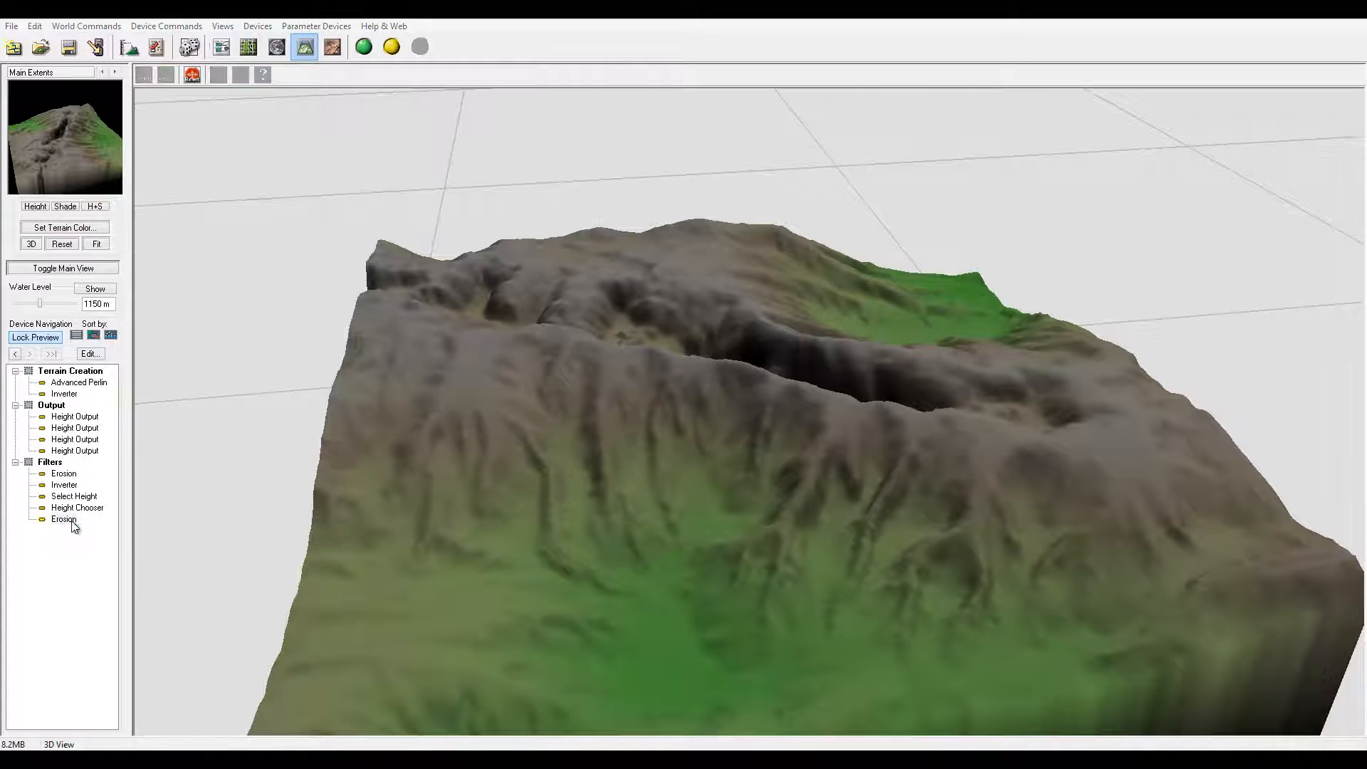
Step: Enable geological-time enhancement on the final Erosion with duration 180 and rock hardness 0.873
double_click(64, 519)
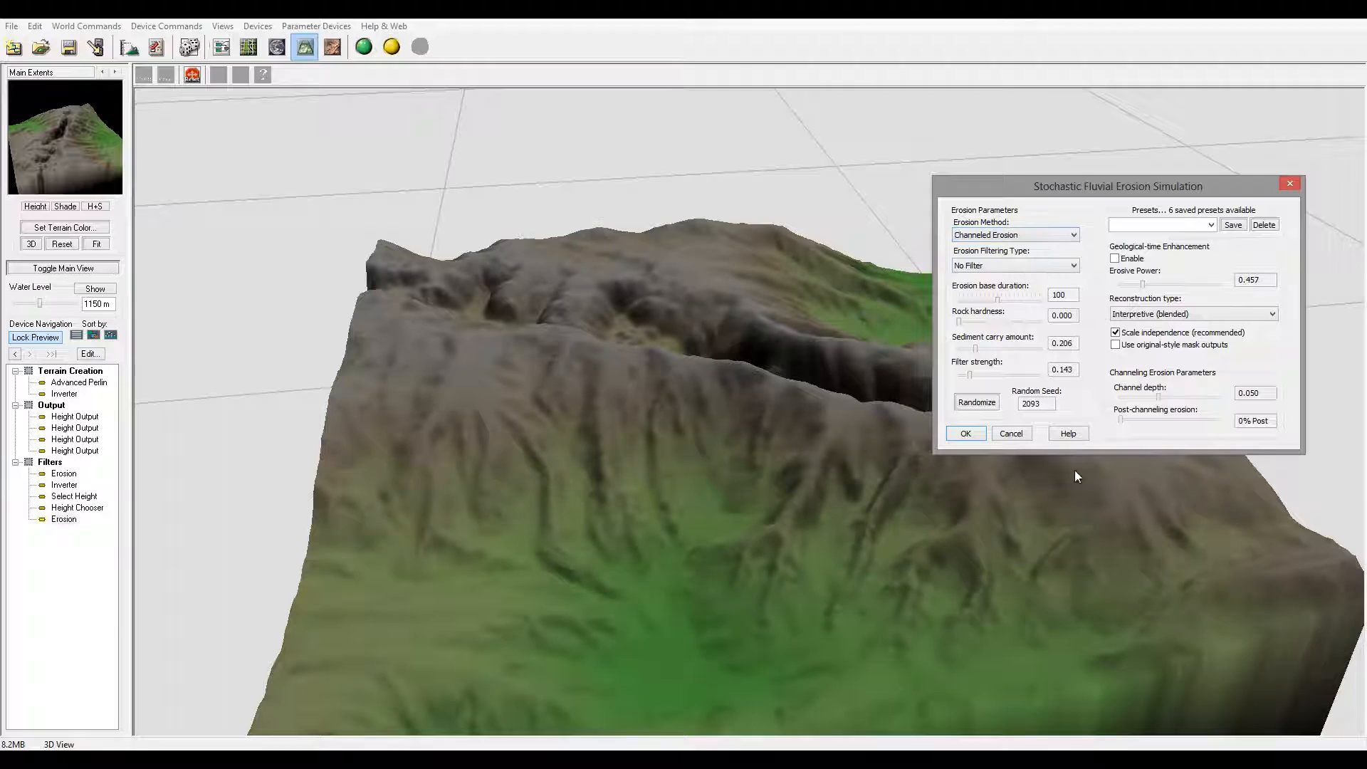
left_click(1115, 258)
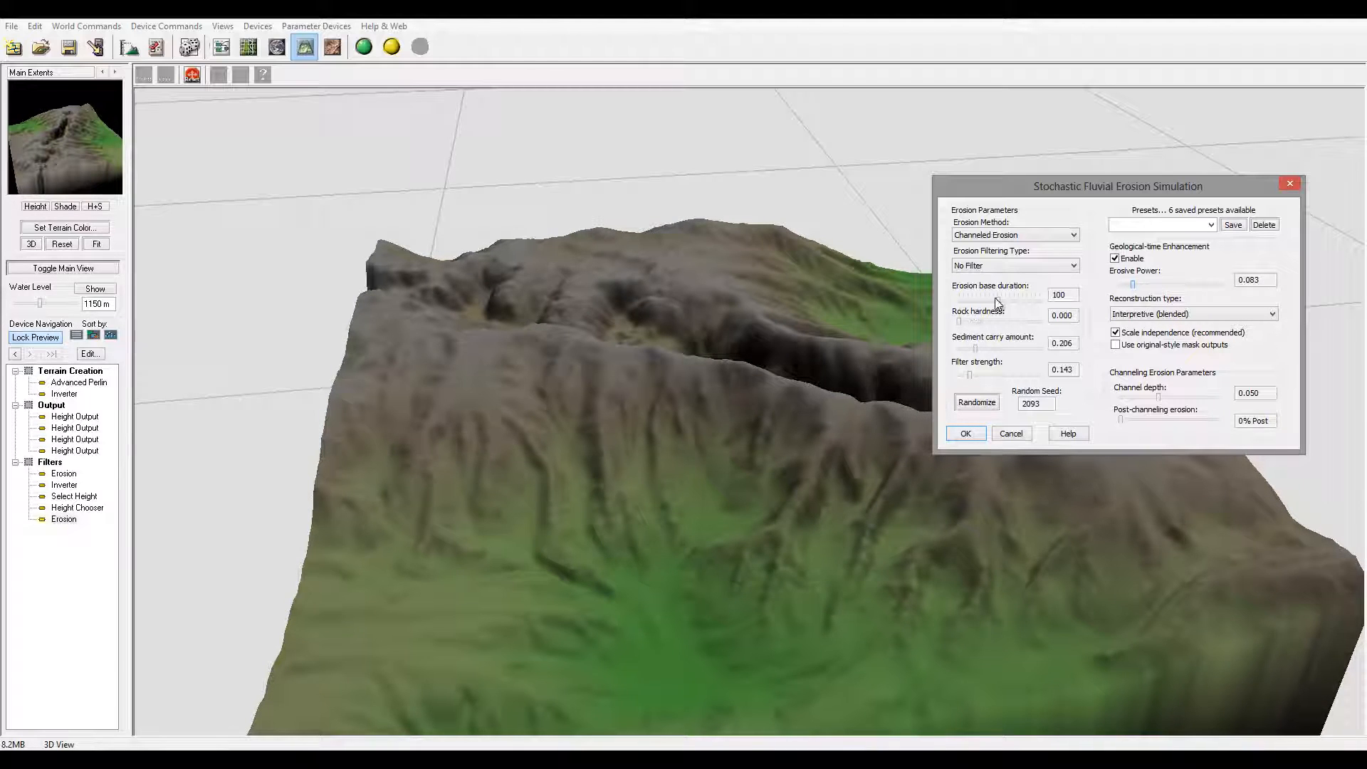
left_click(1037, 295)
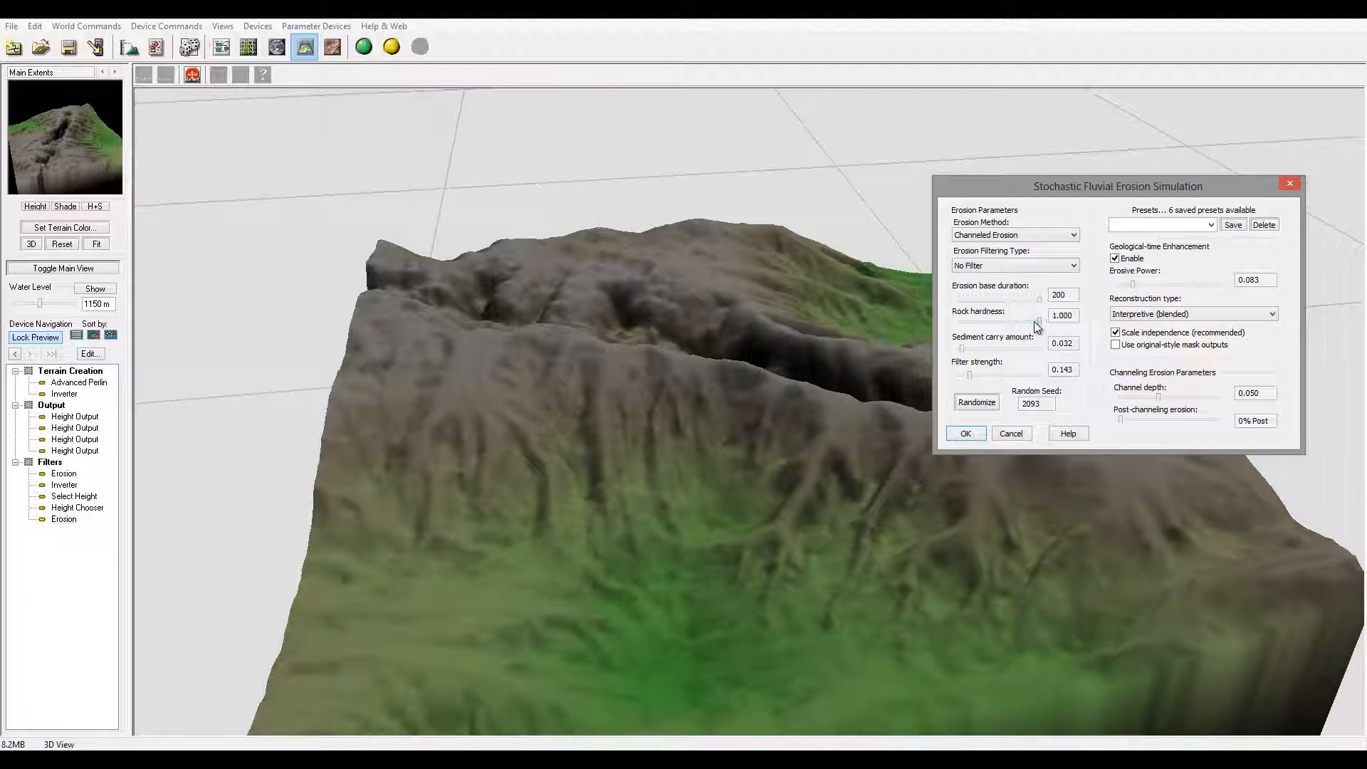
type("0.873")
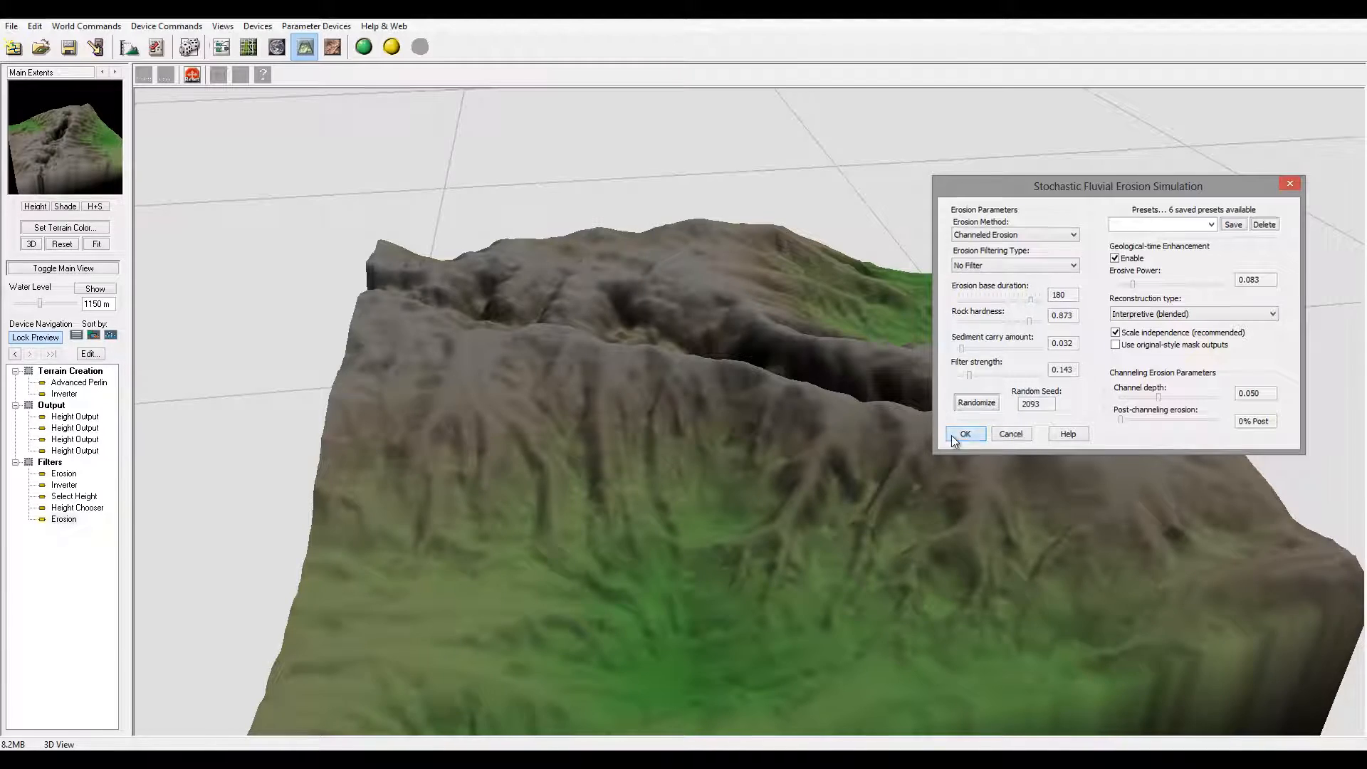
left_click(964, 433)
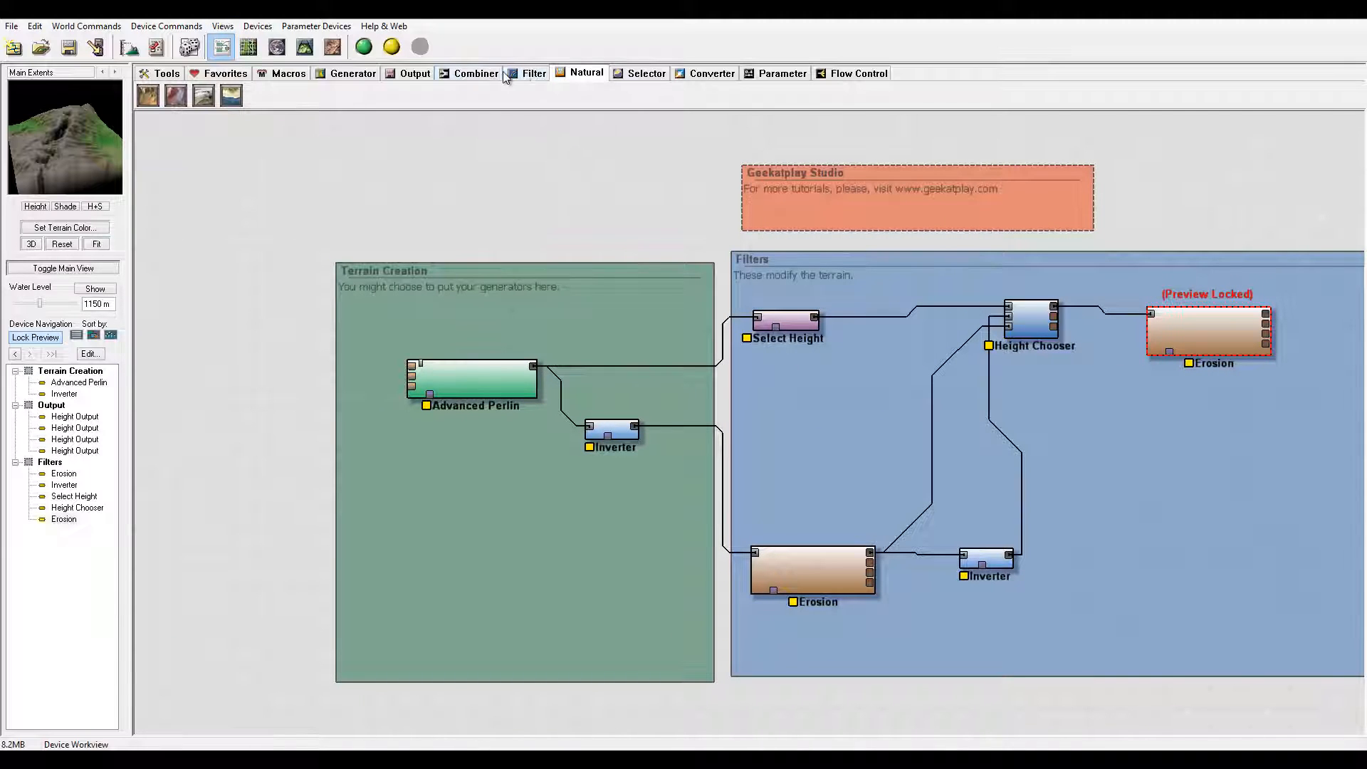
left_click(353, 73)
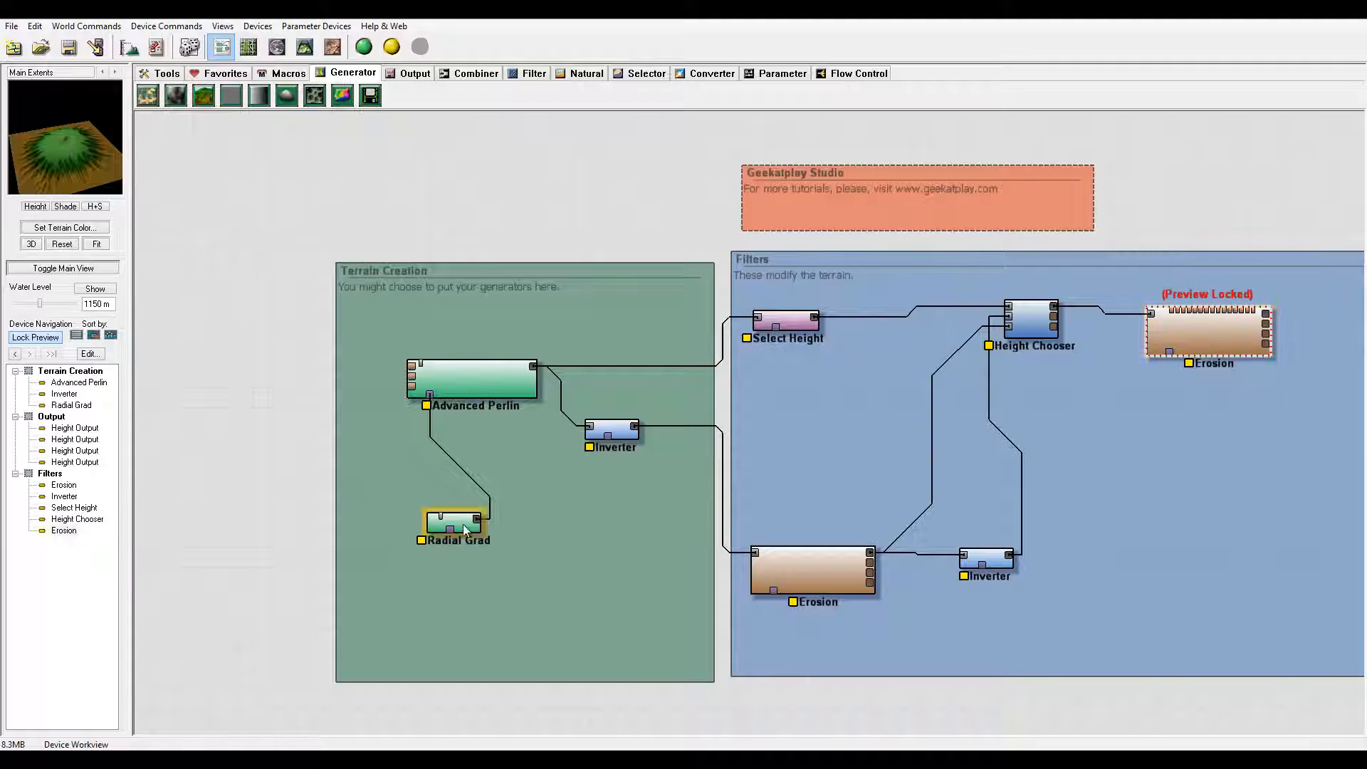
left_click(471, 379)
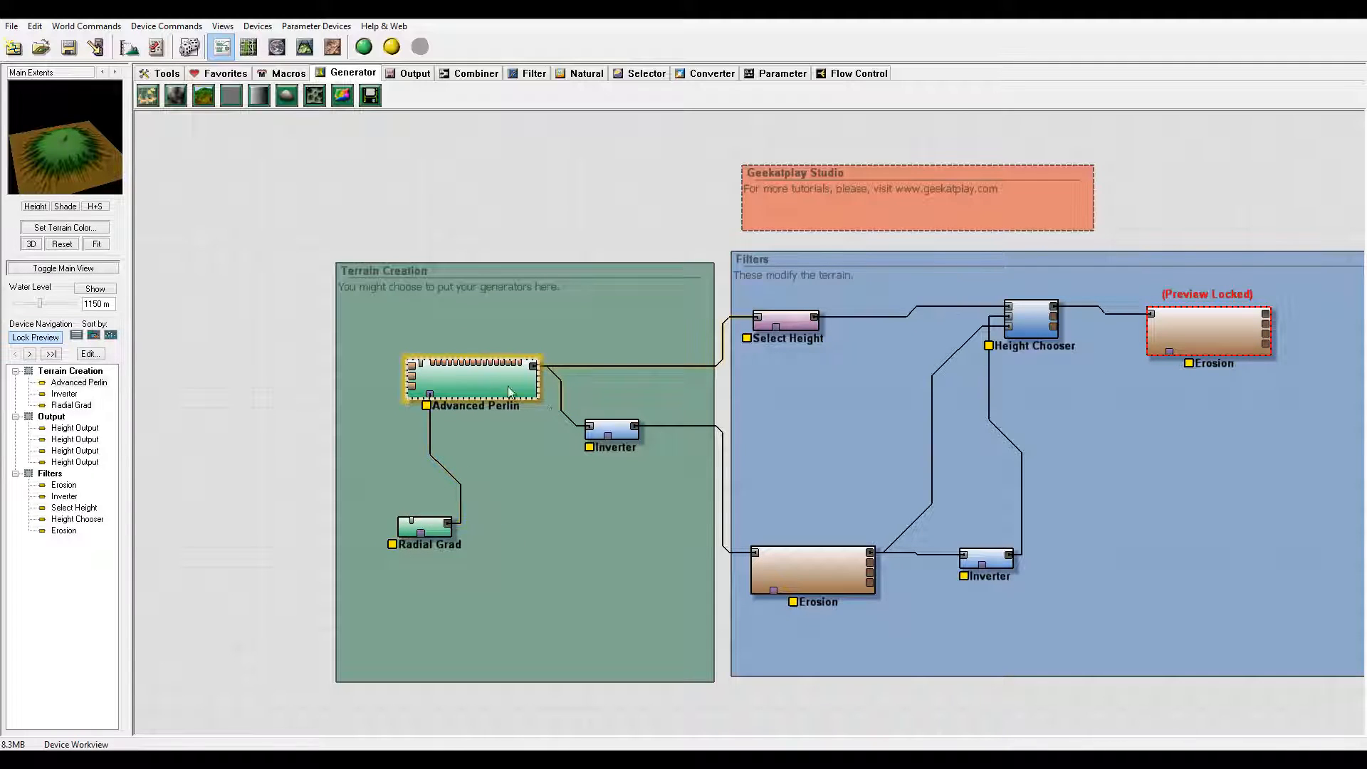
right_click(810, 571)
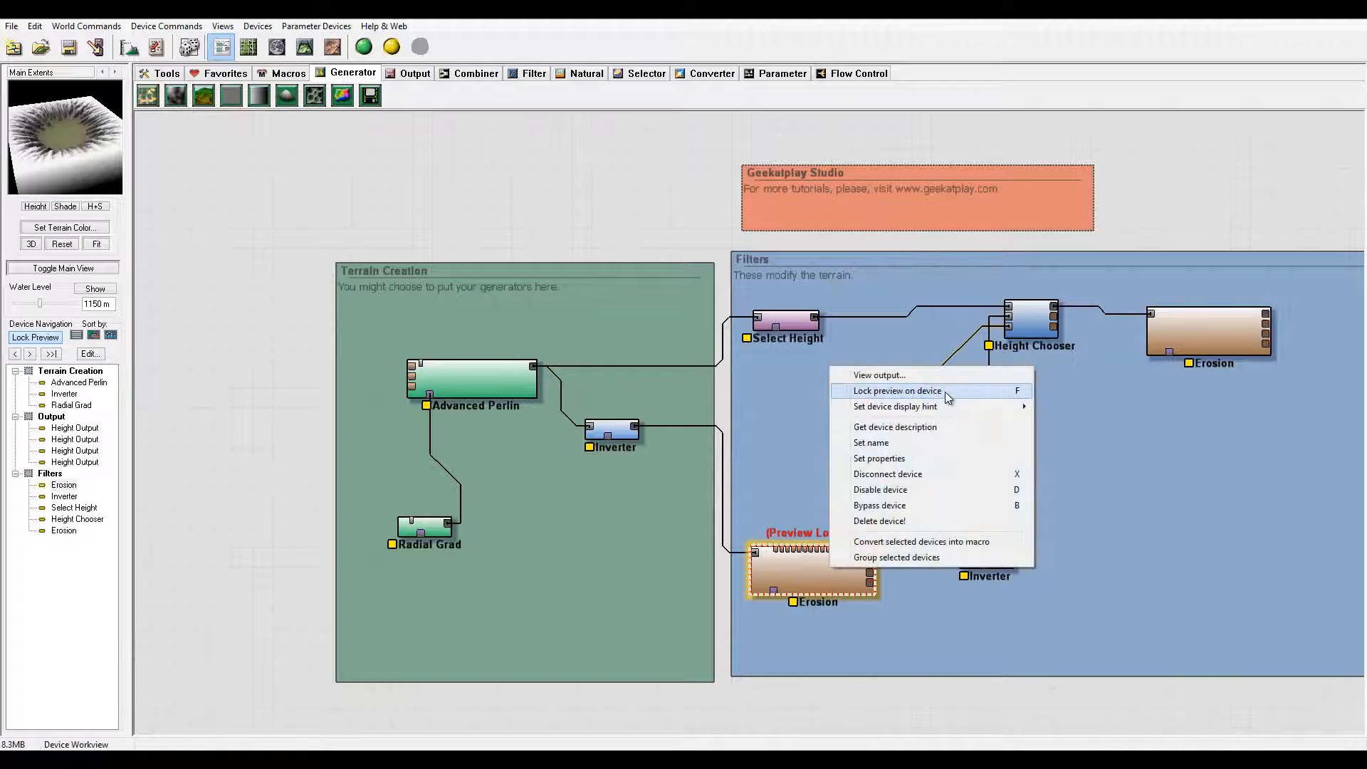
left_click(895, 391)
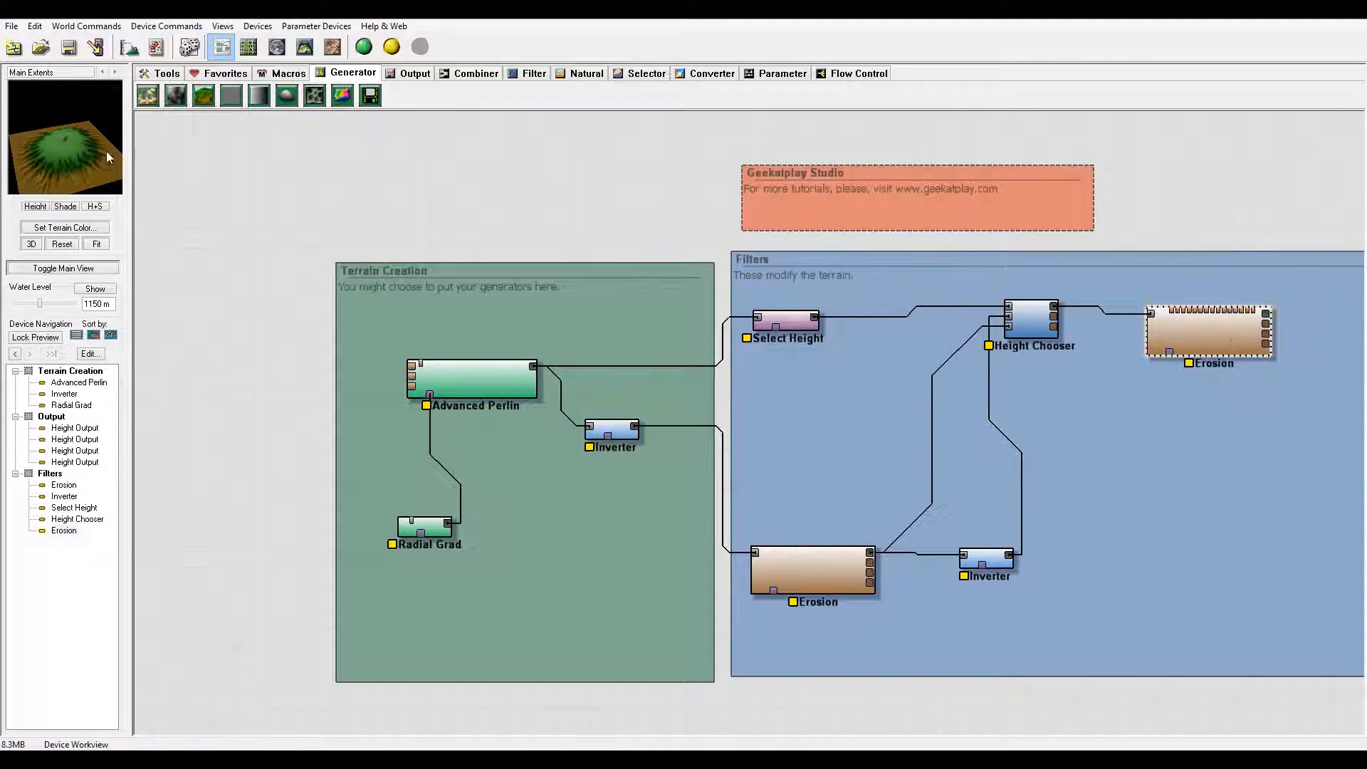
left_click(428, 528)
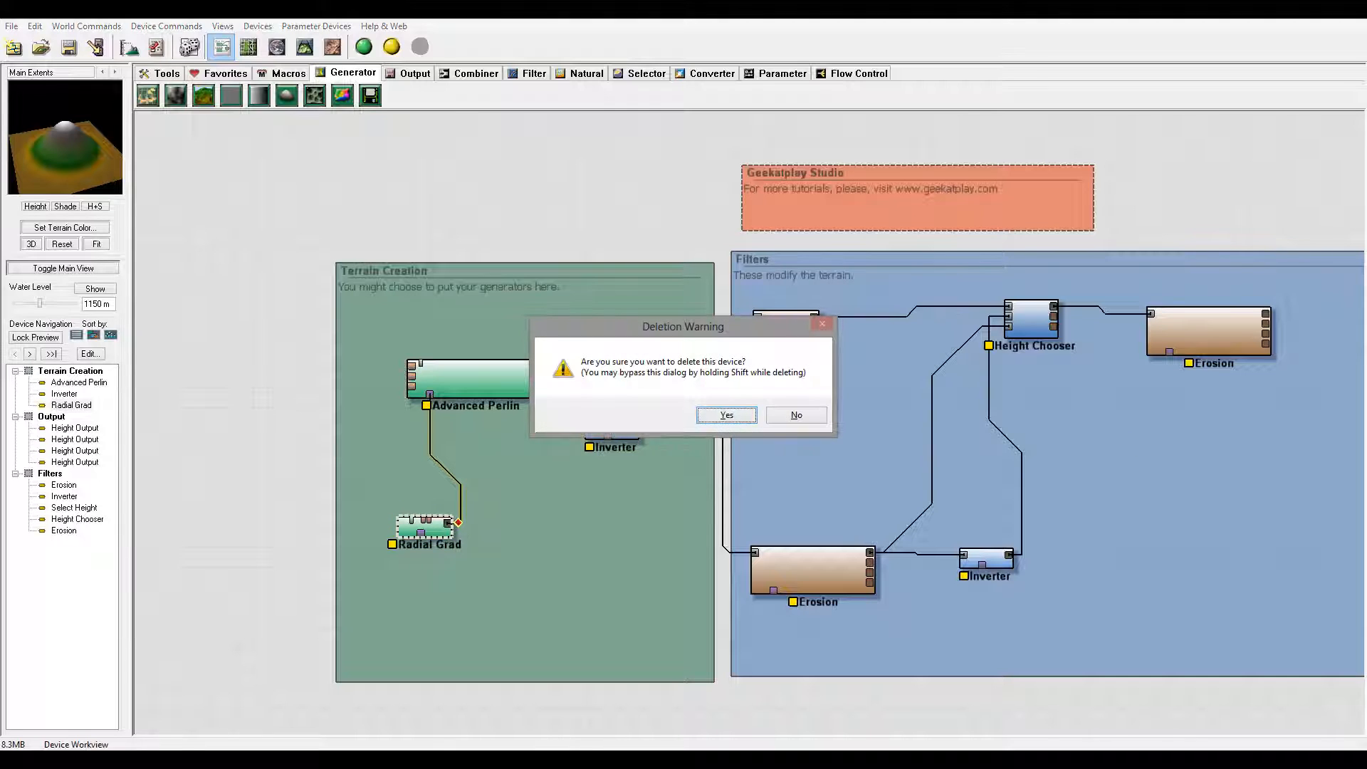
left_click(726, 415)
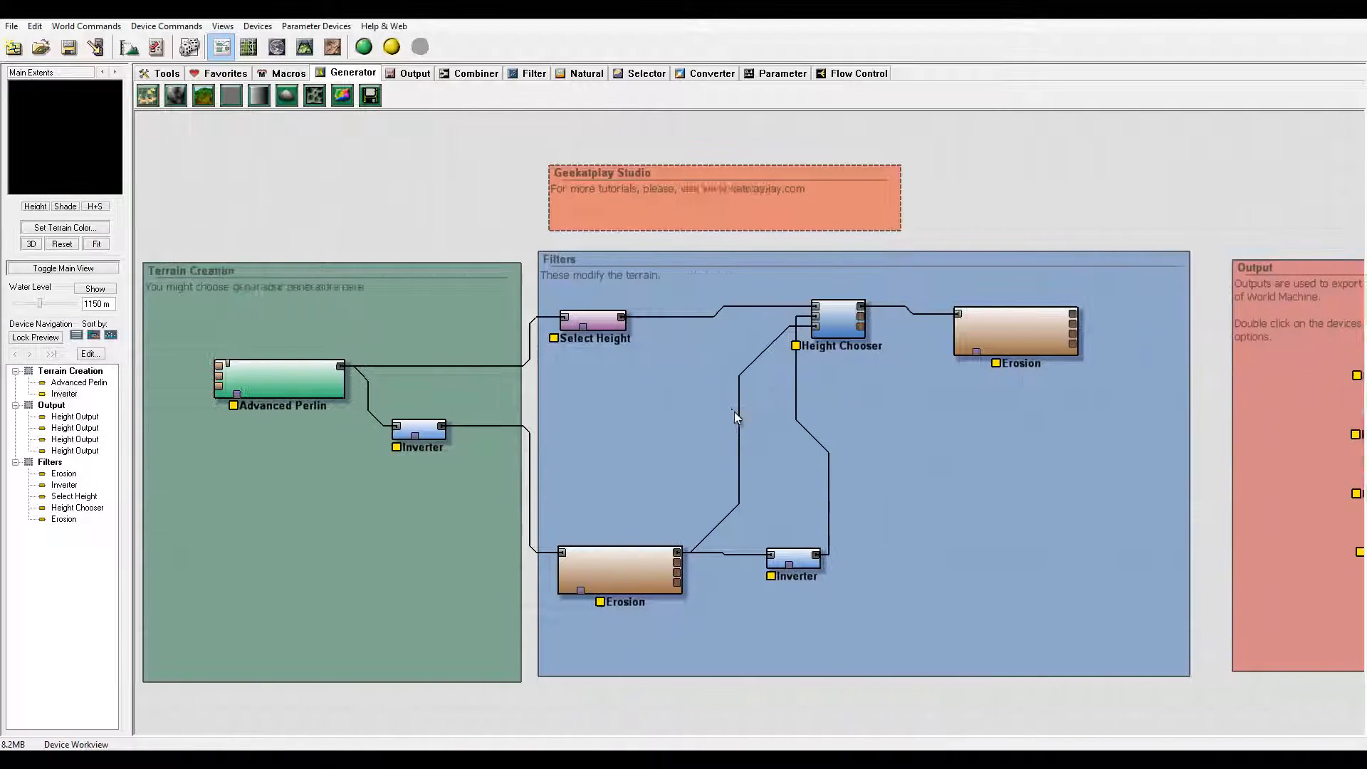
Step: Select the Height Chooser device and show the Natural device category
left_click(619, 571)
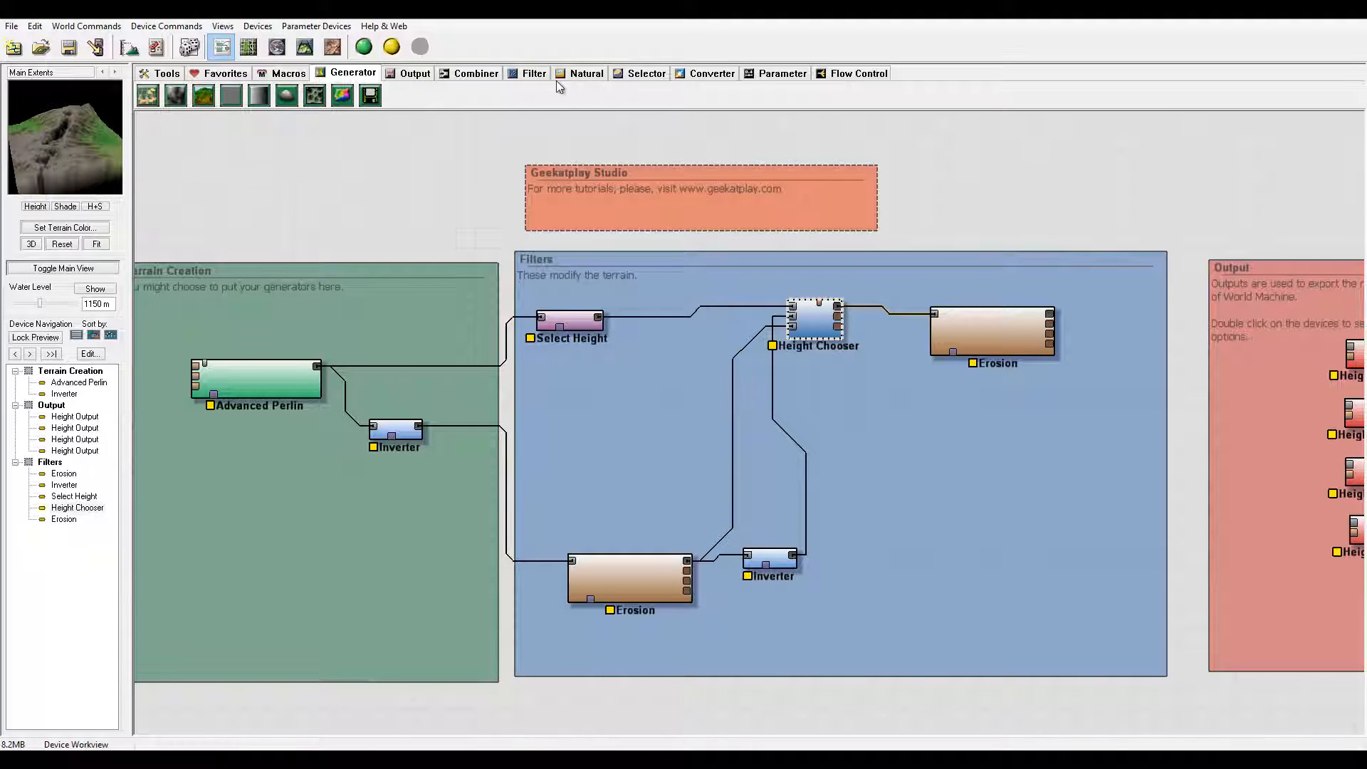
left_click(586, 73)
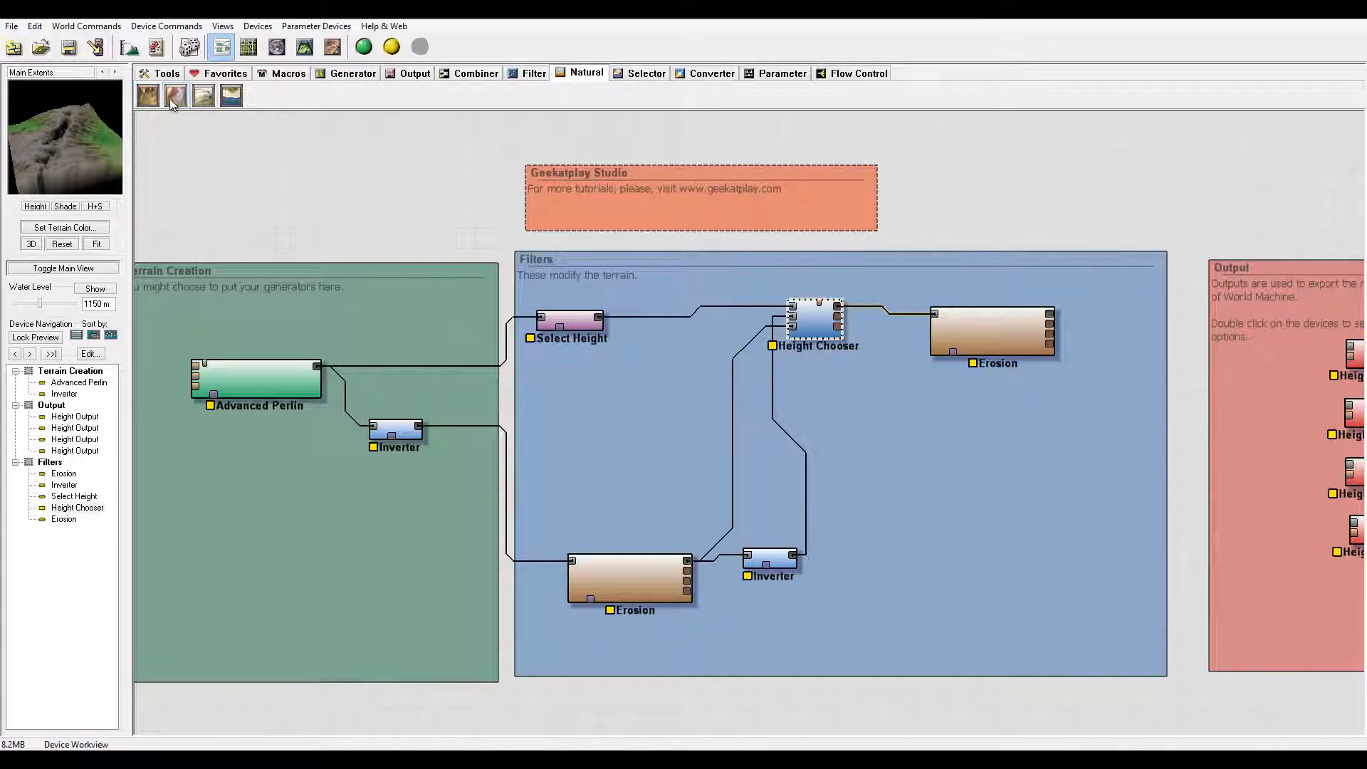
mouse_move(203, 96)
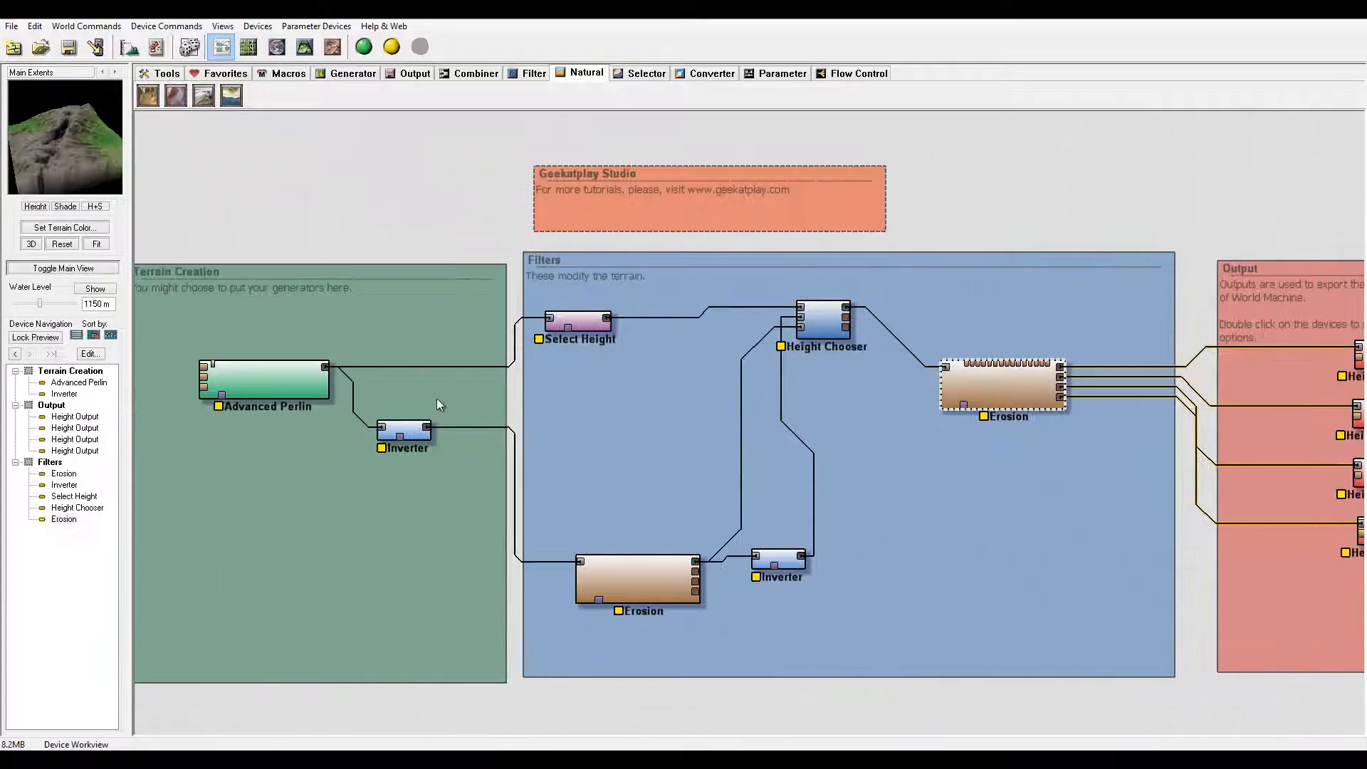
Step: Shrink the Advanced Perlin feature scale to about 2.83 km
double_click(264, 380)
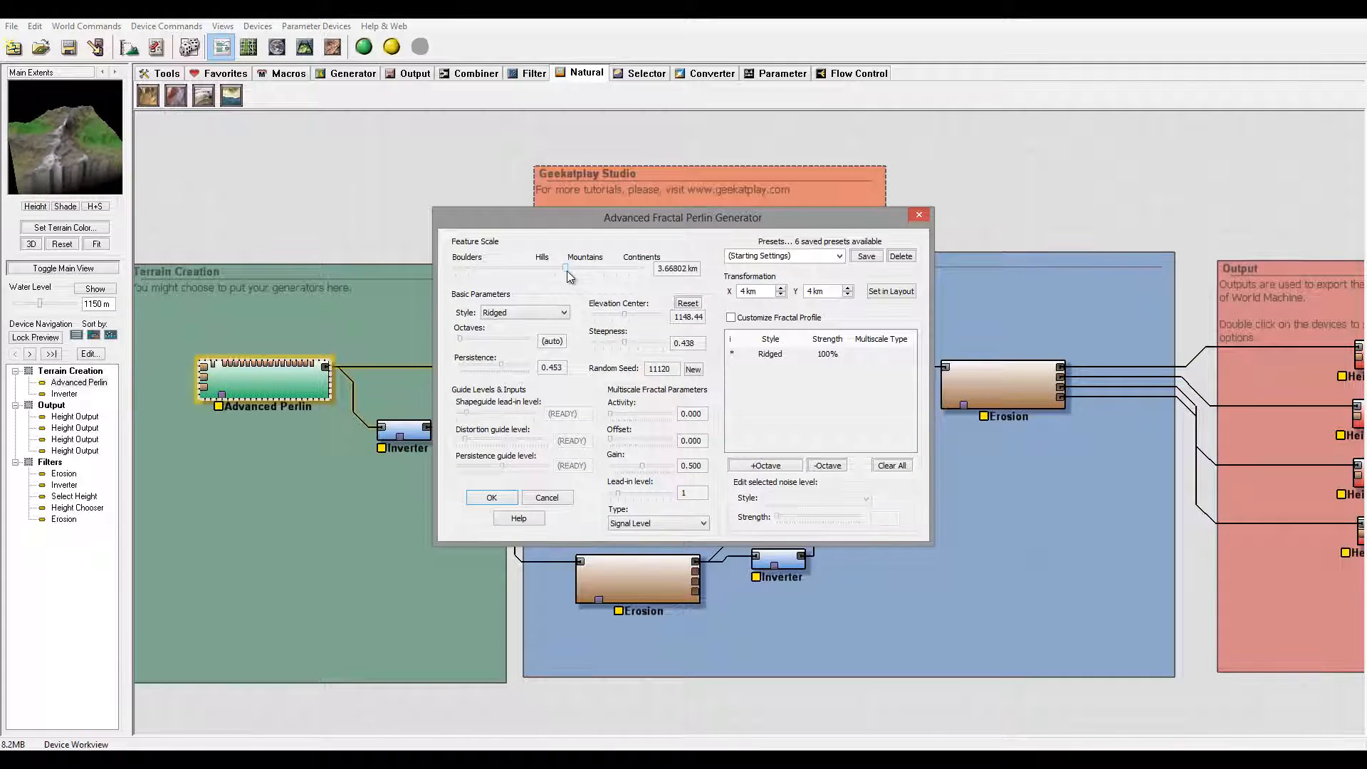
left_click_drag(565, 268, 563, 267)
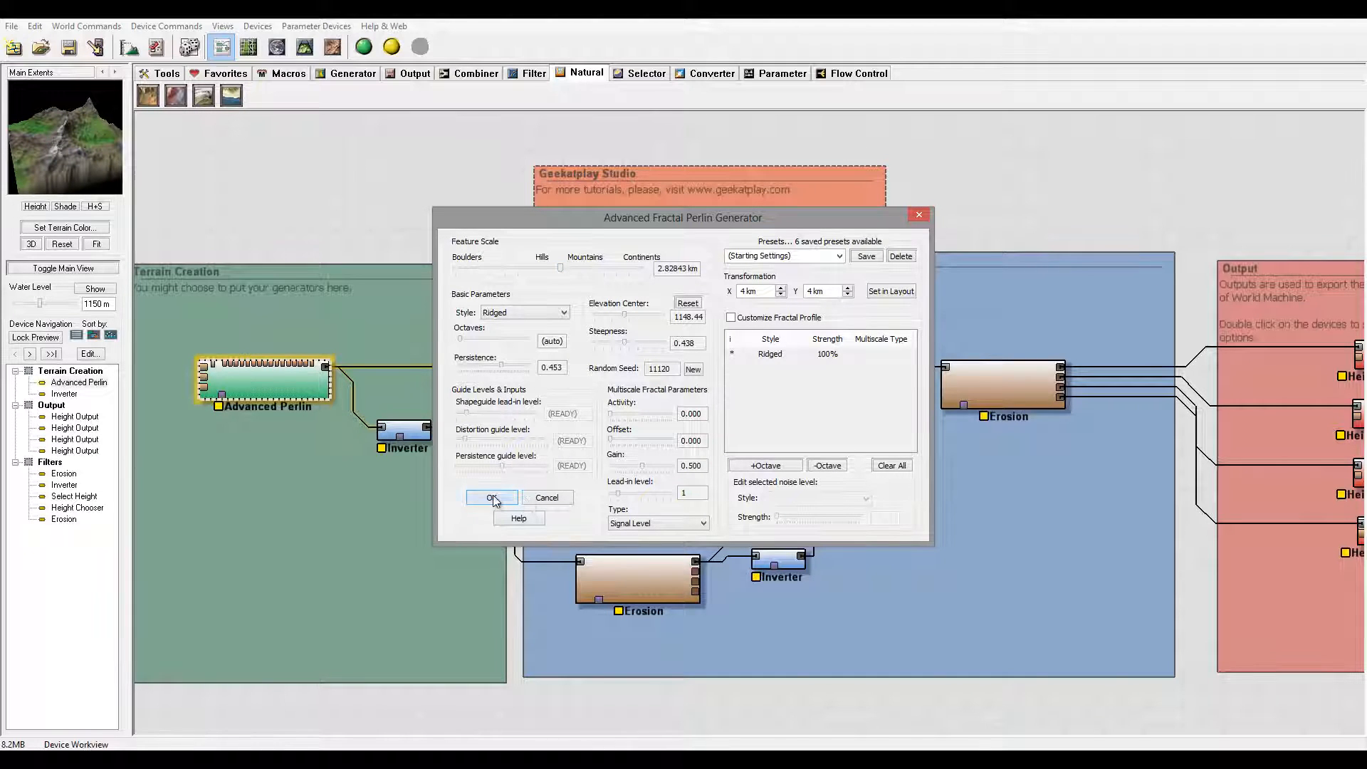
left_click(492, 498)
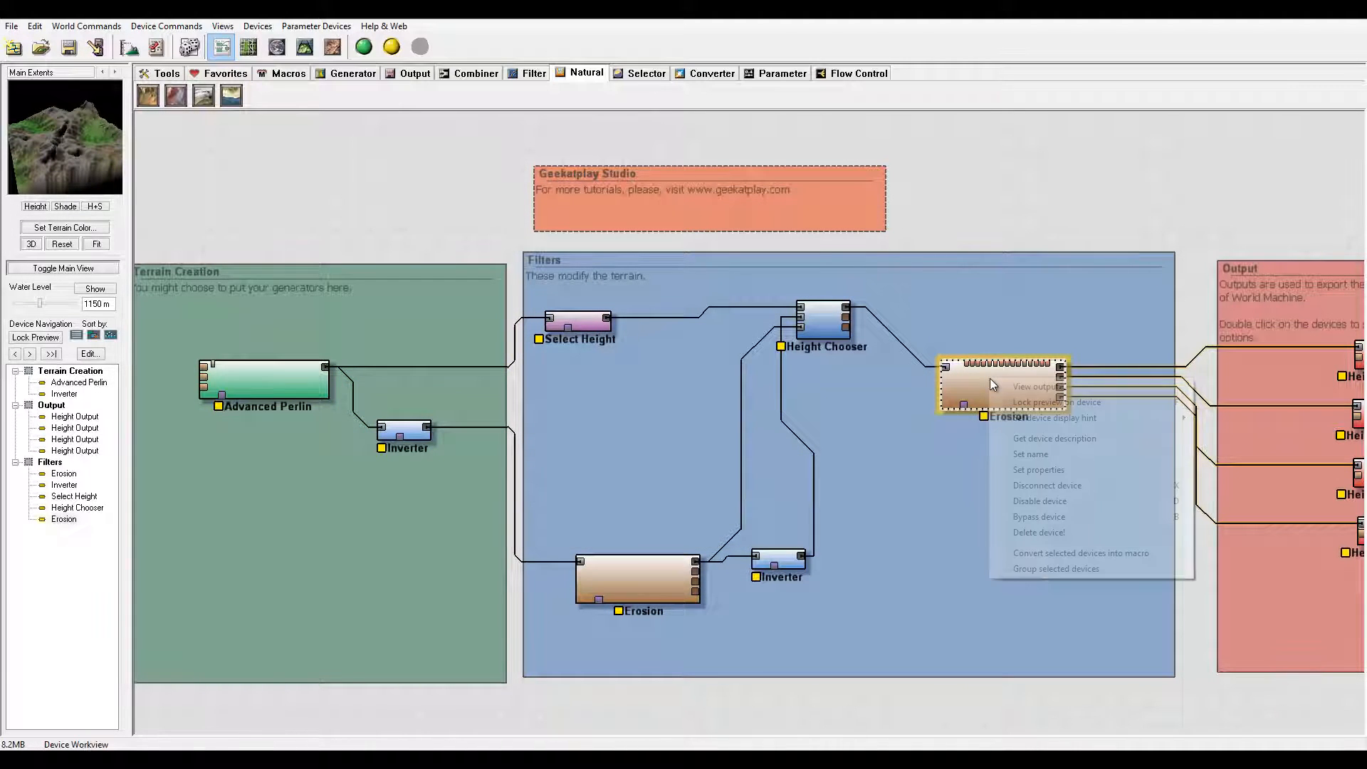
Step: Lock the preview on the final Erosion and retune Perlin steepness, activity, offset and gain
left_click(1057, 401)
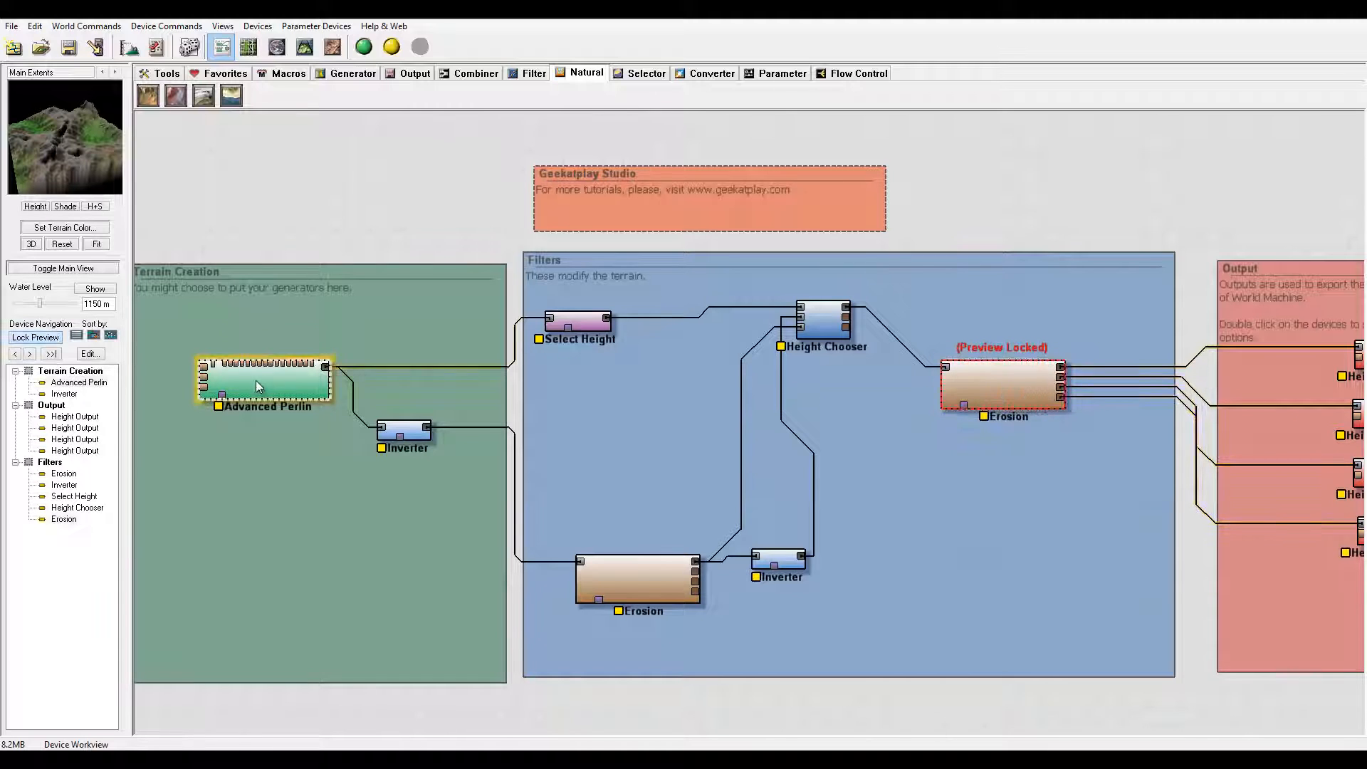
double_click(264, 380)
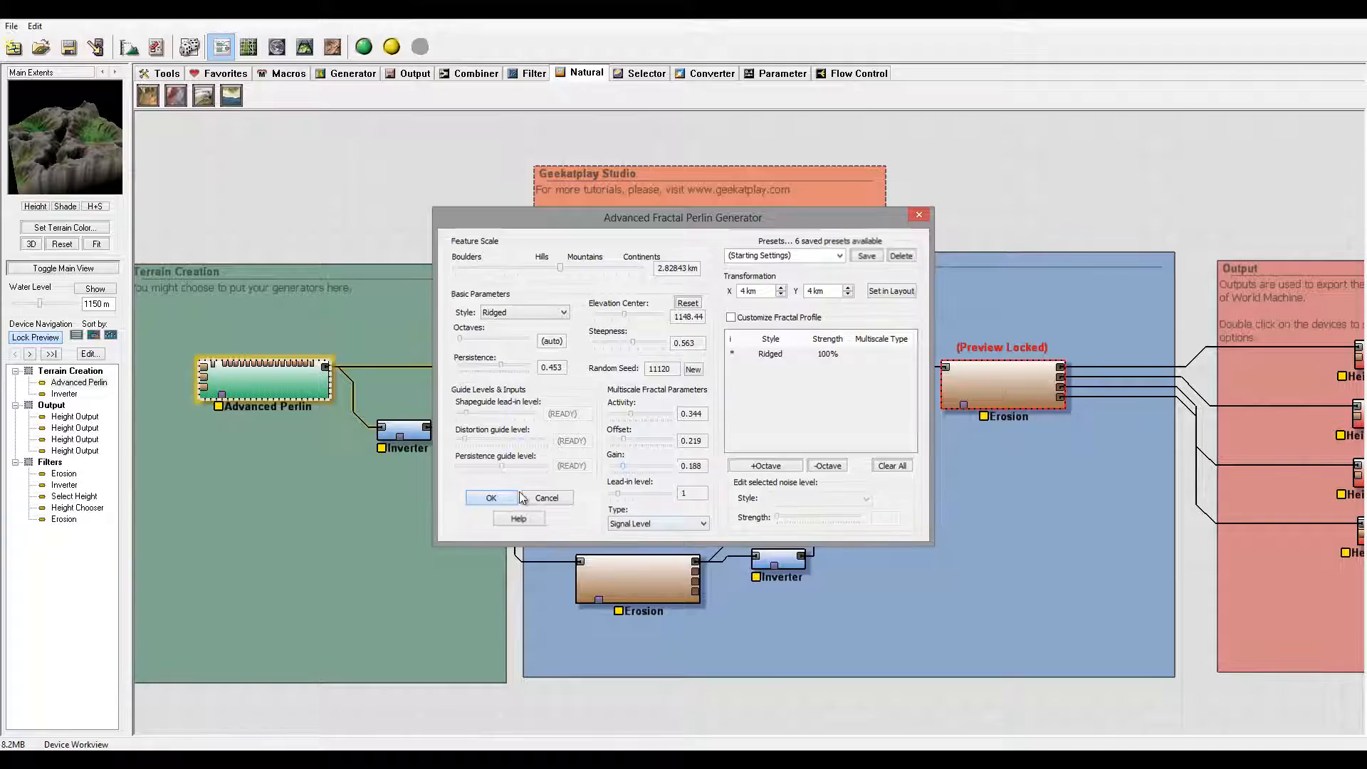
left_click(490, 498)
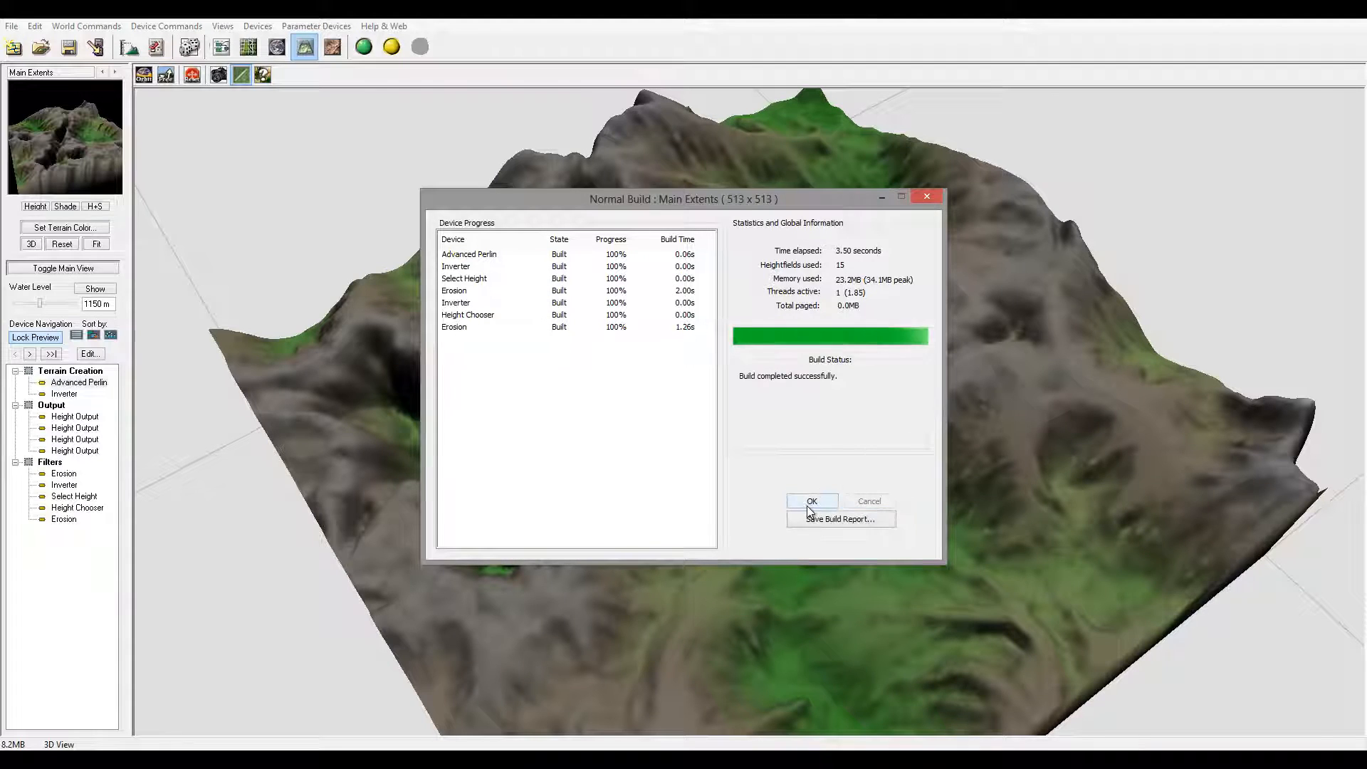
Step: Dismiss the completed build report to reveal the eroded volcanic landscape in 3D
left_click(811, 500)
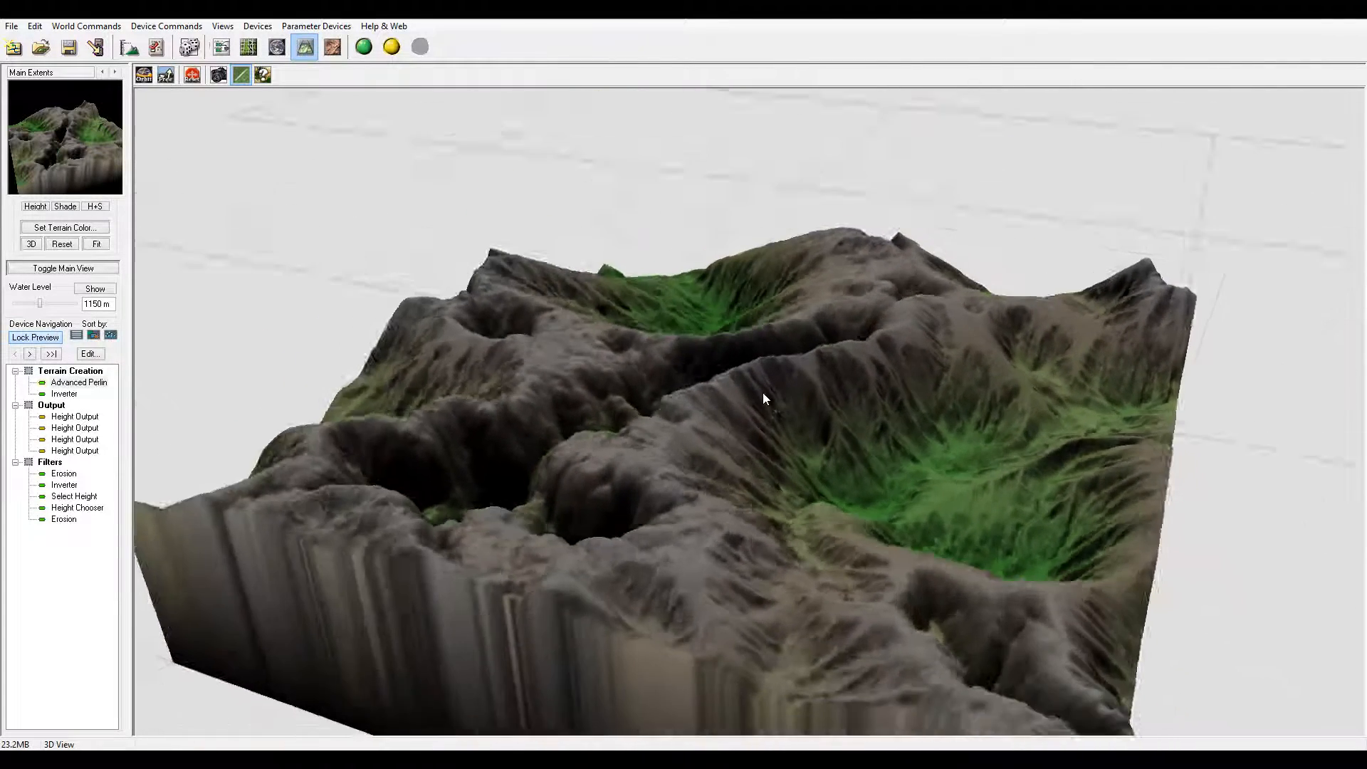